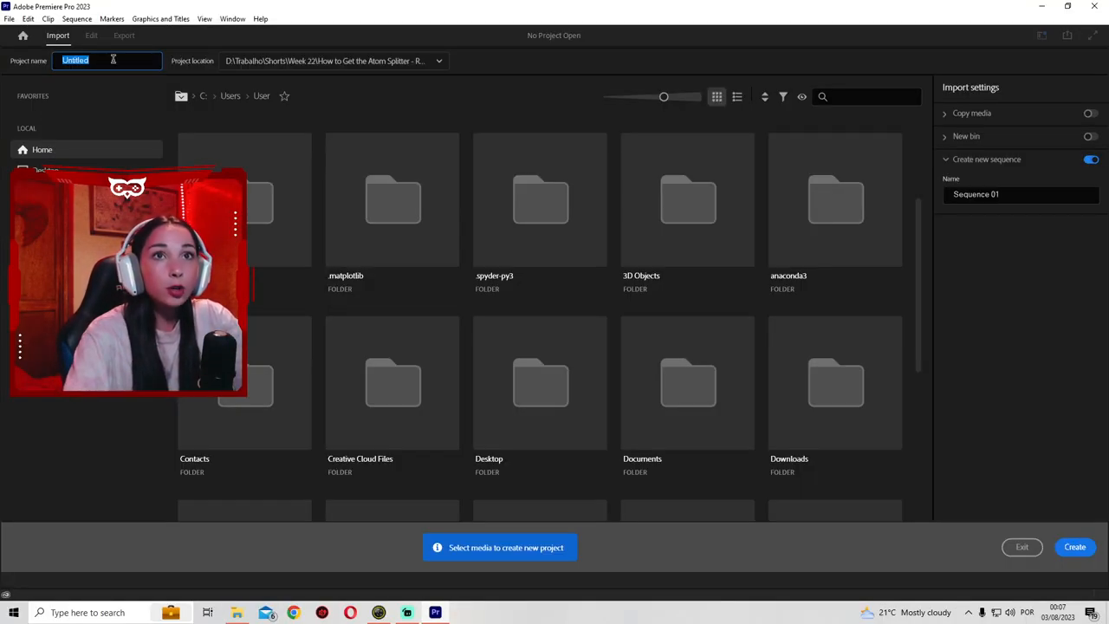
Step: Create a project named Project1 with its location set to D:\Trabalho
type("Proje")
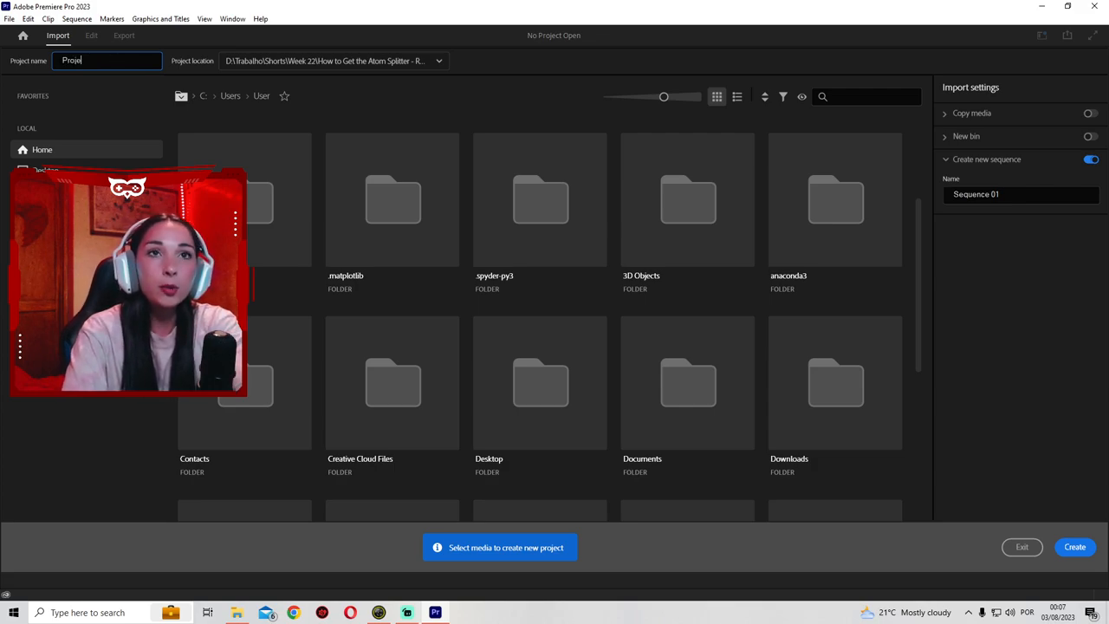
left_click(439, 61)
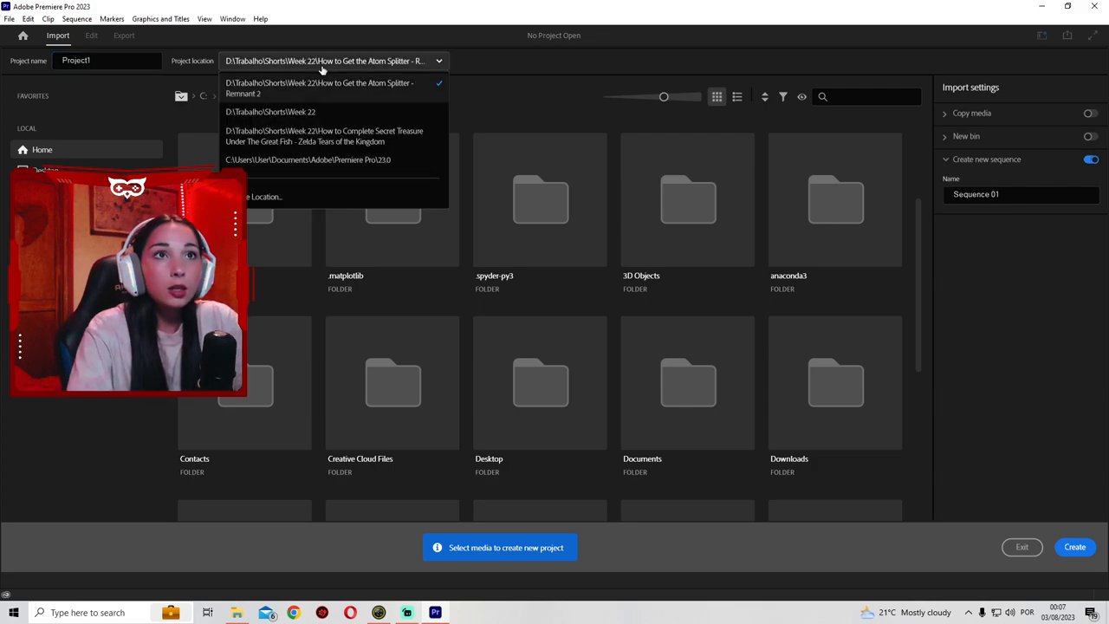
left_click(256, 196)
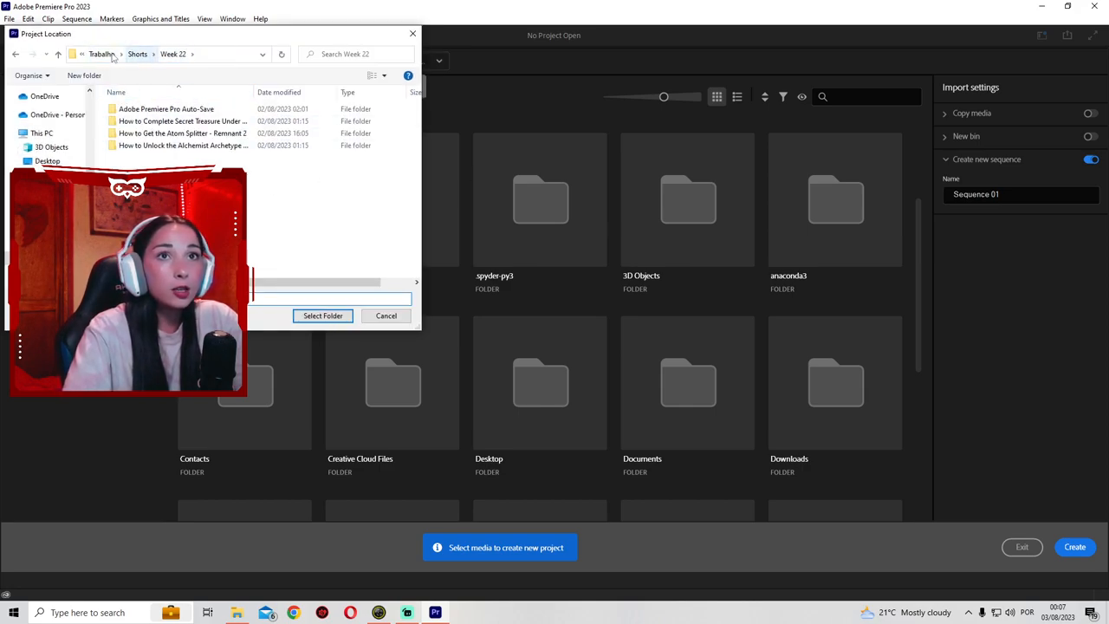
left_click(322, 315)
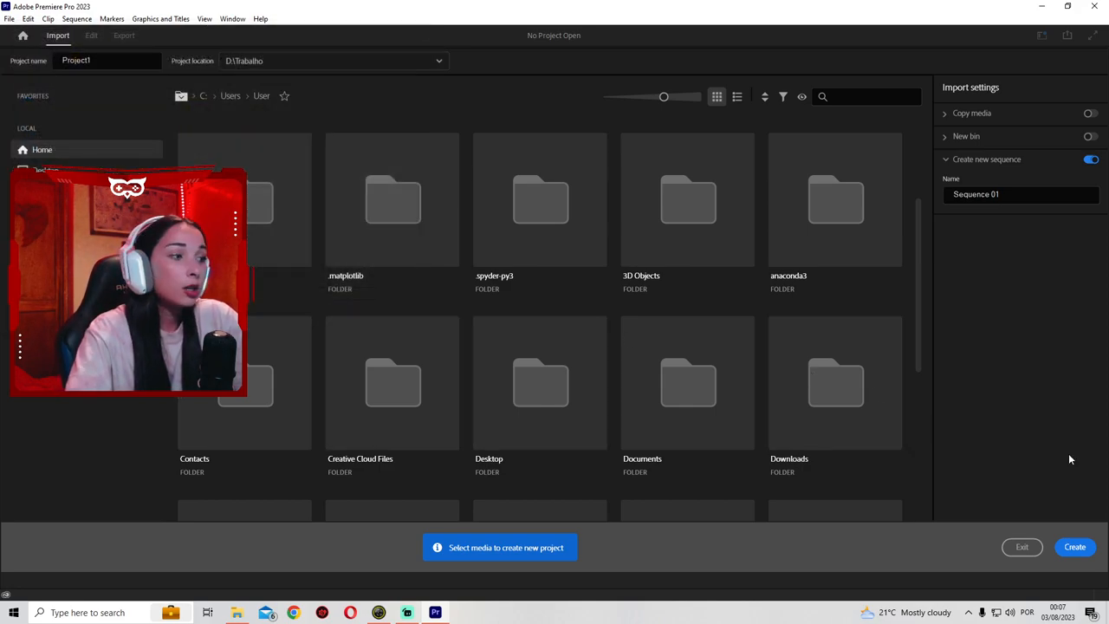
left_click(1074, 547)
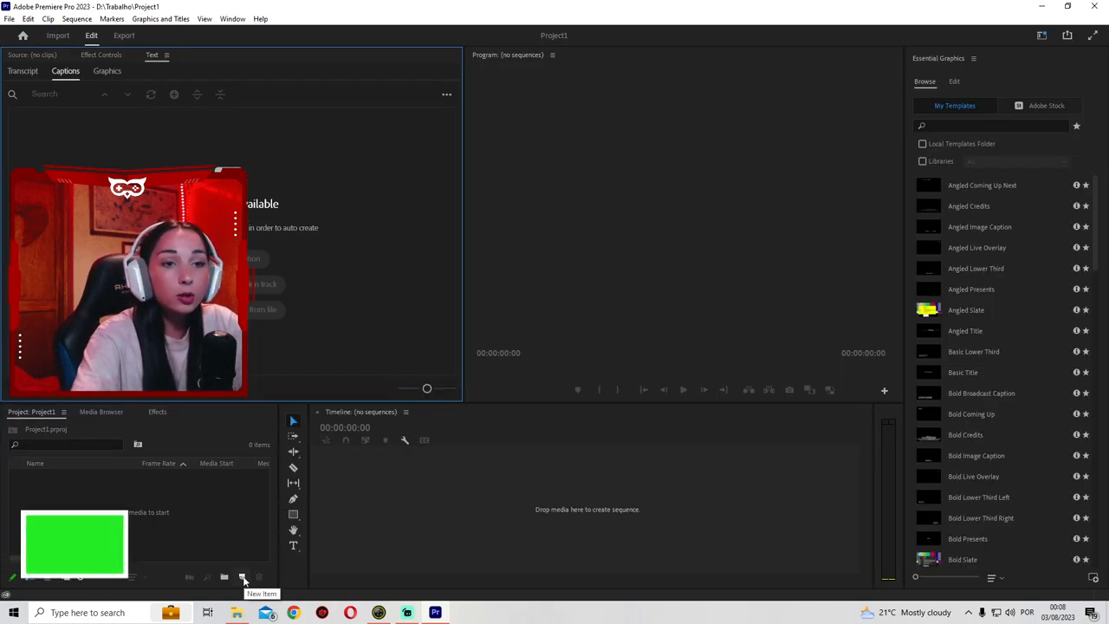
Step: Start a new sequence with custom settings: DSLR editing mode, 60 fps, 1080x1920 frame
left_click(242, 577)
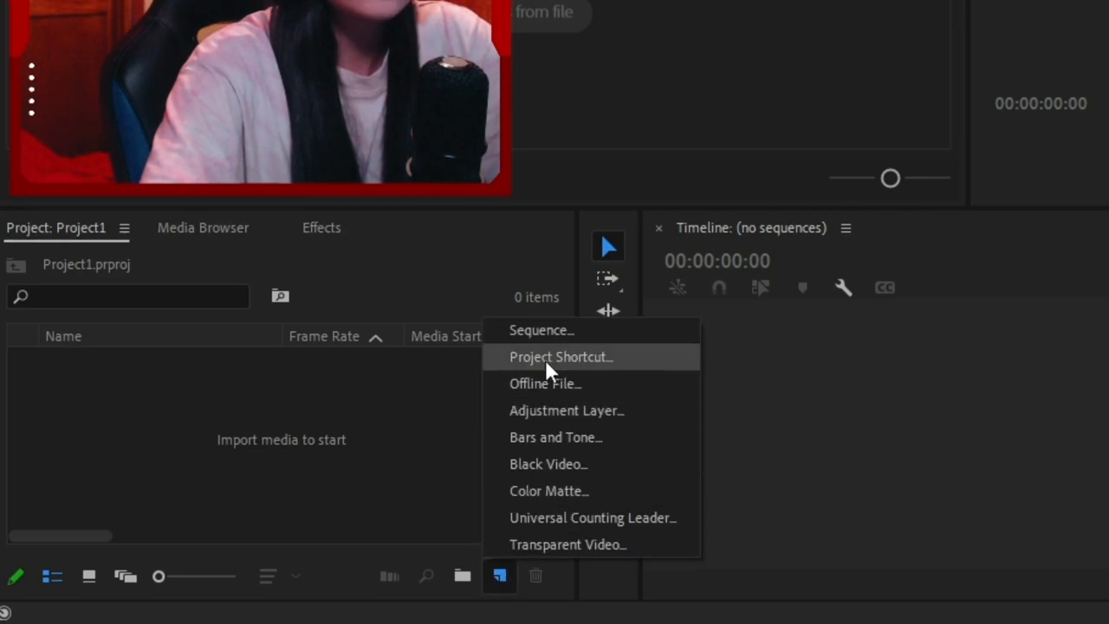
left_click(541, 330)
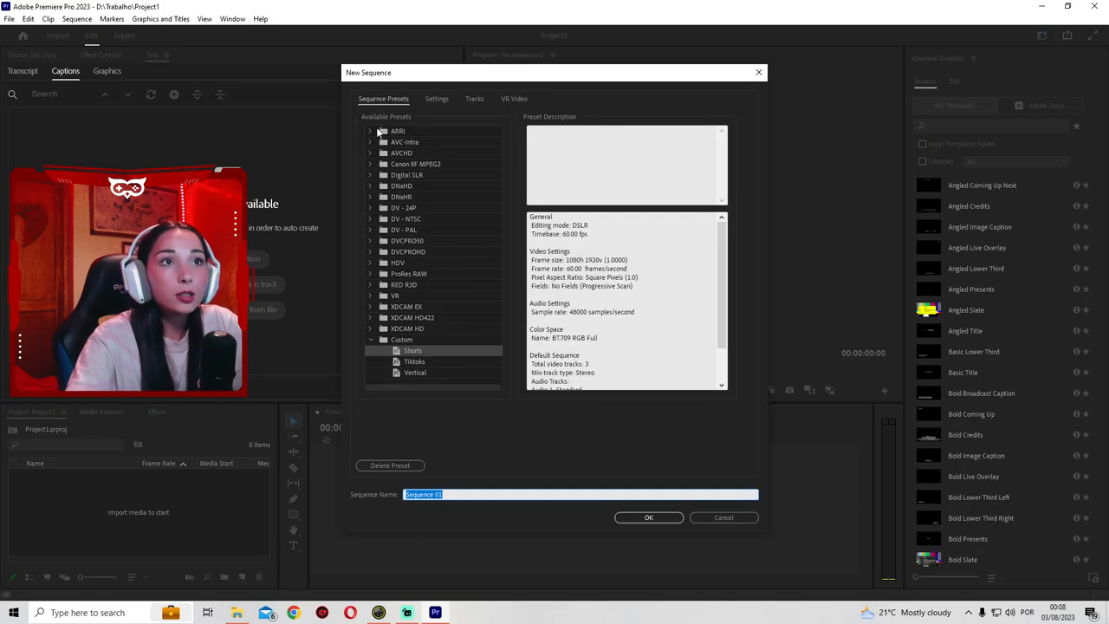
left_click(371, 131)
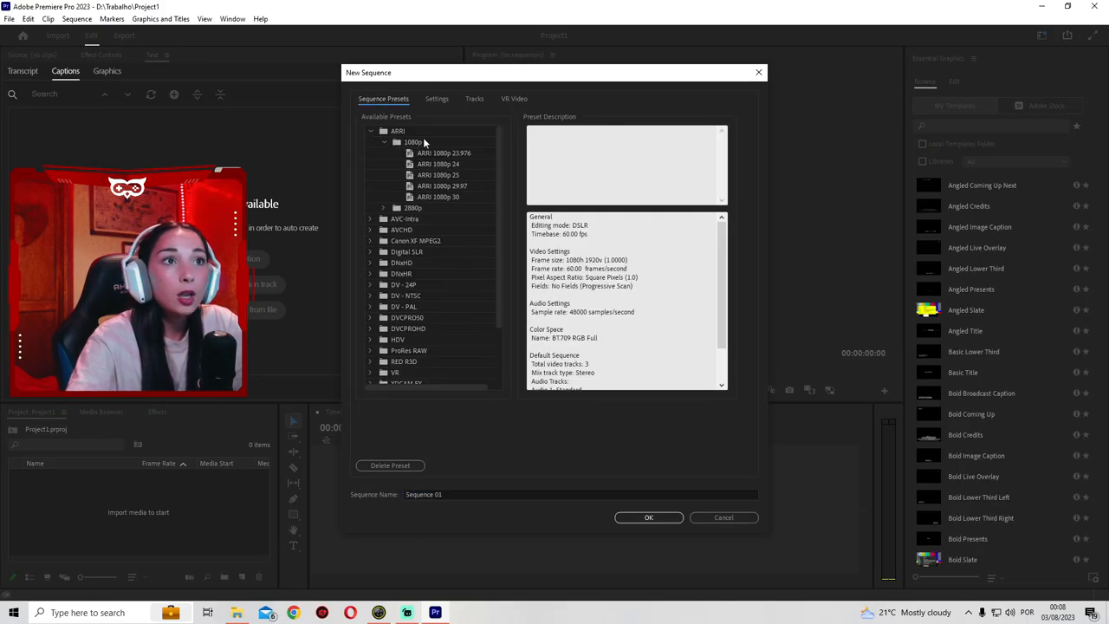
left_click(438, 197)
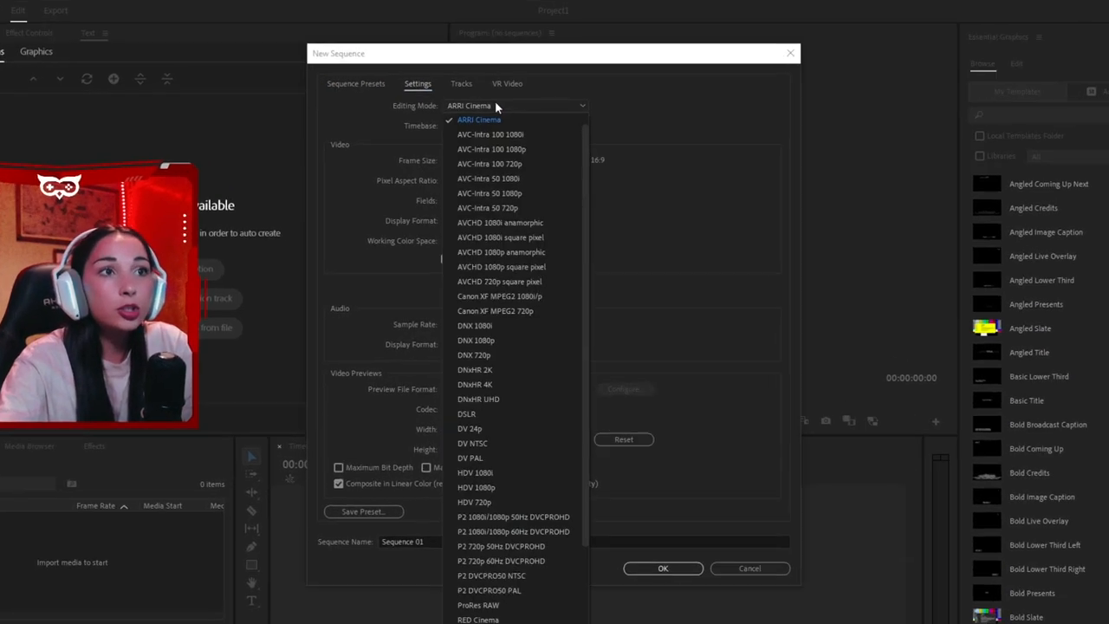
left_click(466, 413)
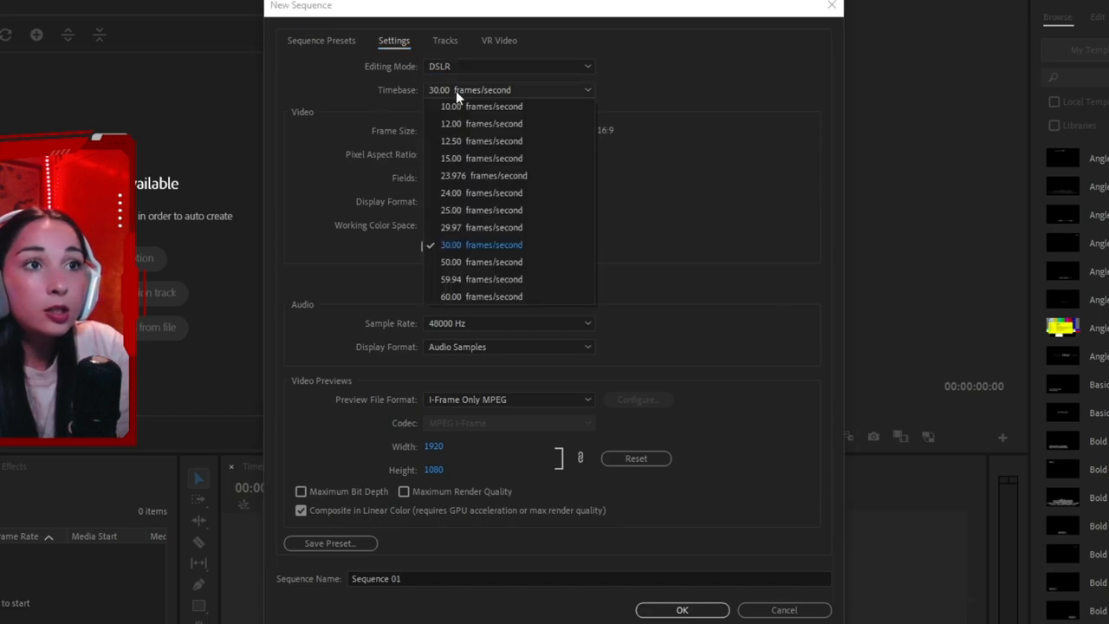
left_click(481, 297)
type("1920")
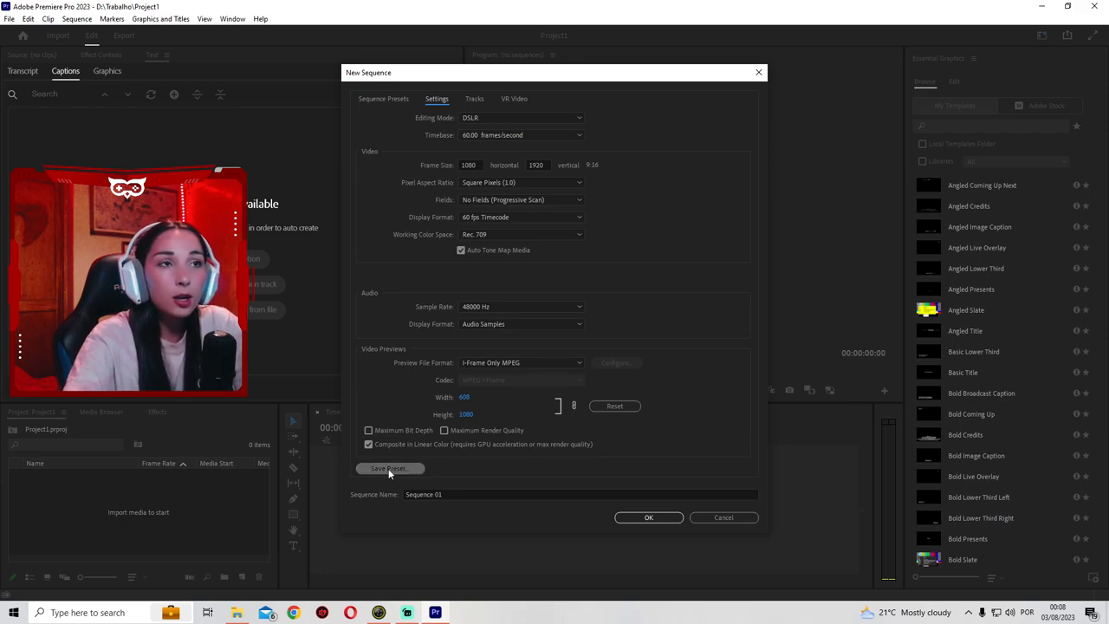
Step: Save the settings as preset 'Vertical Videos' and select it under Custom presets
left_click(388, 467)
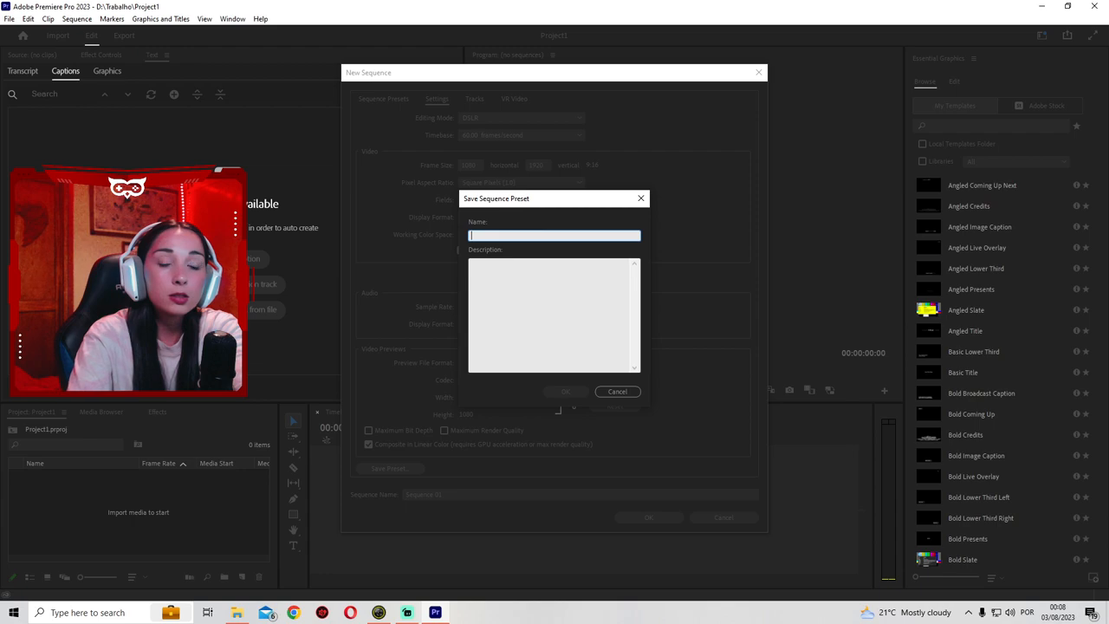
type("Vertical Videos")
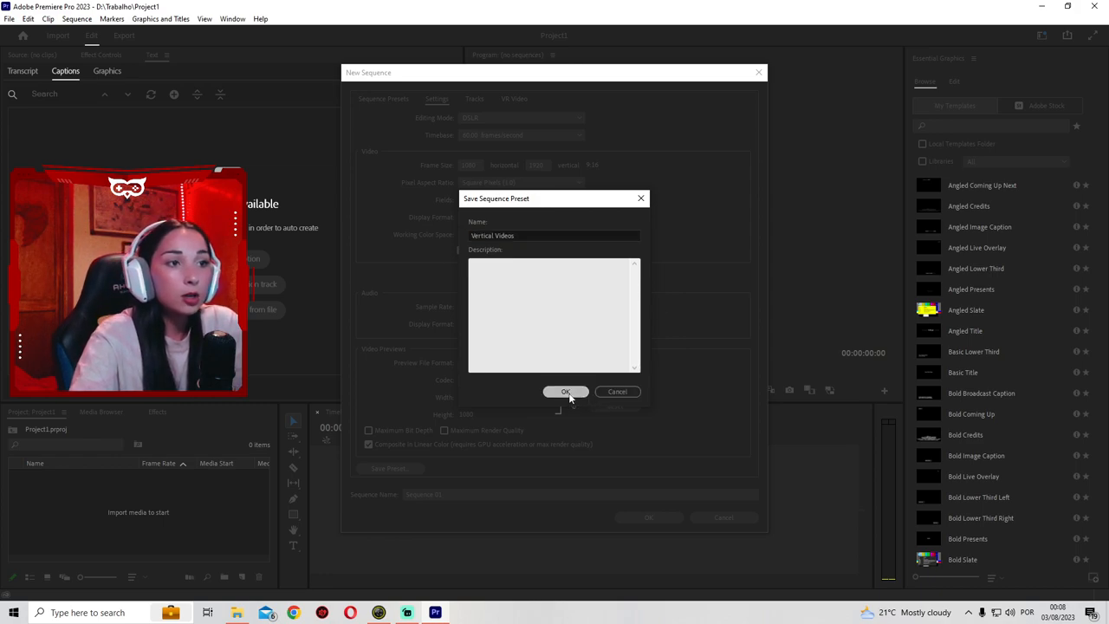
left_click(566, 391)
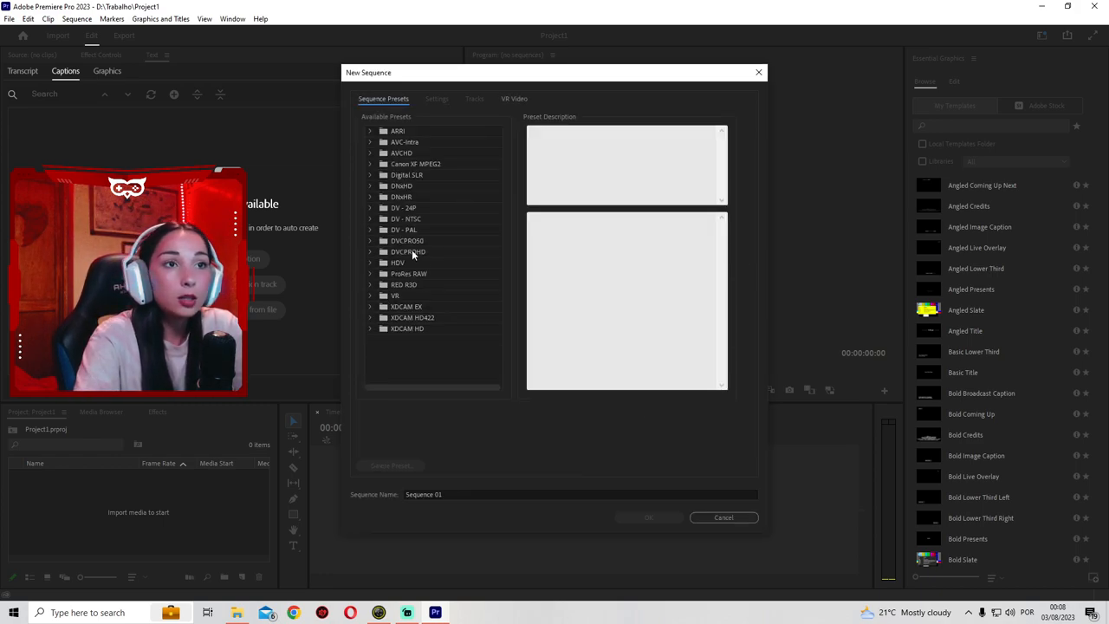
left_click(425, 366)
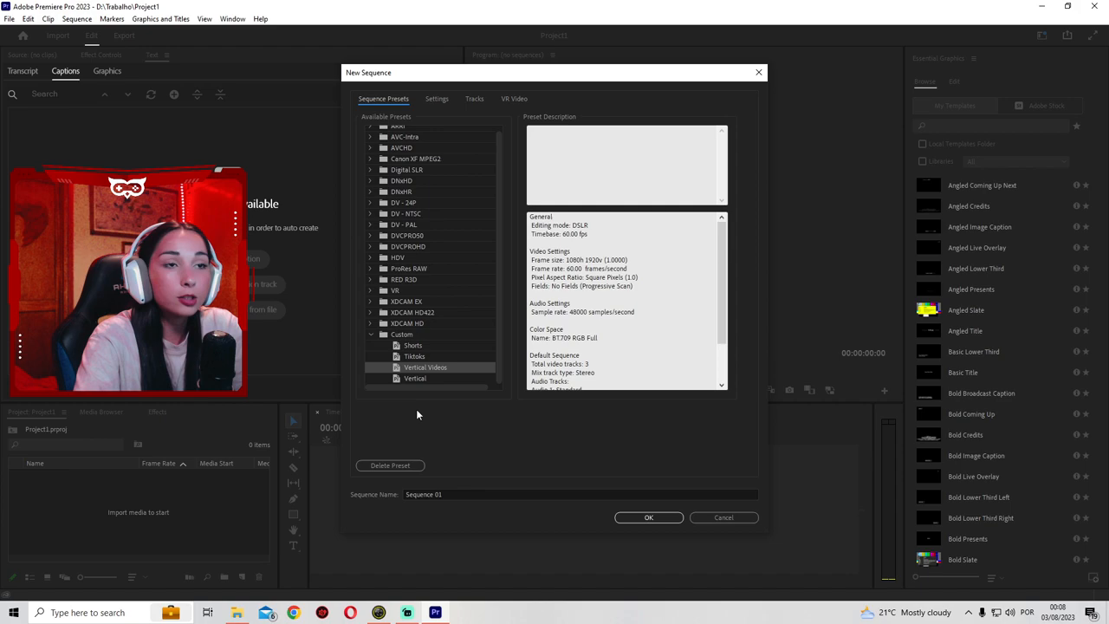
mouse_move(455, 373)
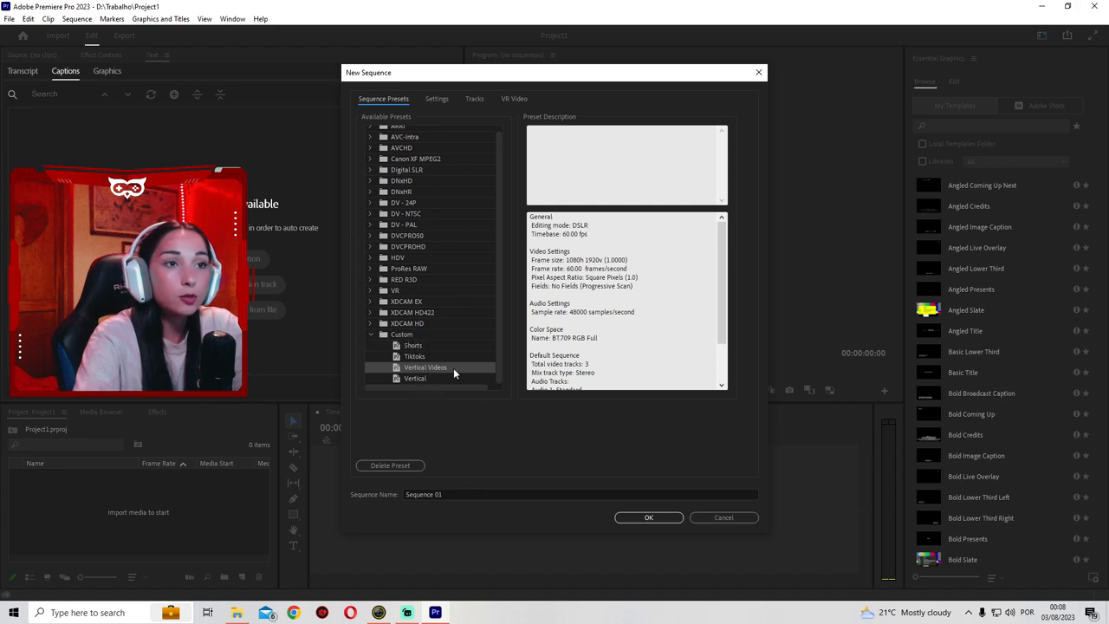
left_click(648, 518)
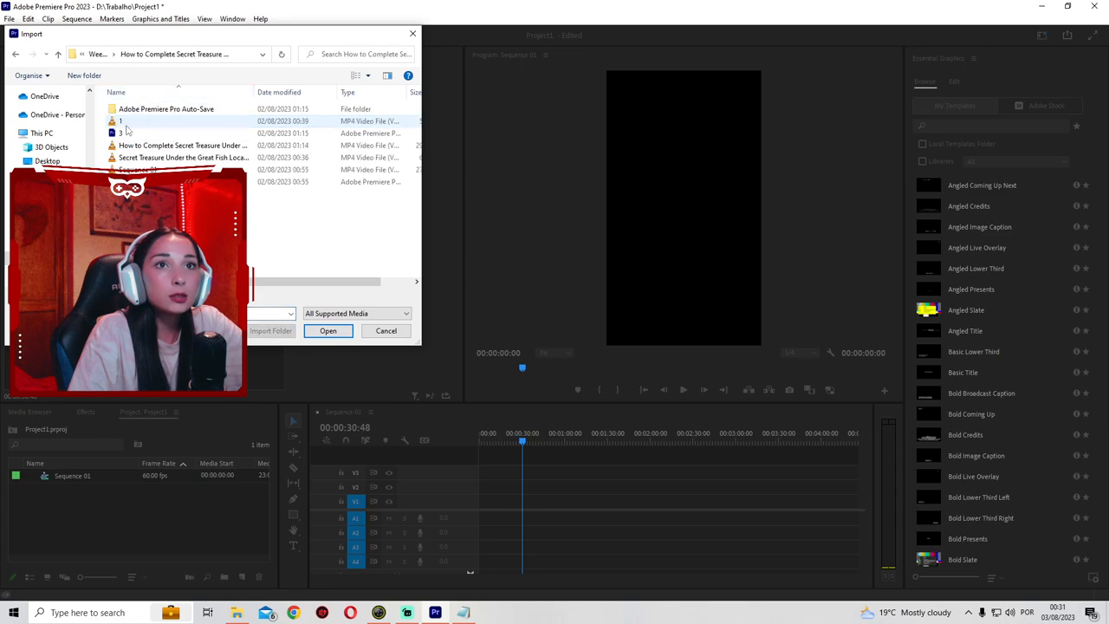
Step: Create Sequence 01 and import the gameplay clip 1.mp4
left_click(328, 330)
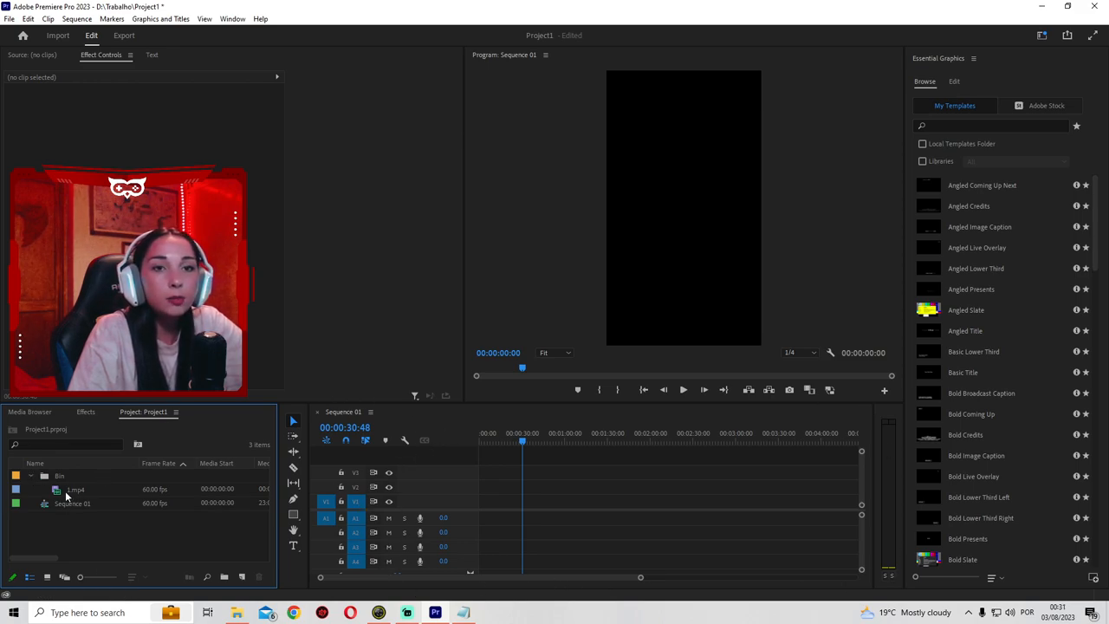
Step: Drag 1.mp4 onto the Sequence 01 timeline, keeping existing sequence settings
left_click_drag(76, 488, 531, 510)
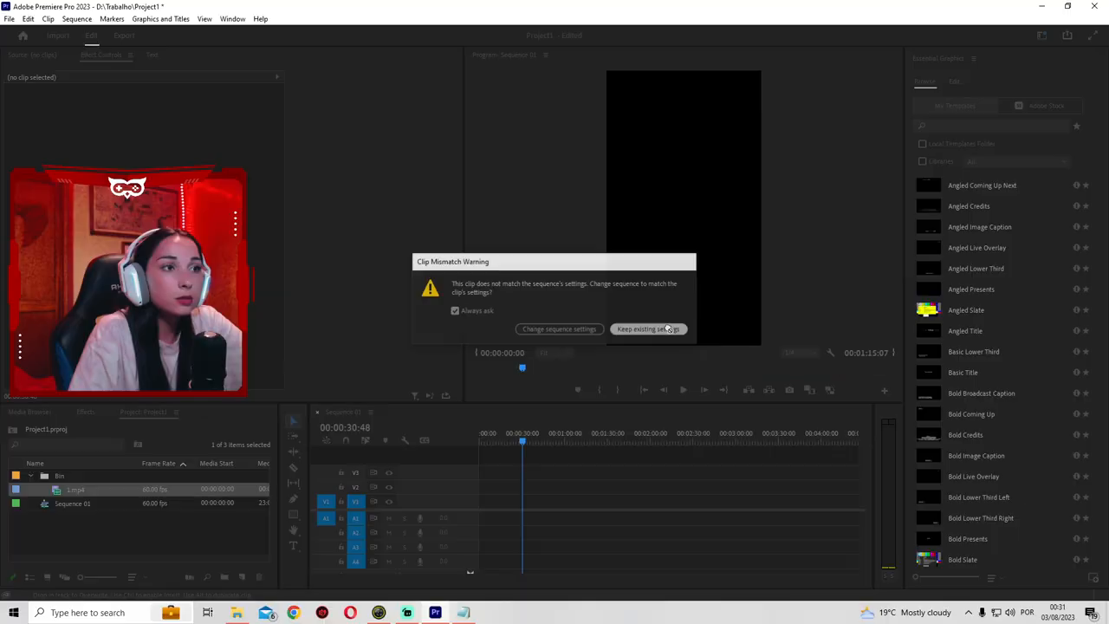
left_click(648, 328)
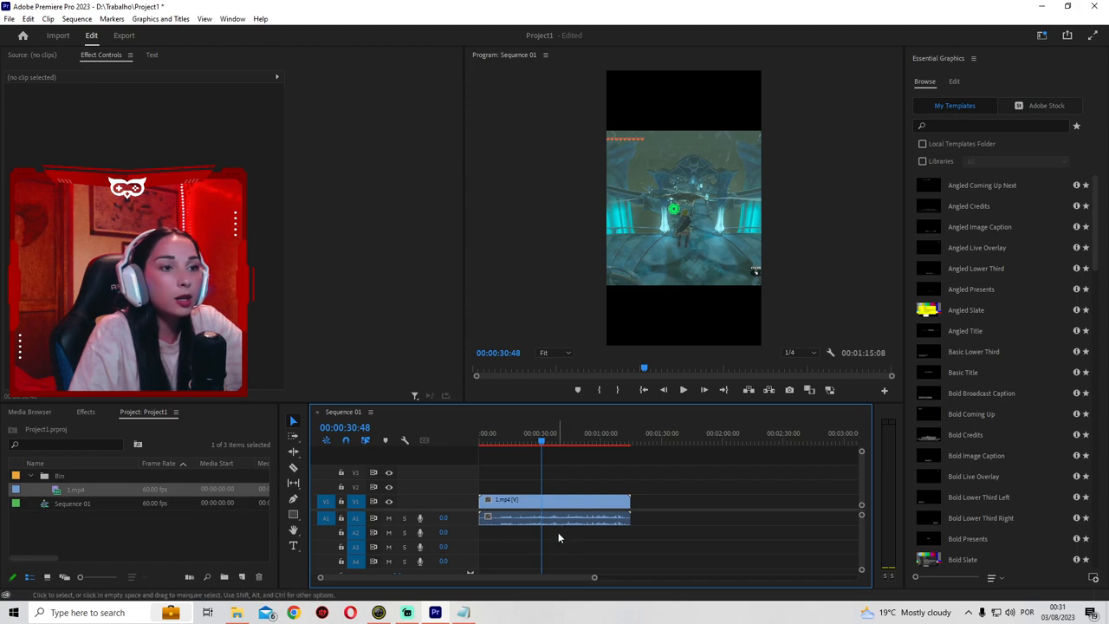
left_click(554, 500)
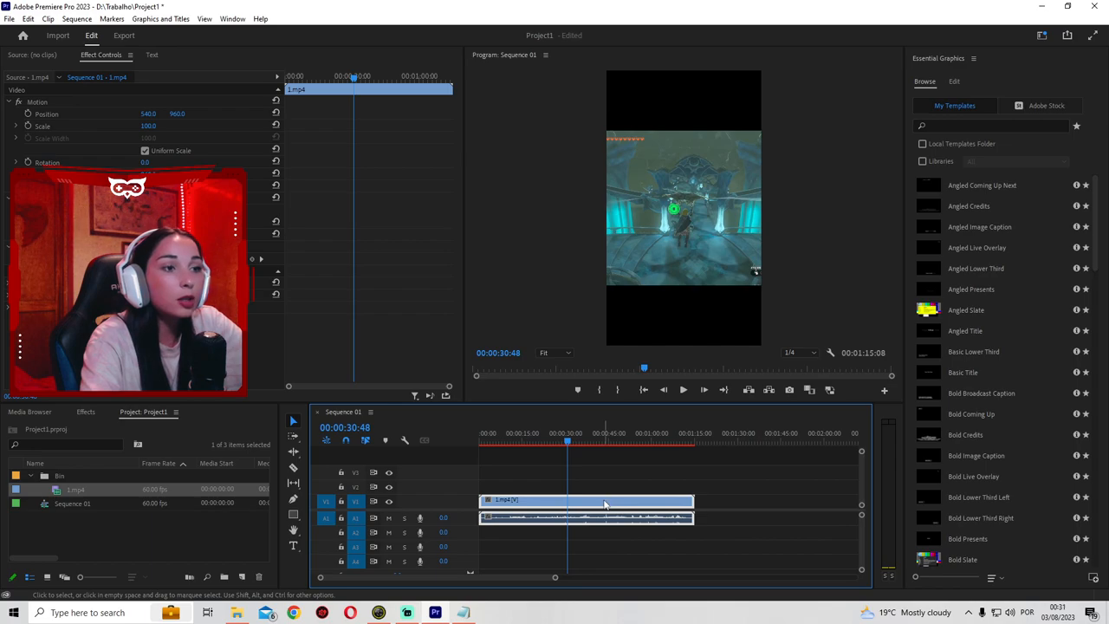
Step: Unlink and delete the clip's audio, then duplicate the video onto V2
right_click(586, 517)
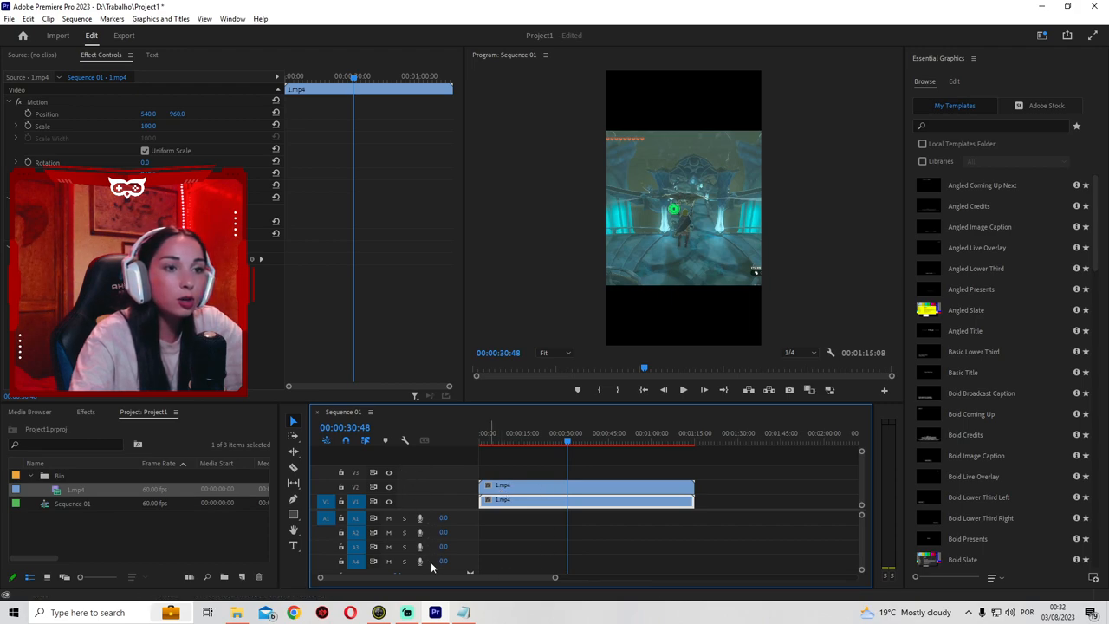
left_click(529, 434)
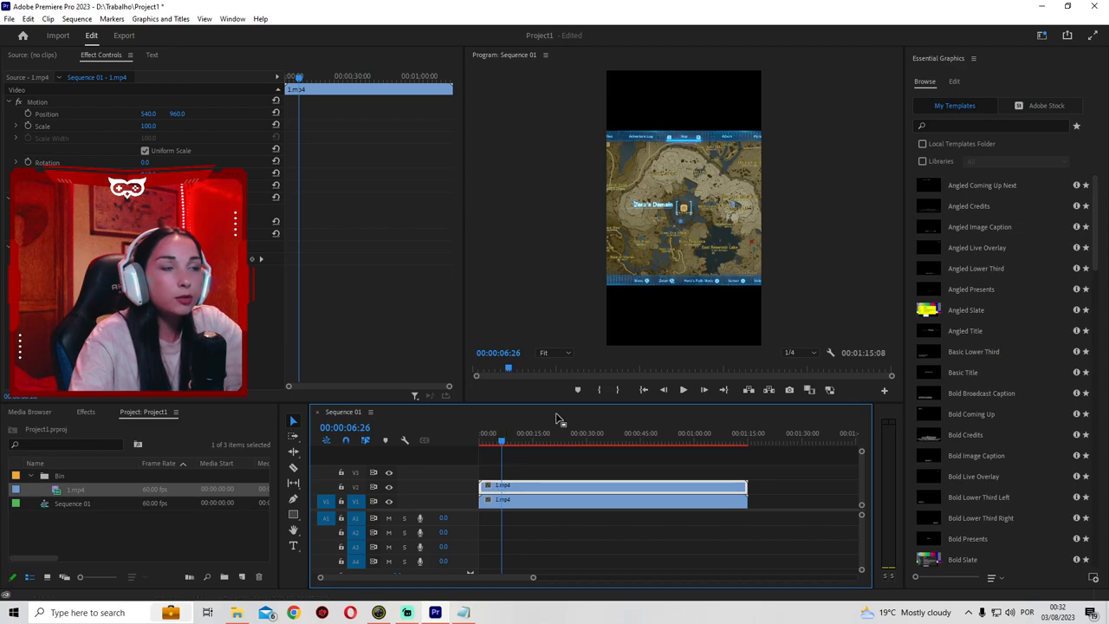
Step: Enlarge the gameplay video in the Program Monitor to about 208% scale
left_click(683, 208)
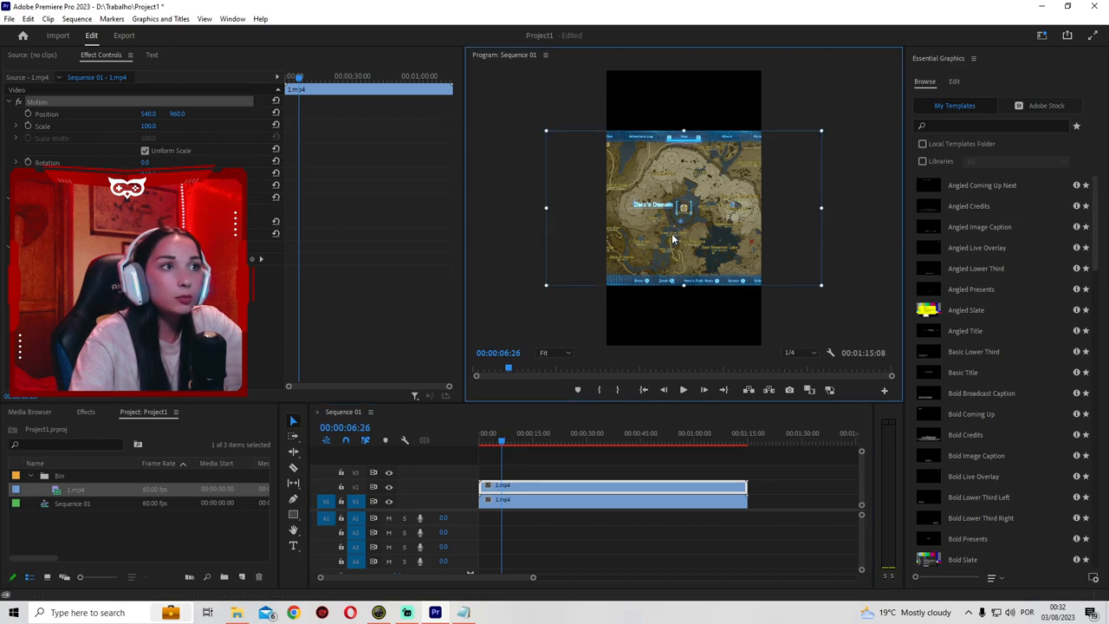
mouse_move(820, 297)
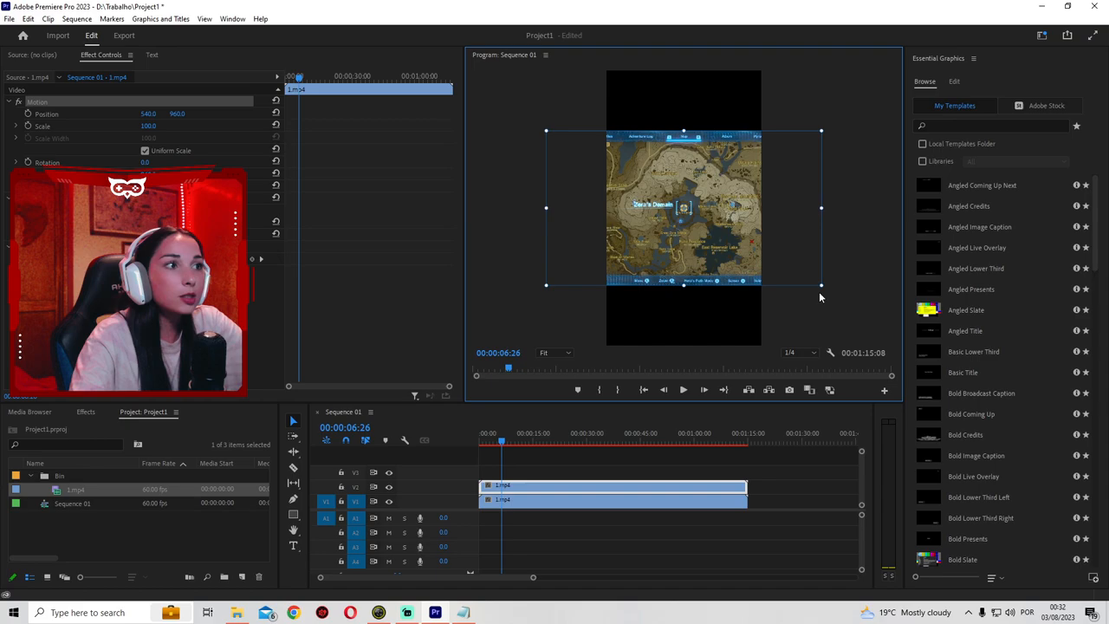
left_click_drag(821, 285, 871, 314)
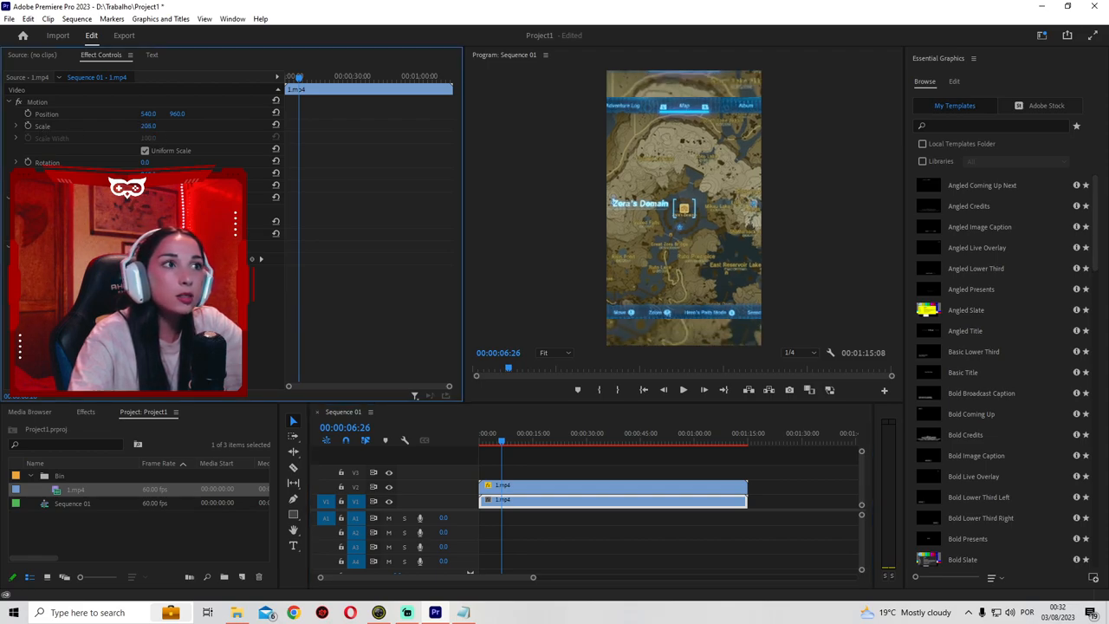
left_click(148, 126)
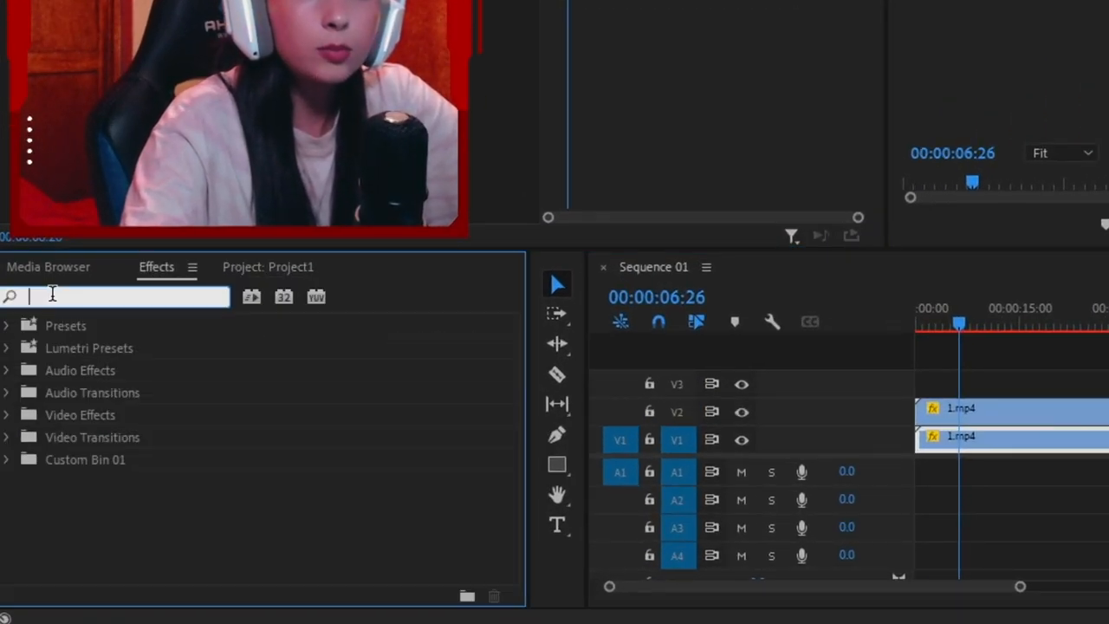
Step: Apply Gaussian Blur to the V1 background clip with blurriness around 85
type("gaussian blu")
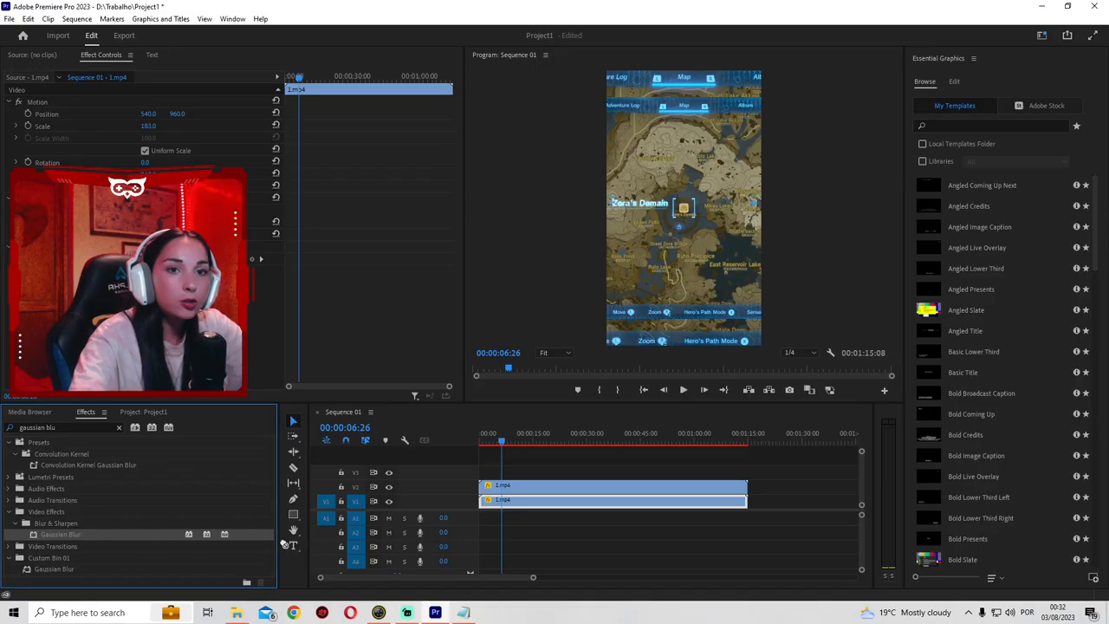
left_click_drag(59, 533, 511, 501)
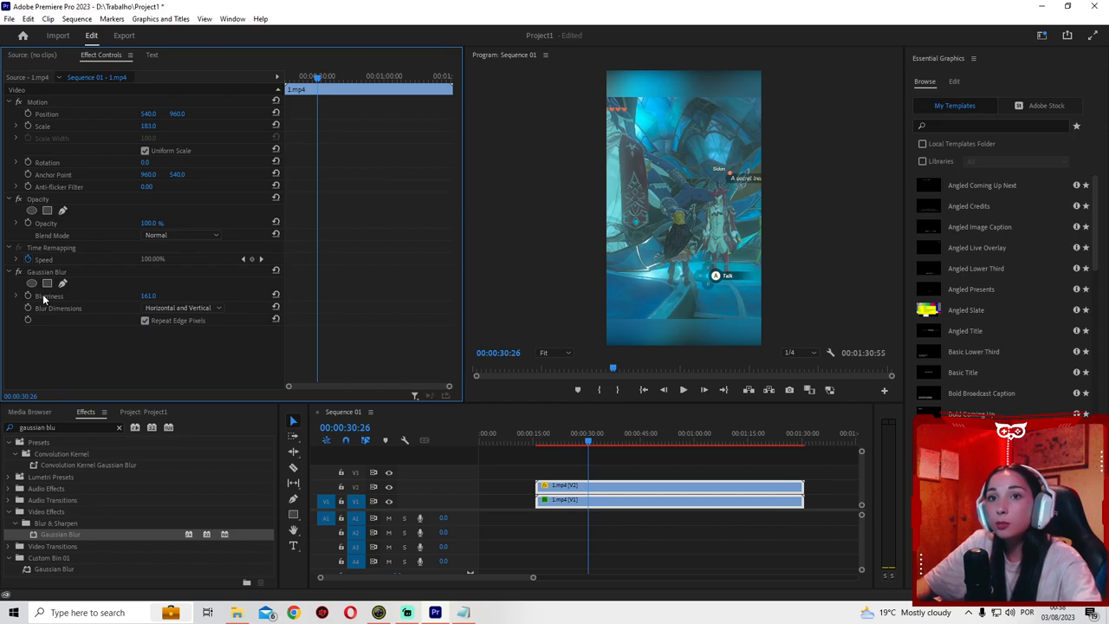
left_click_drag(151, 296, 139, 295)
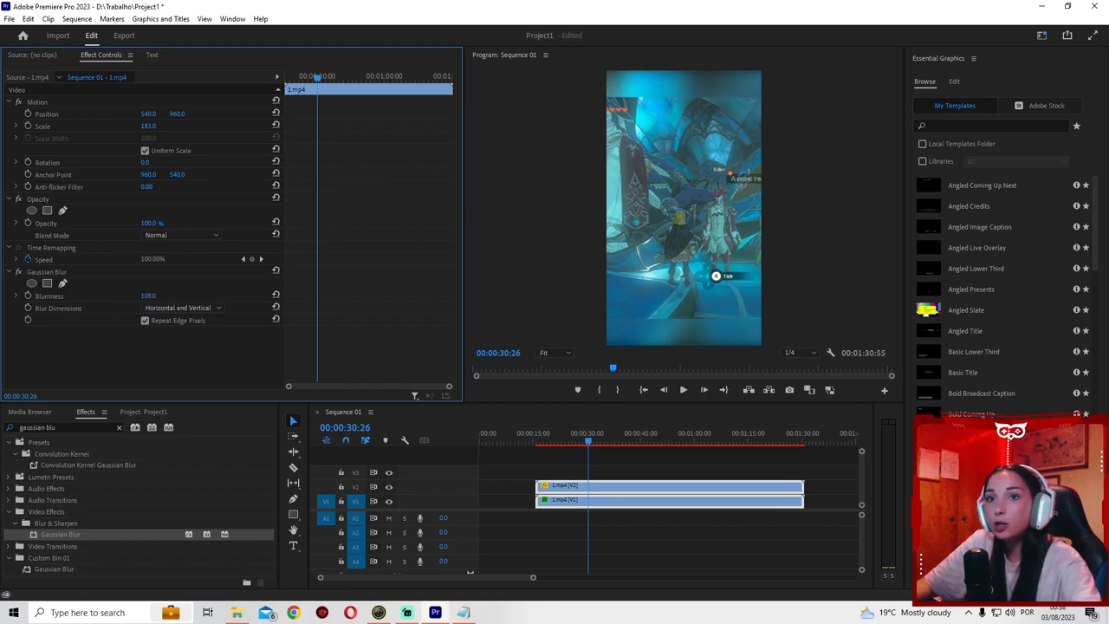
type("85.0")
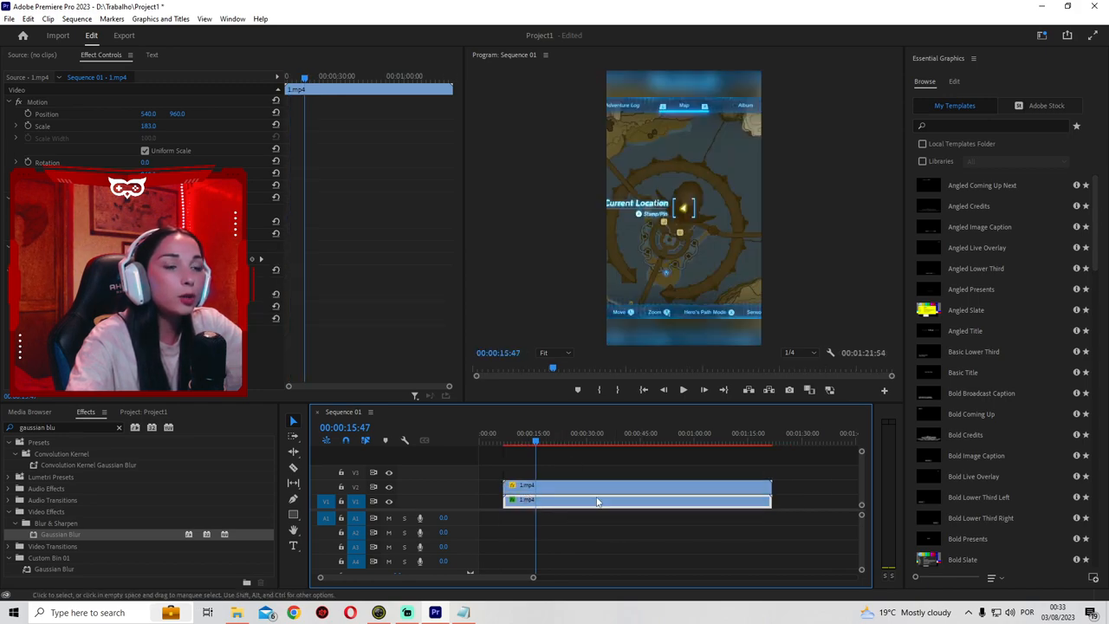
right_click(596, 500)
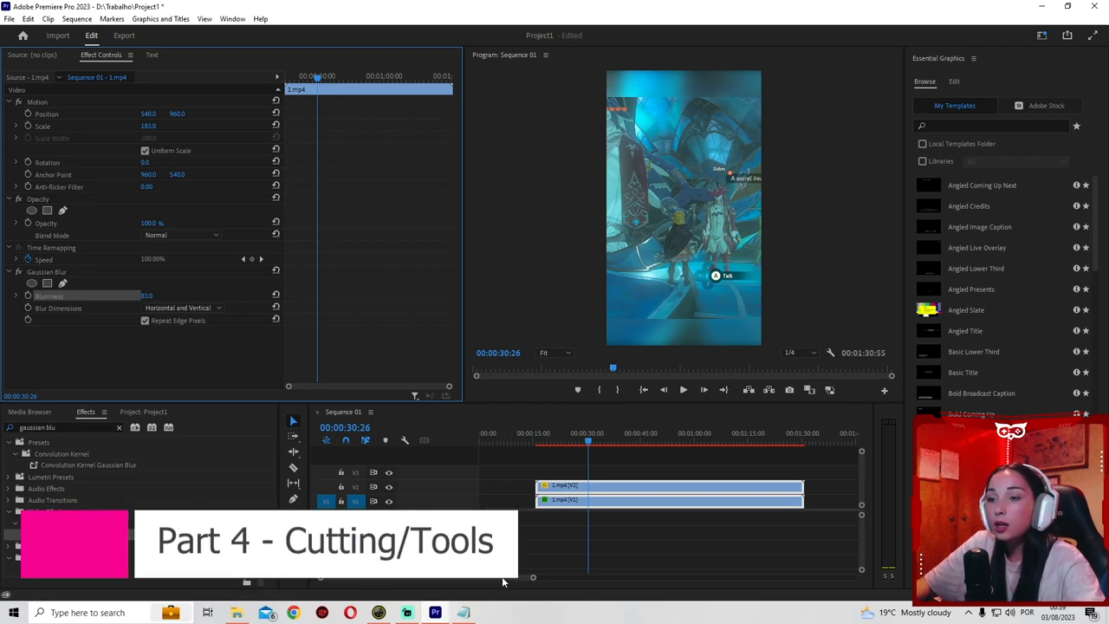
Step: Cut both stacked clips at about 12 seconds and zoom into the timeline
left_click(654, 443)
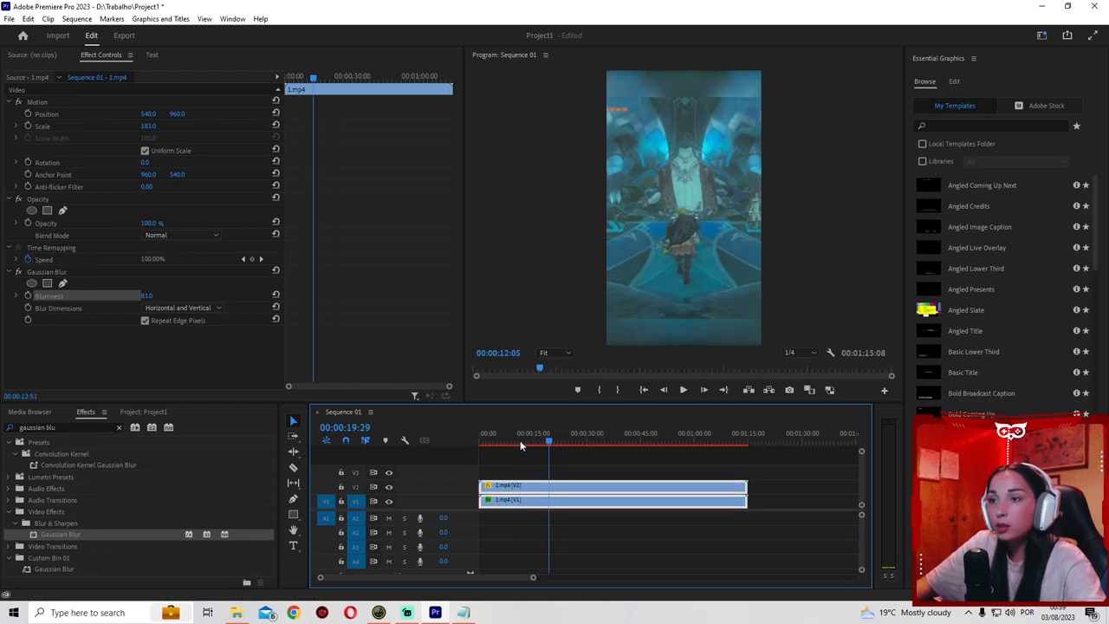
left_click(516, 442)
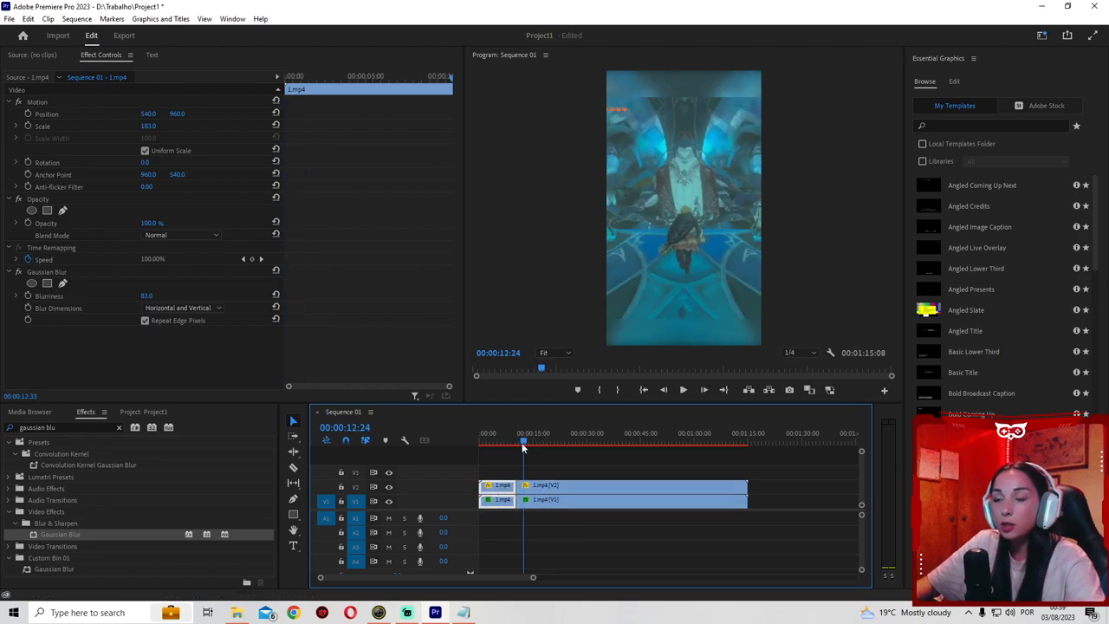
left_click_drag(540, 442, 519, 442)
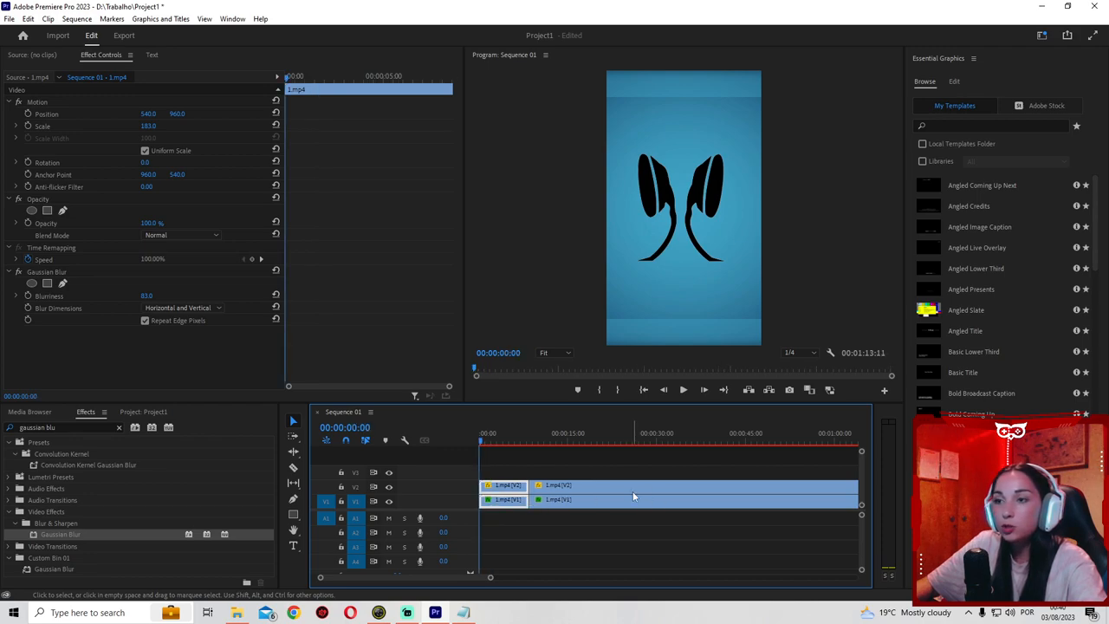
mouse_move(656, 584)
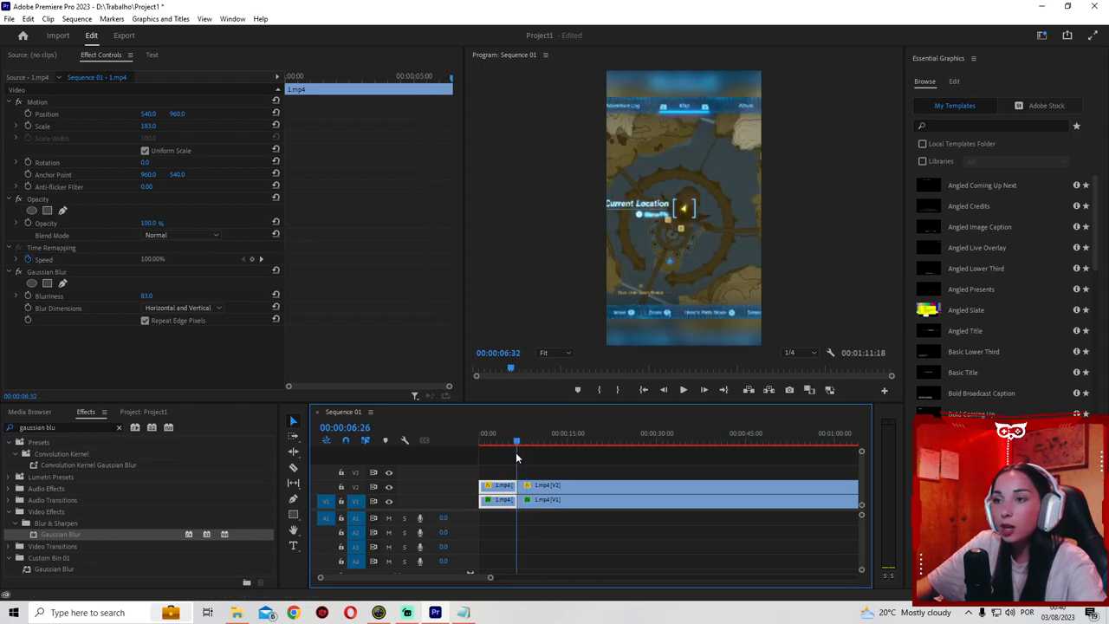
Step: Preview the intro, then move the long clip pair up to V3 and V4
left_click(502, 442)
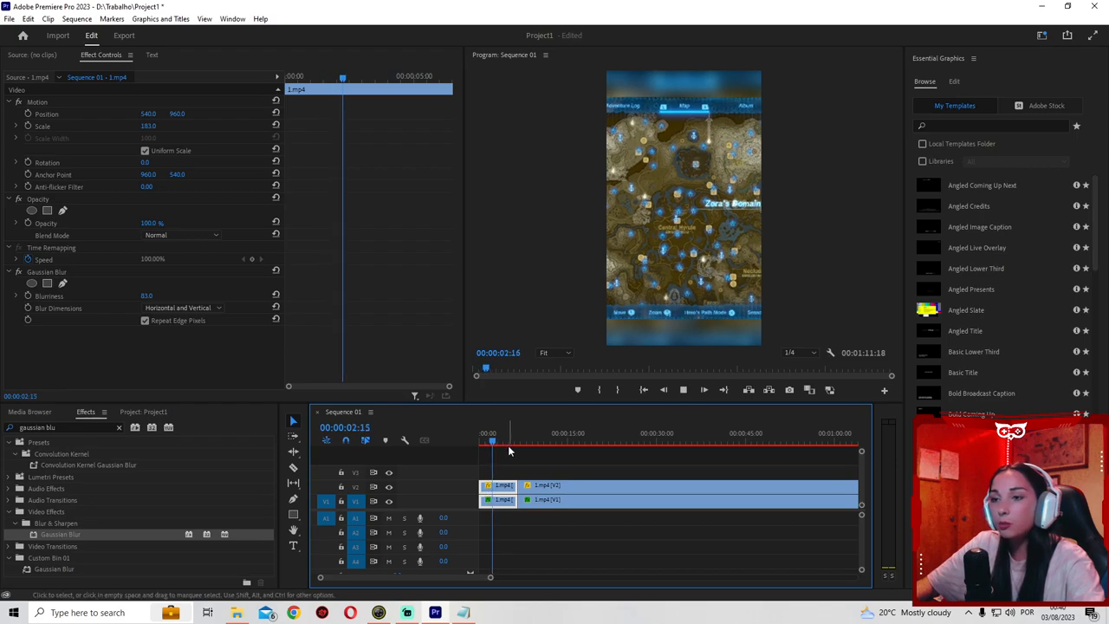
left_click(684, 389)
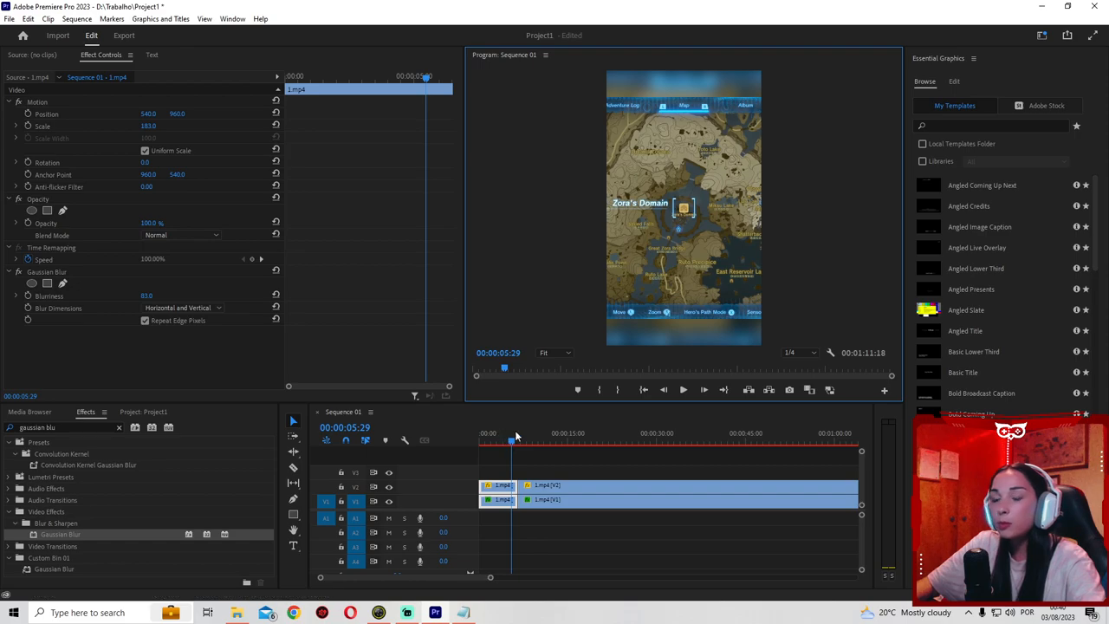
left_click(482, 442)
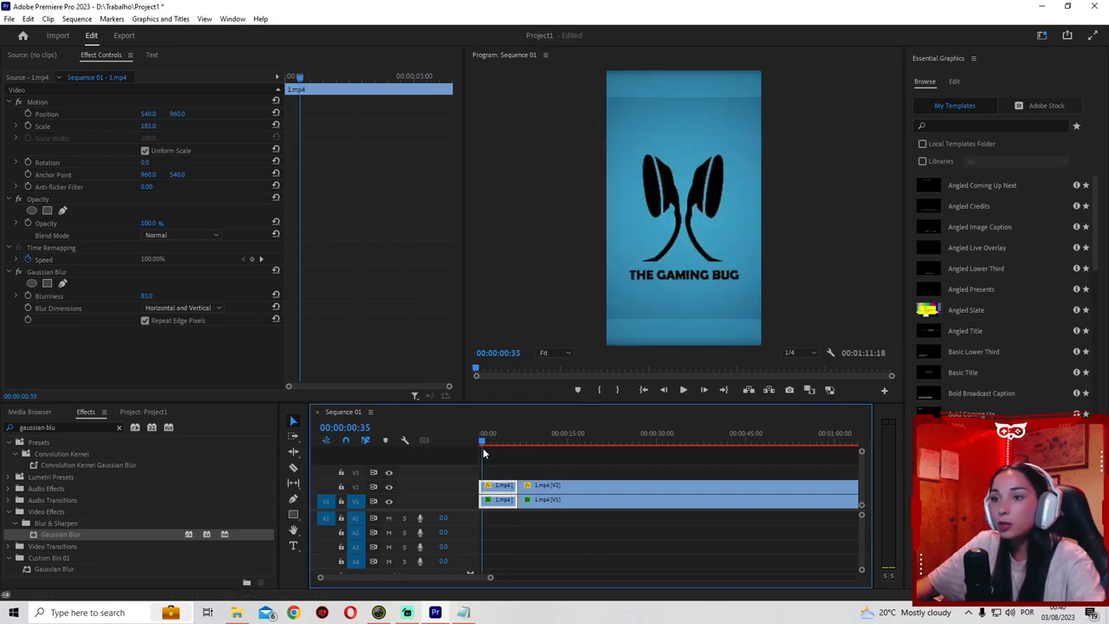
left_click(491, 443)
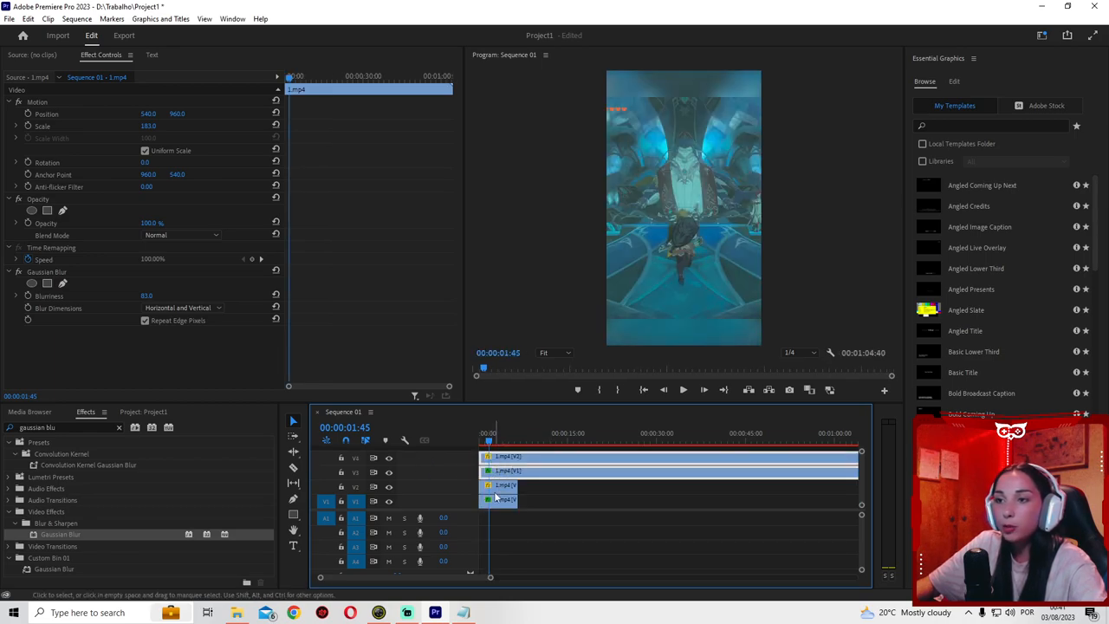
Step: Move the long 1.mp4 gameplay clips on V3 and V4 to start at 00:00:00
left_click(481, 432)
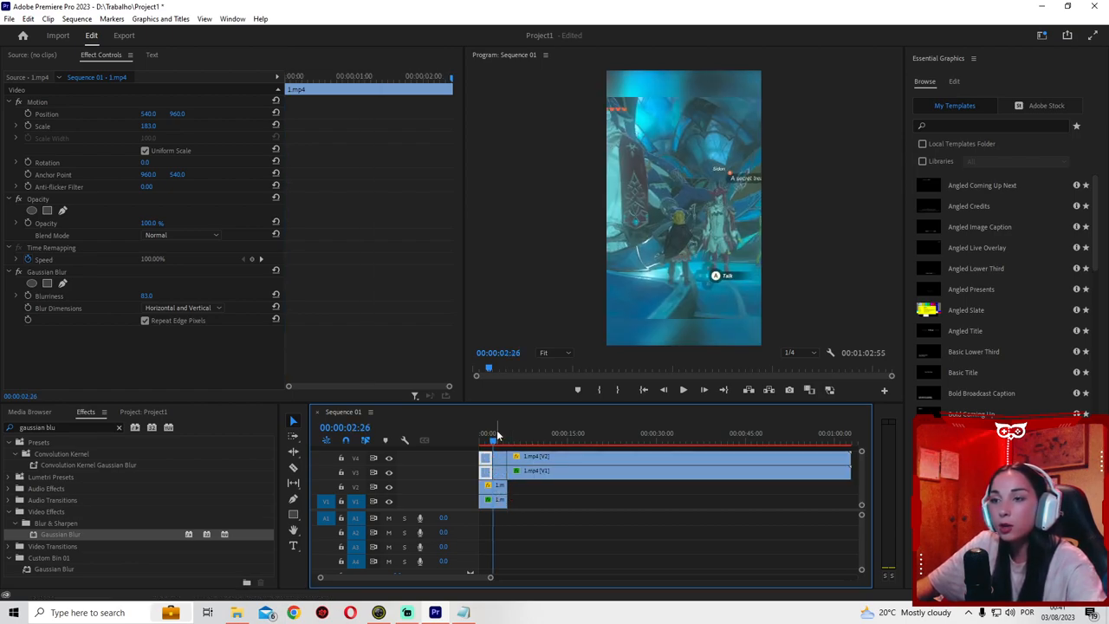
left_click(527, 432)
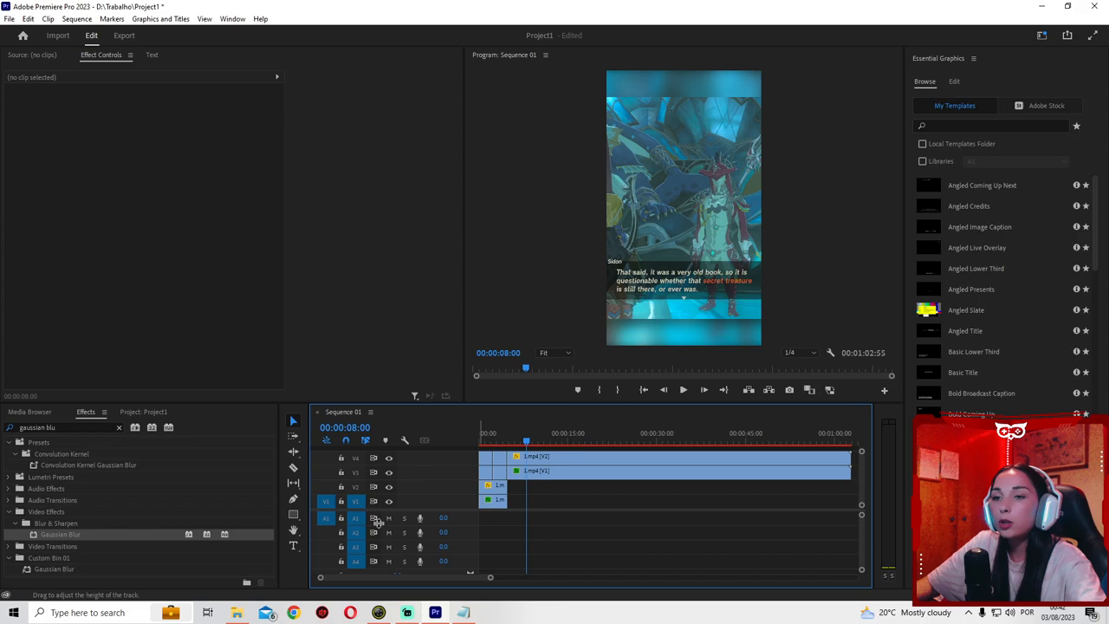
mouse_move(143, 413)
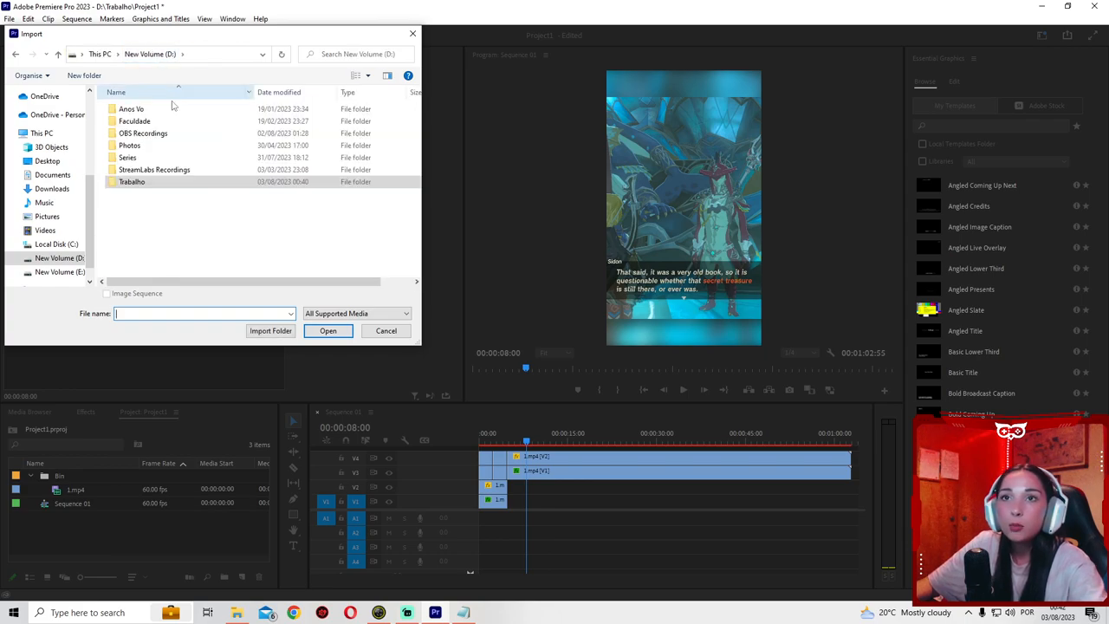
left_click(328, 330)
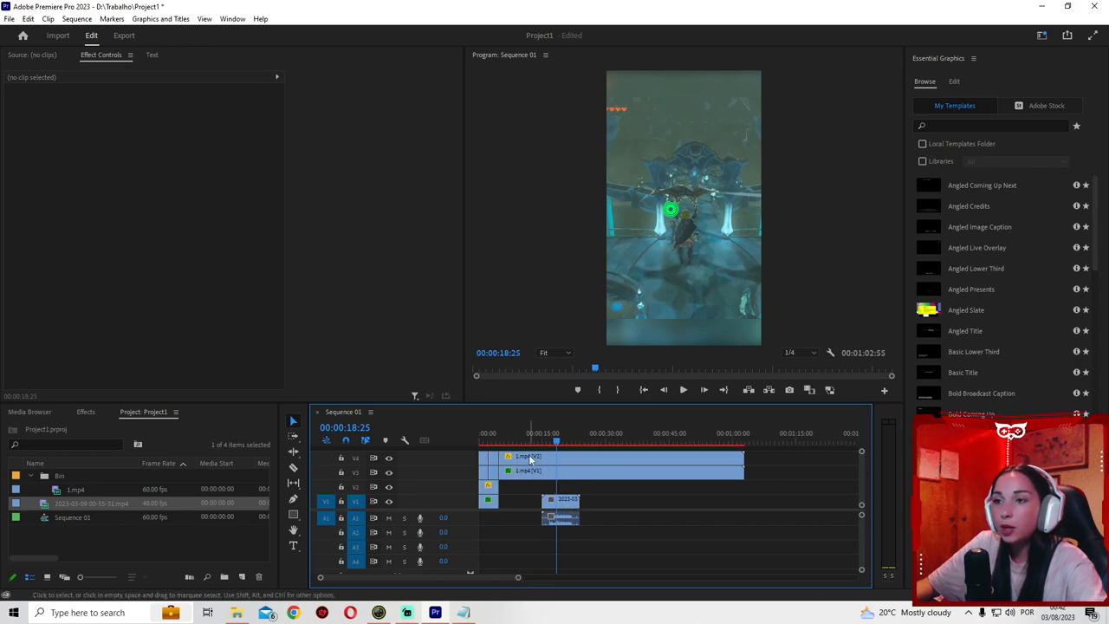
left_click_drag(559, 500, 518, 459)
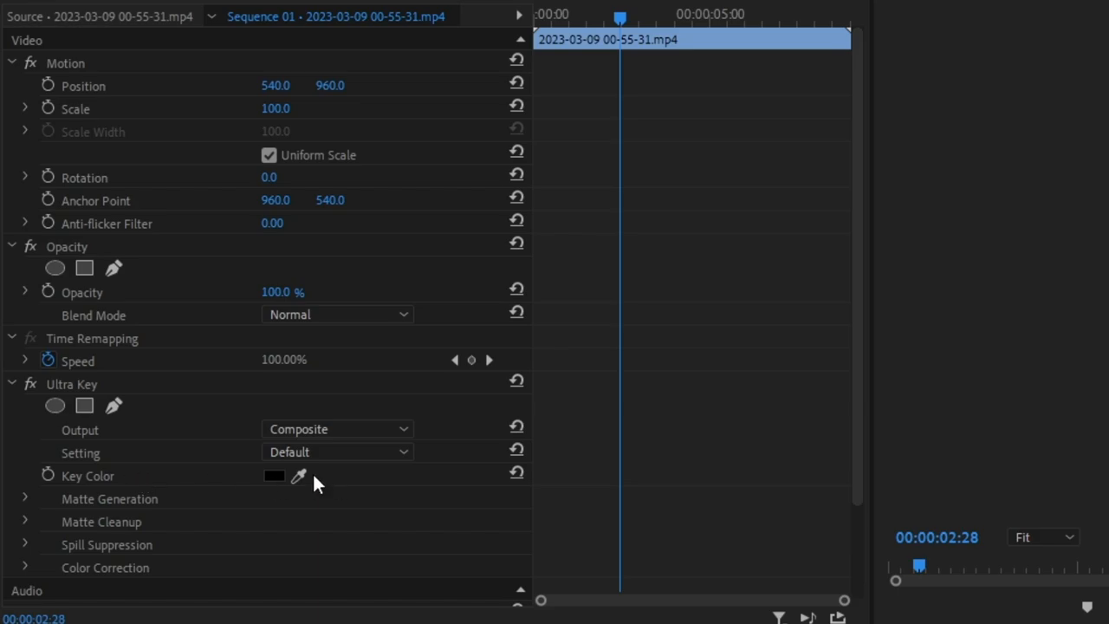
mouse_move(301, 477)
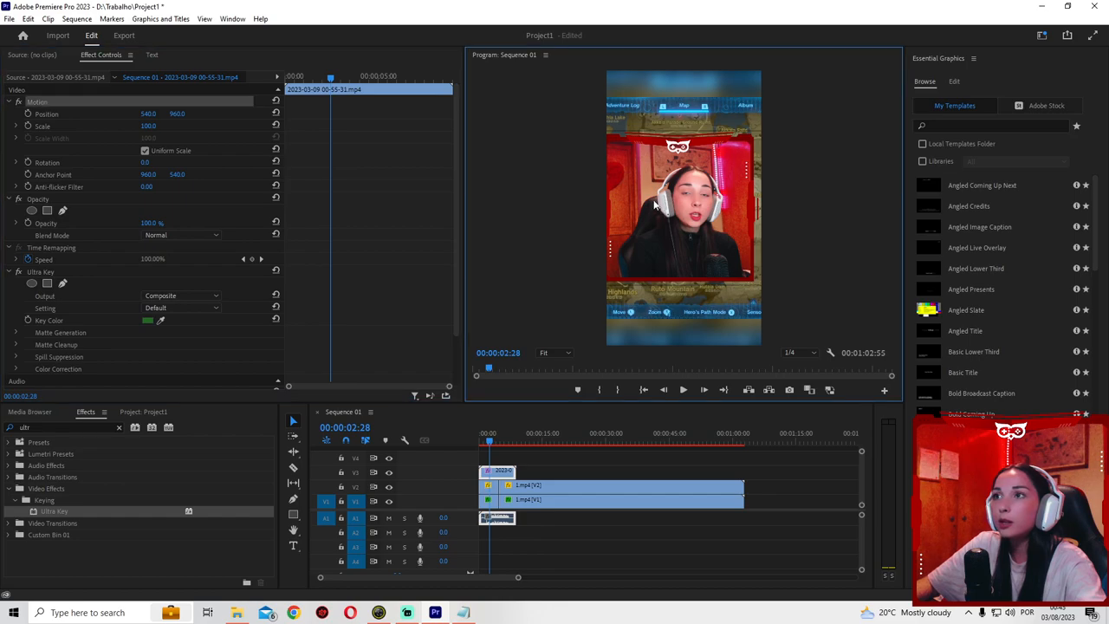
Step: Scale the keyed facecam to 96.3 through its Motion controls
left_click(684, 208)
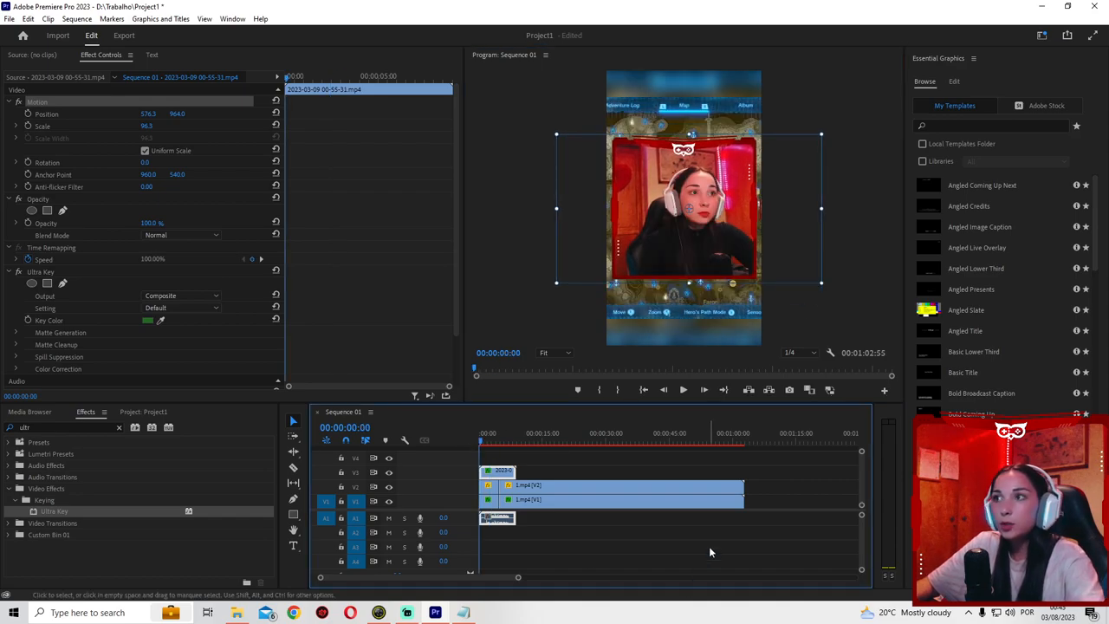
left_click(485, 432)
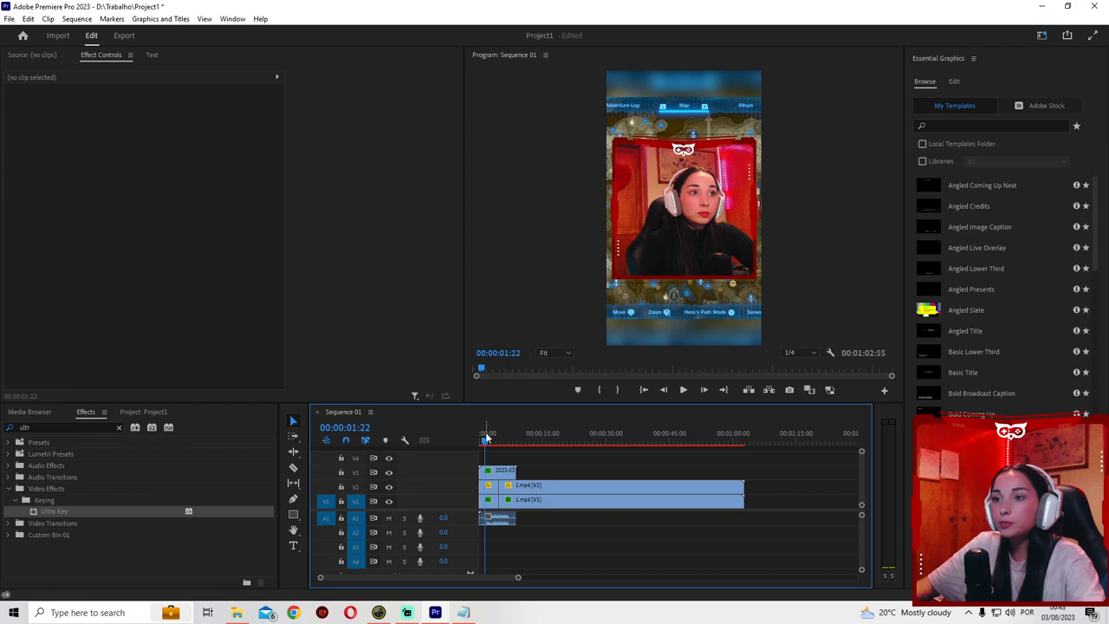
Step: Play back to check the keyed facecam, then drop another facecam copy after the first
left_click(682, 389)
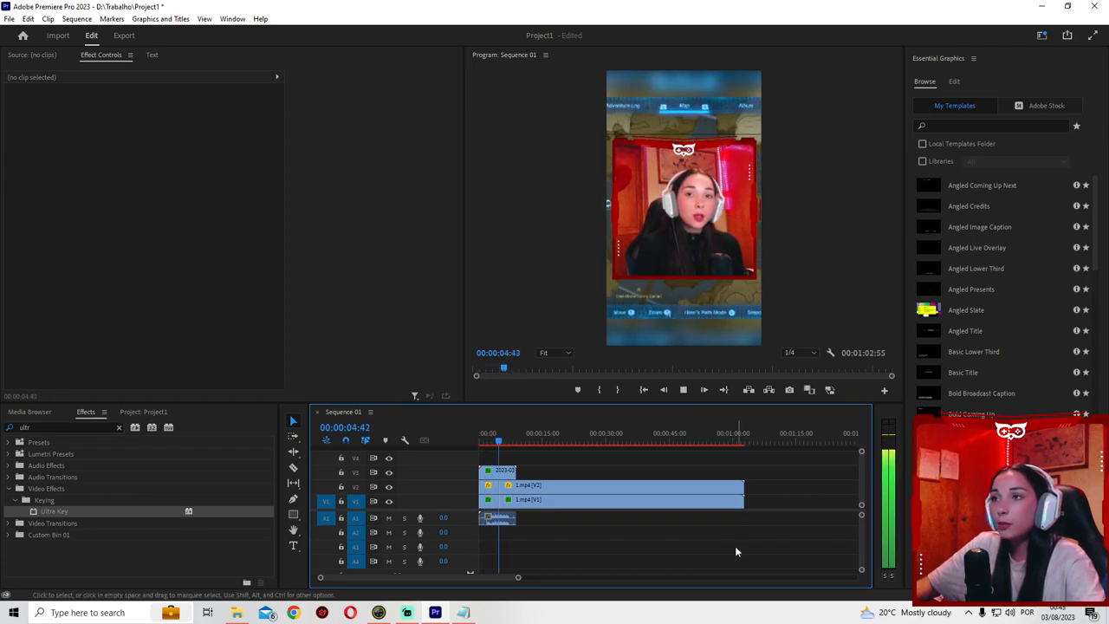
left_click(684, 389)
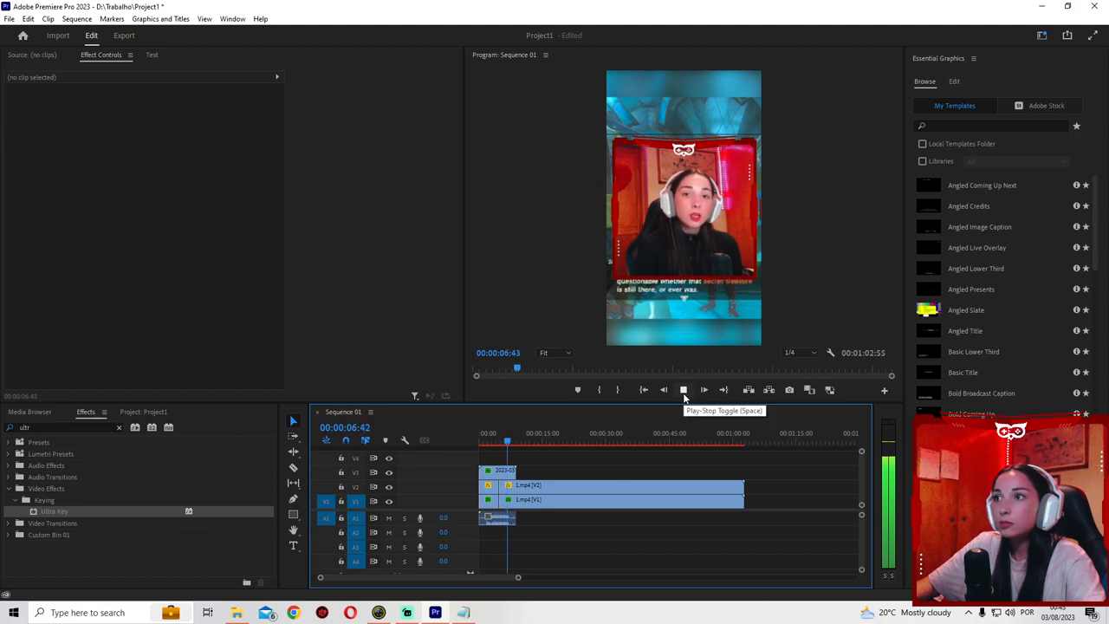
left_click(683, 389)
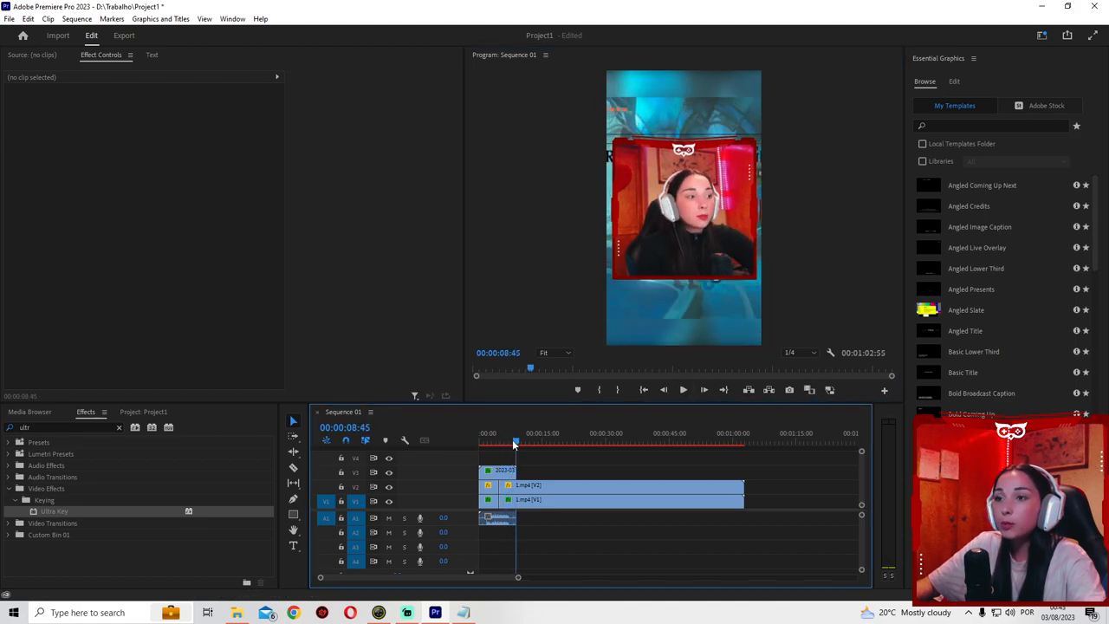
left_click(528, 443)
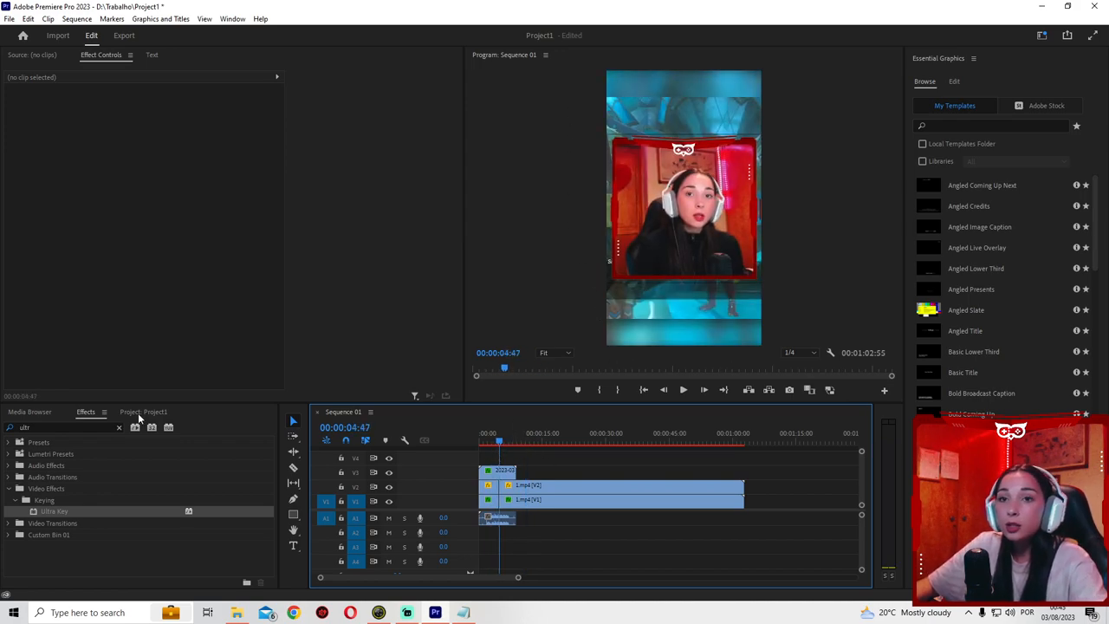
left_click(143, 411)
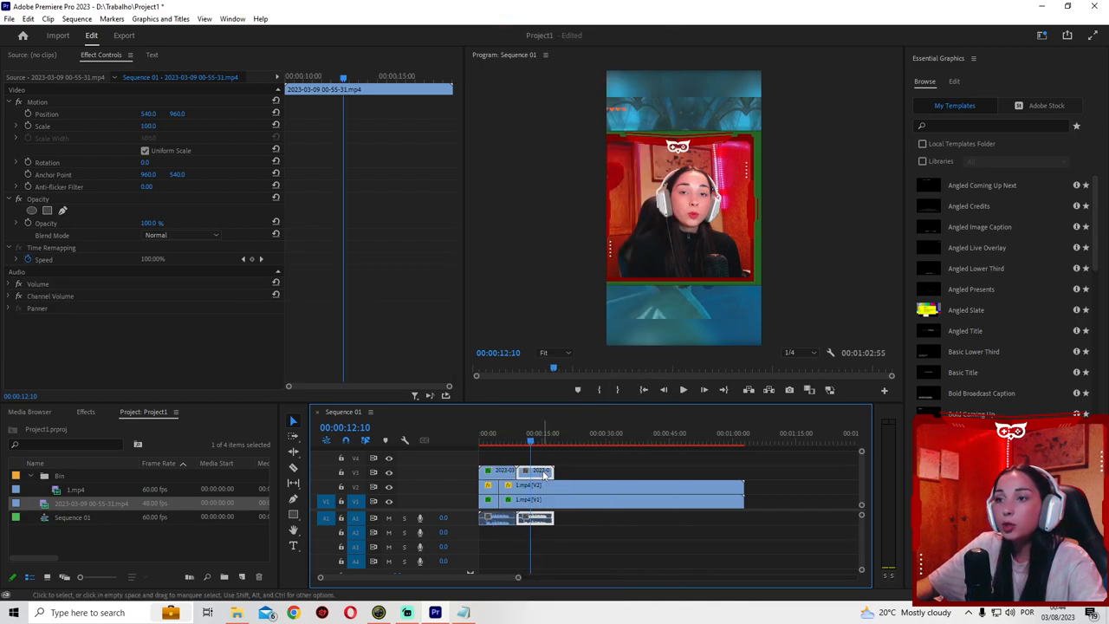
Step: Paste the first facecam's Motion and Ultra Key attributes onto the second facecam clip
right_click(542, 472)
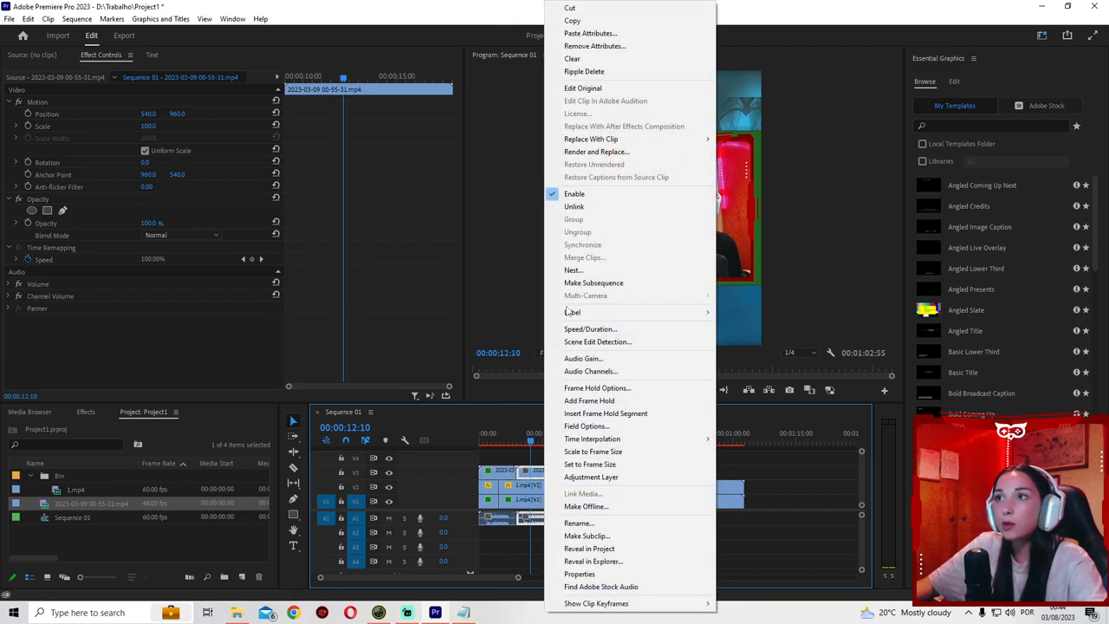
left_click(590, 33)
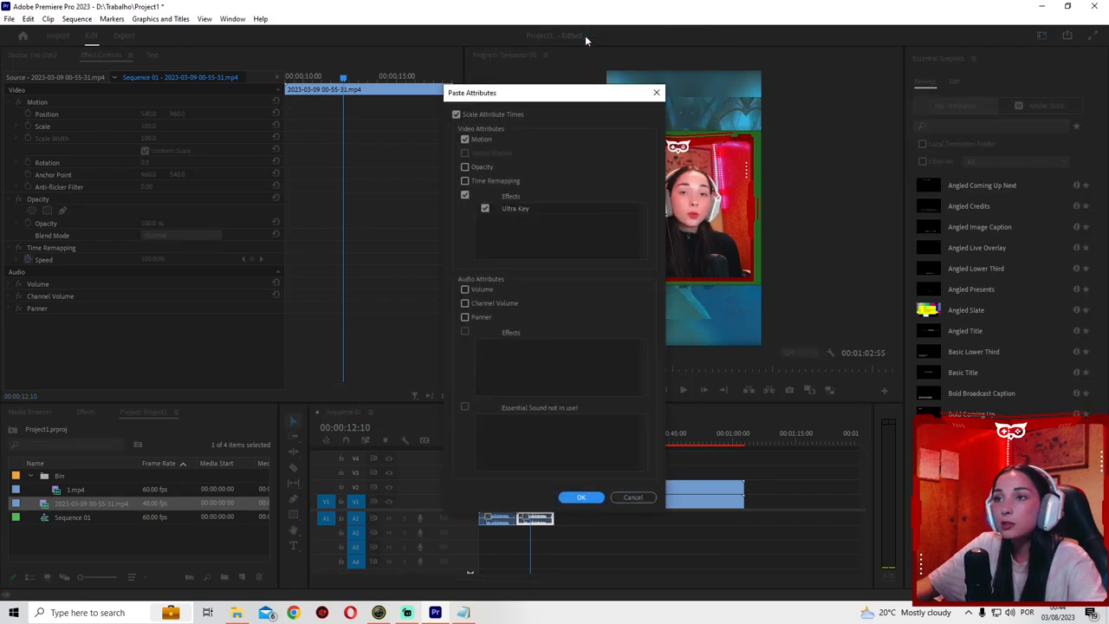
mouse_move(613, 384)
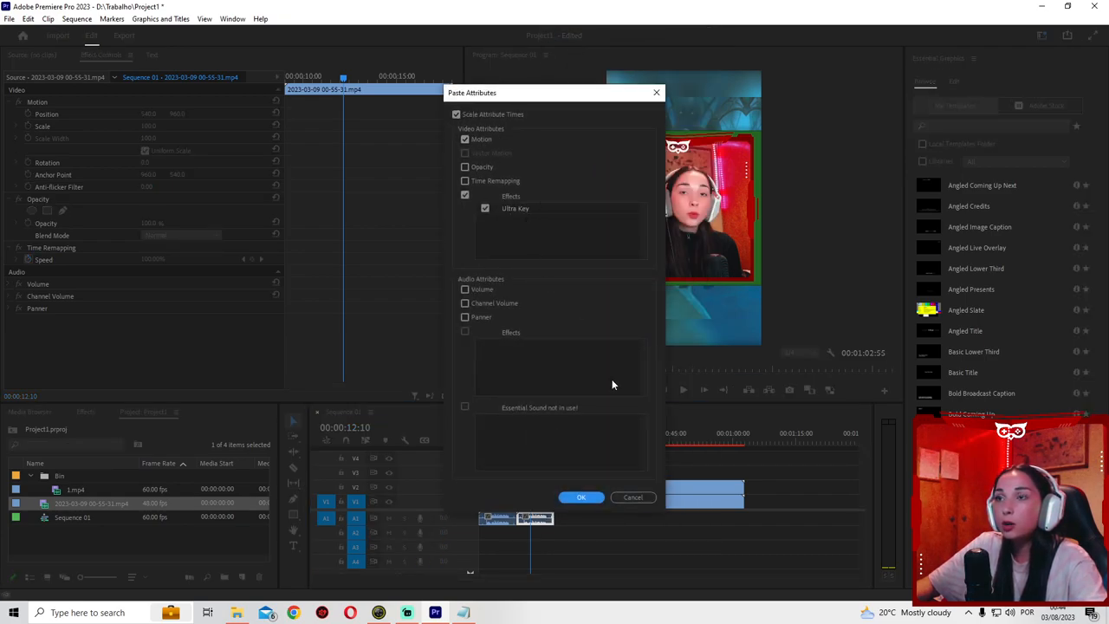
mouse_move(594, 486)
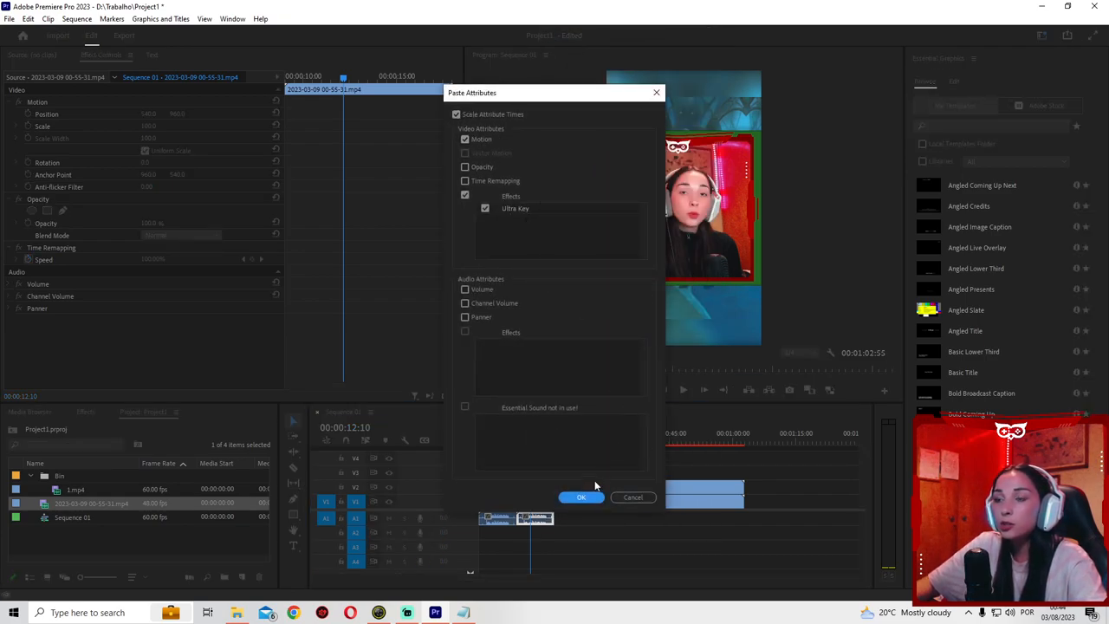
left_click(580, 496)
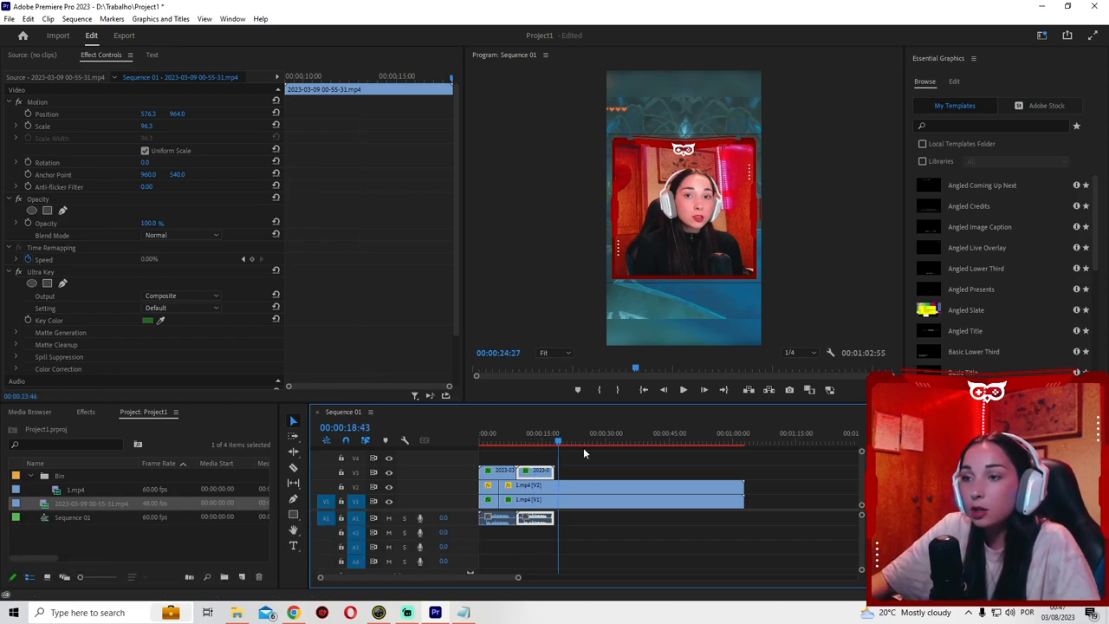
Step: Add a 1080×1920 adjustment layer over the 24-second cut and apply Transform to it
left_click(593, 500)
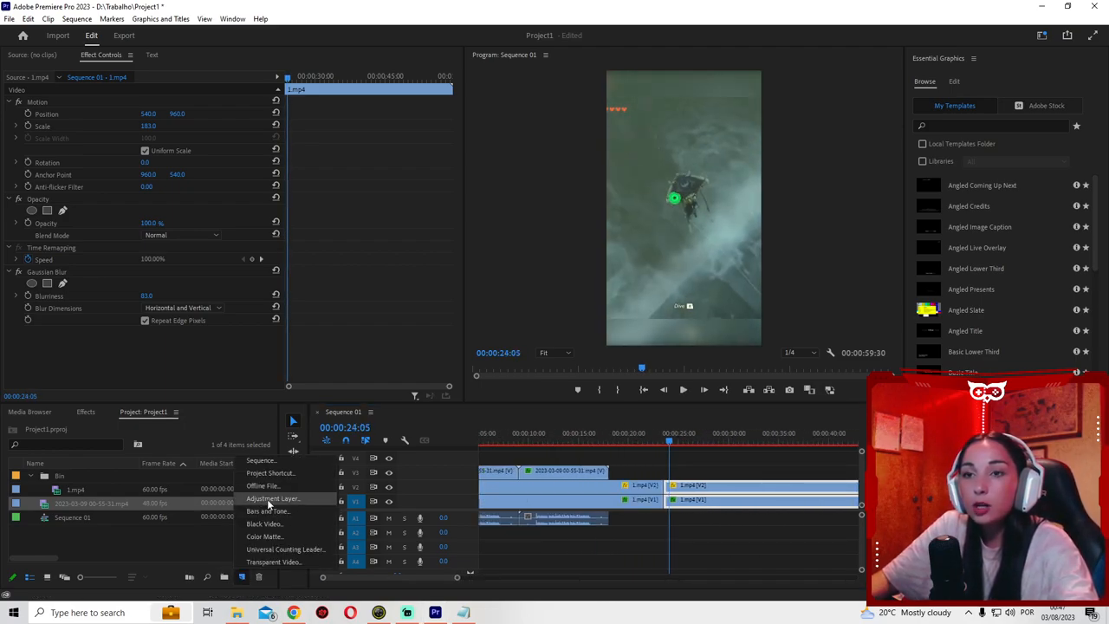
left_click(273, 498)
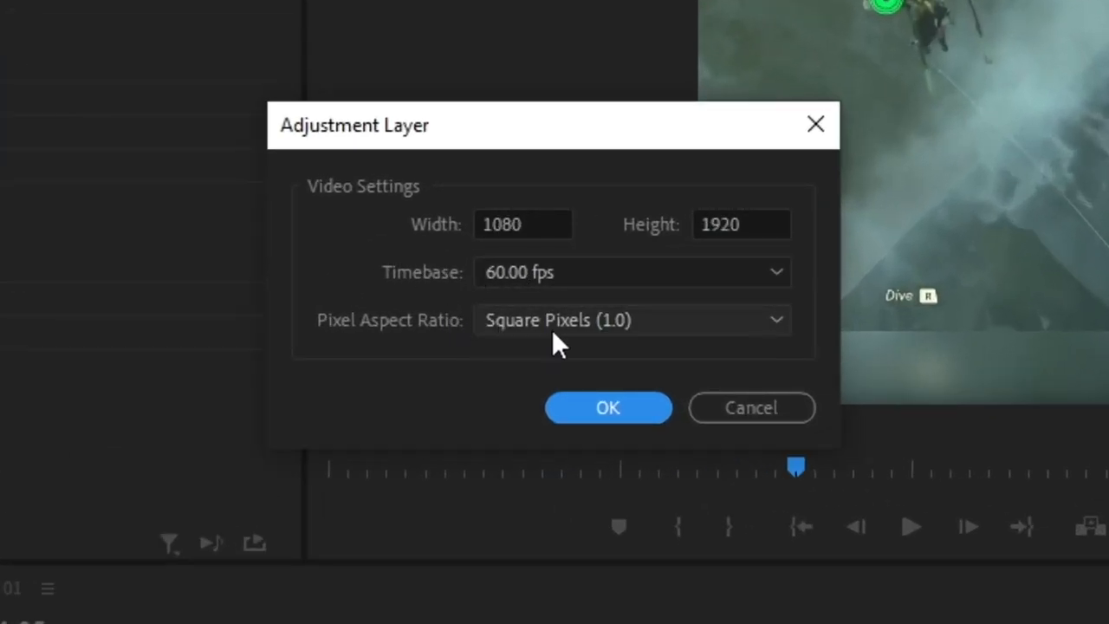
left_click(607, 407)
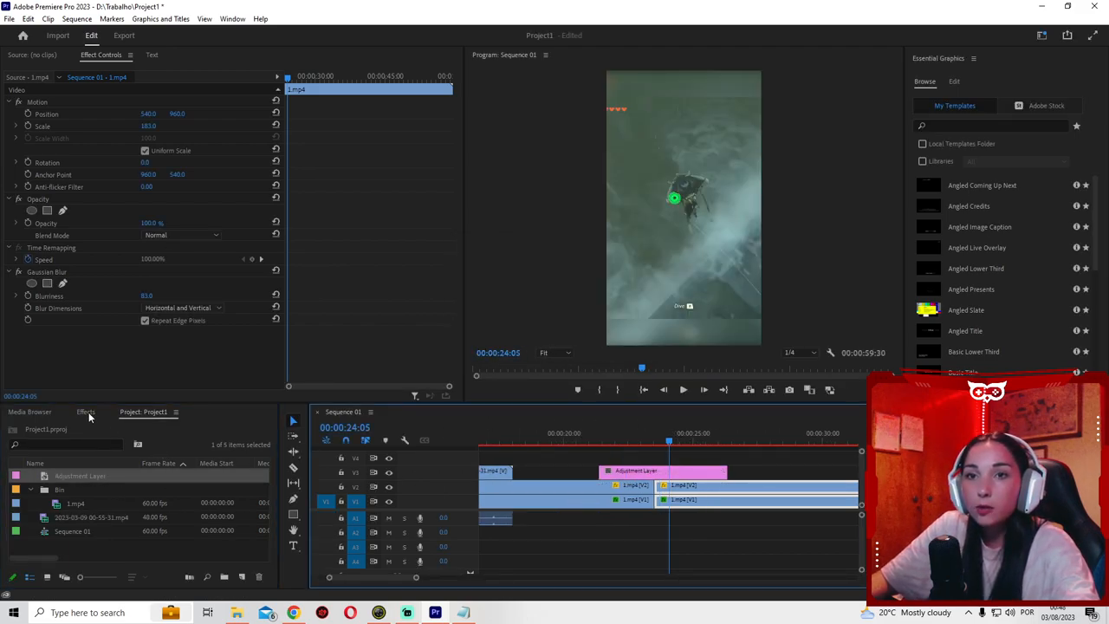
left_click(85, 412)
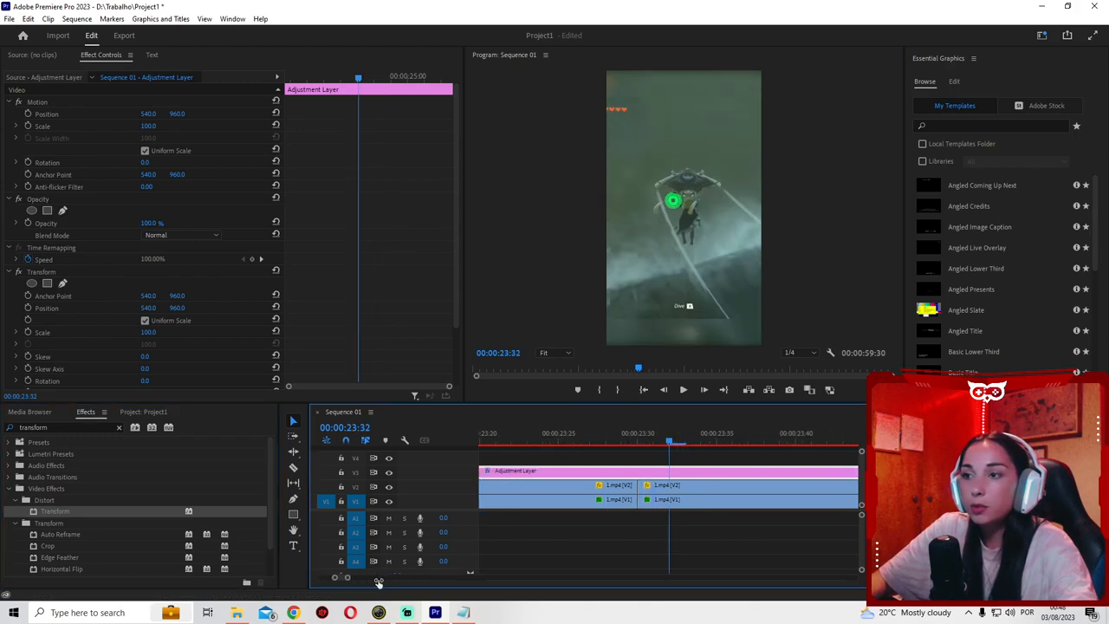
Step: Set the Transform shutter angle to 360
left_click(622, 441)
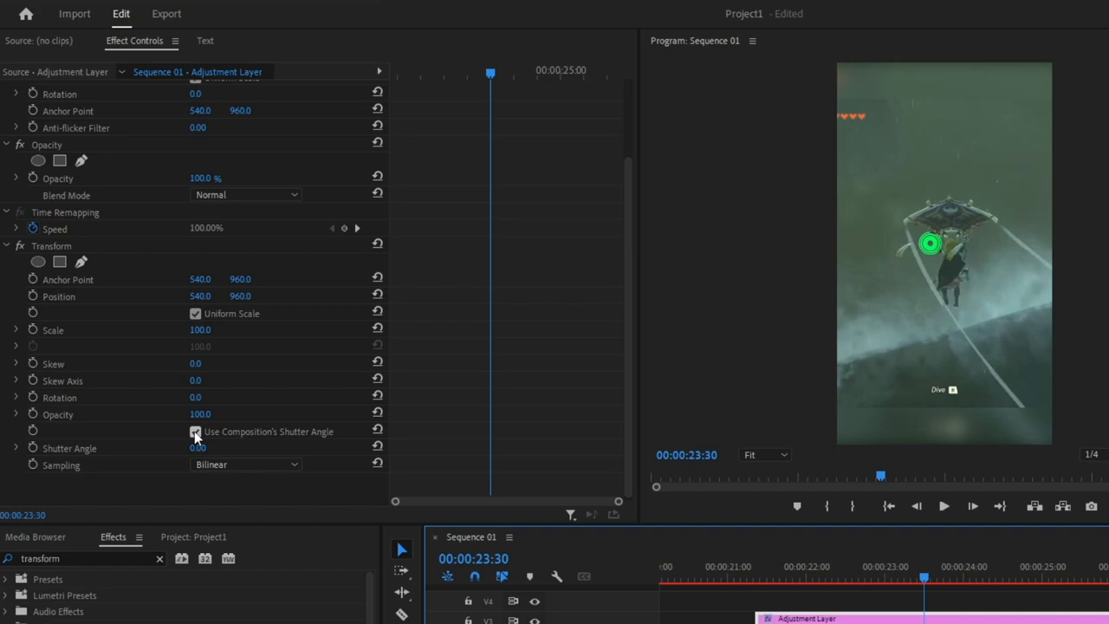
left_click(195, 432)
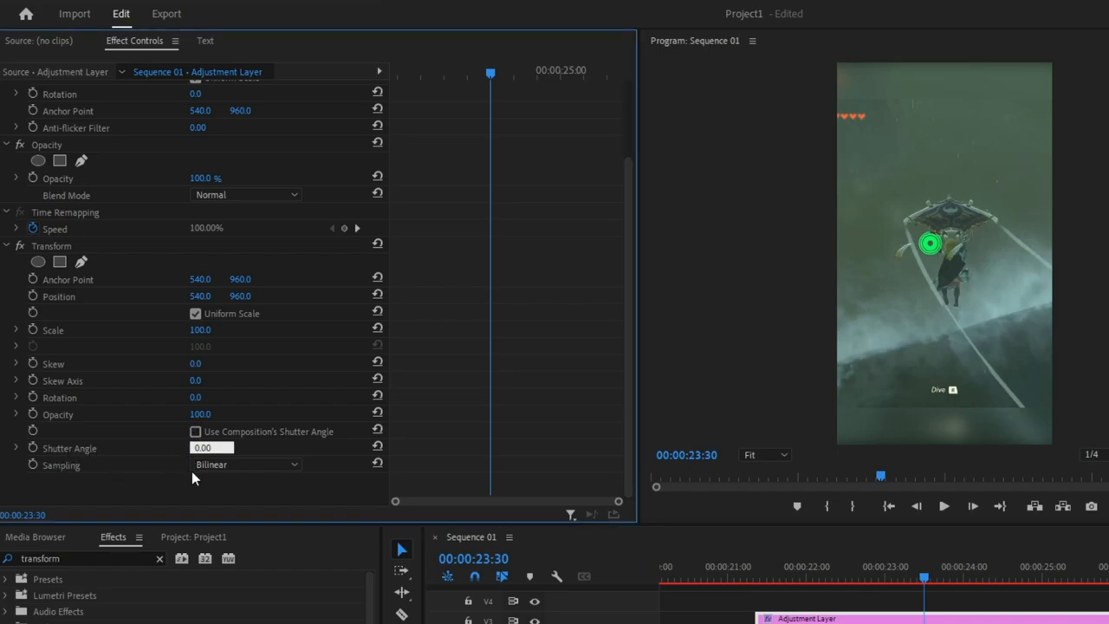
type("360")
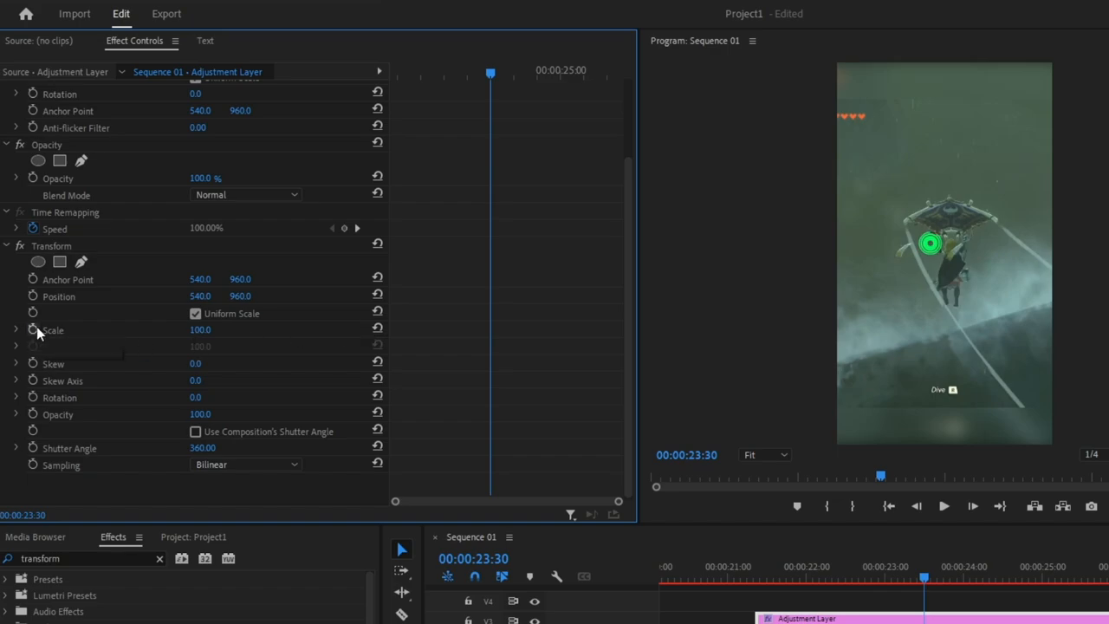
Step: Keyframe Transform Scale 100, 300, then 100 at 23:27, 23:30 and 23:36
double_click(200, 329)
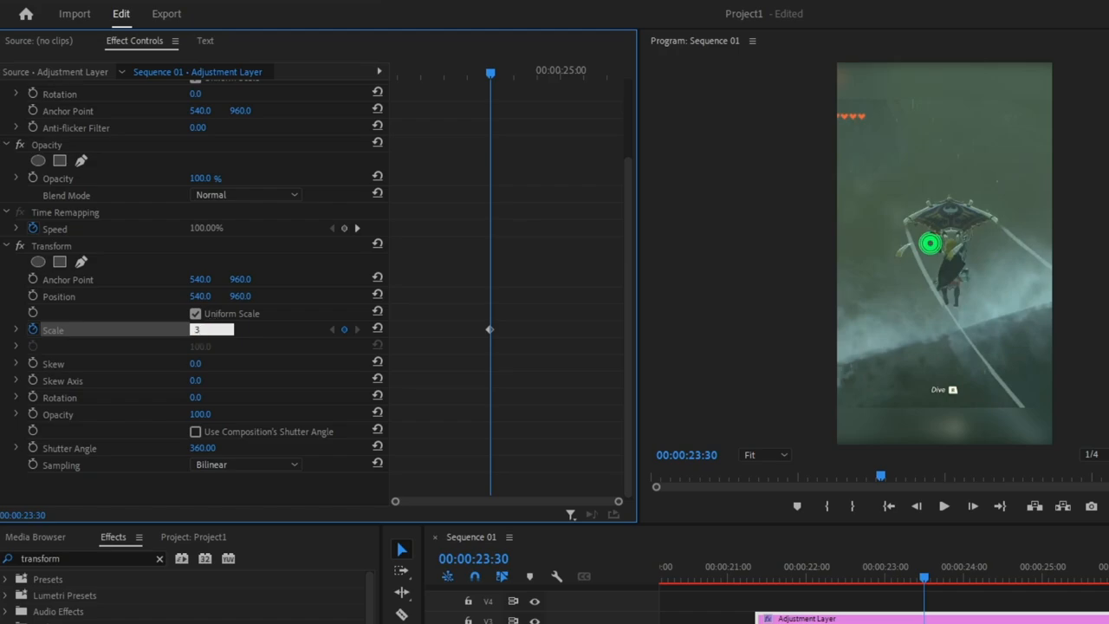
type("300.0")
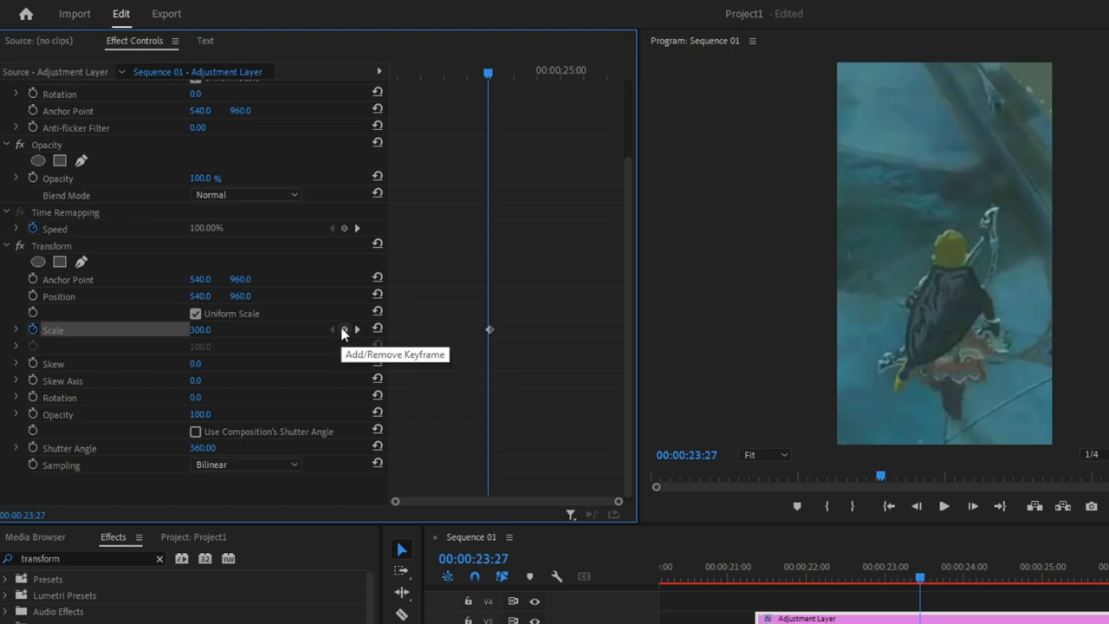
double_click(200, 329)
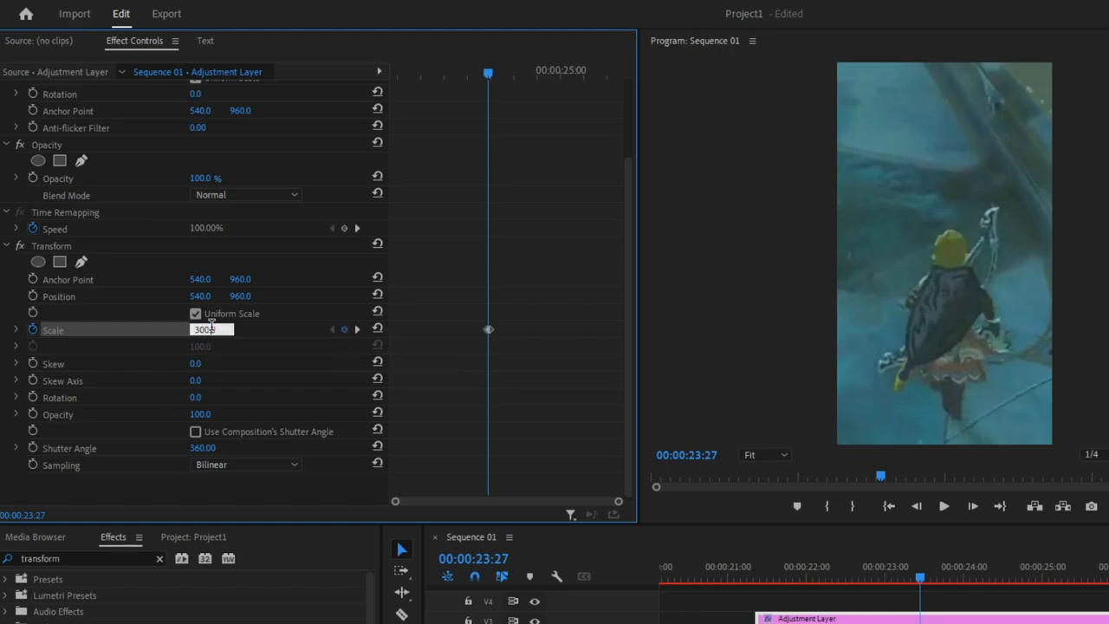
type("100")
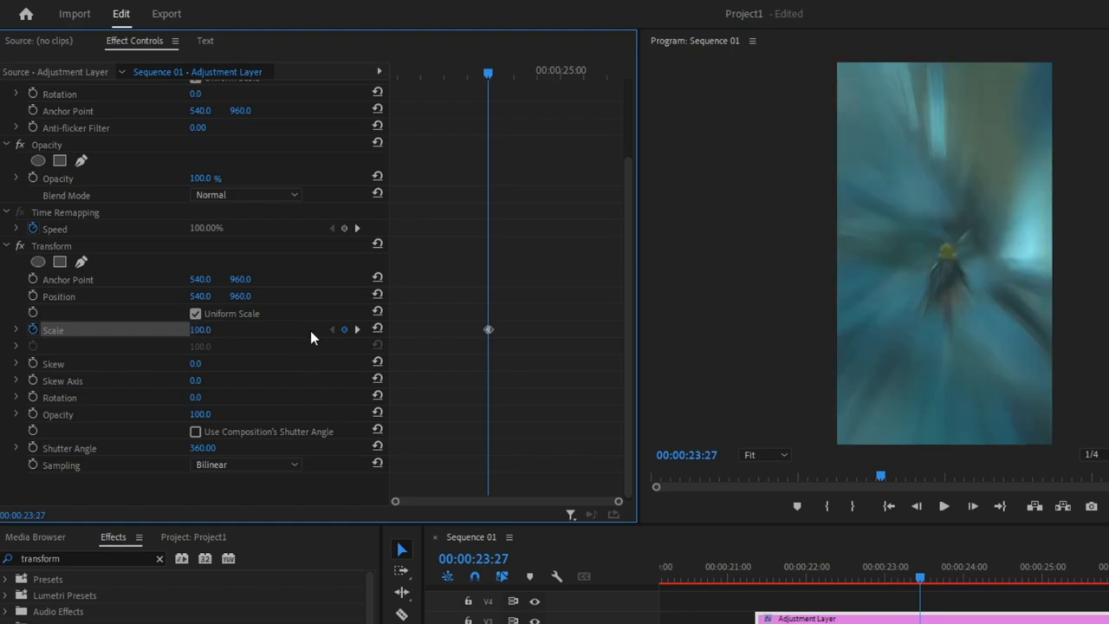
mouse_move(357, 330)
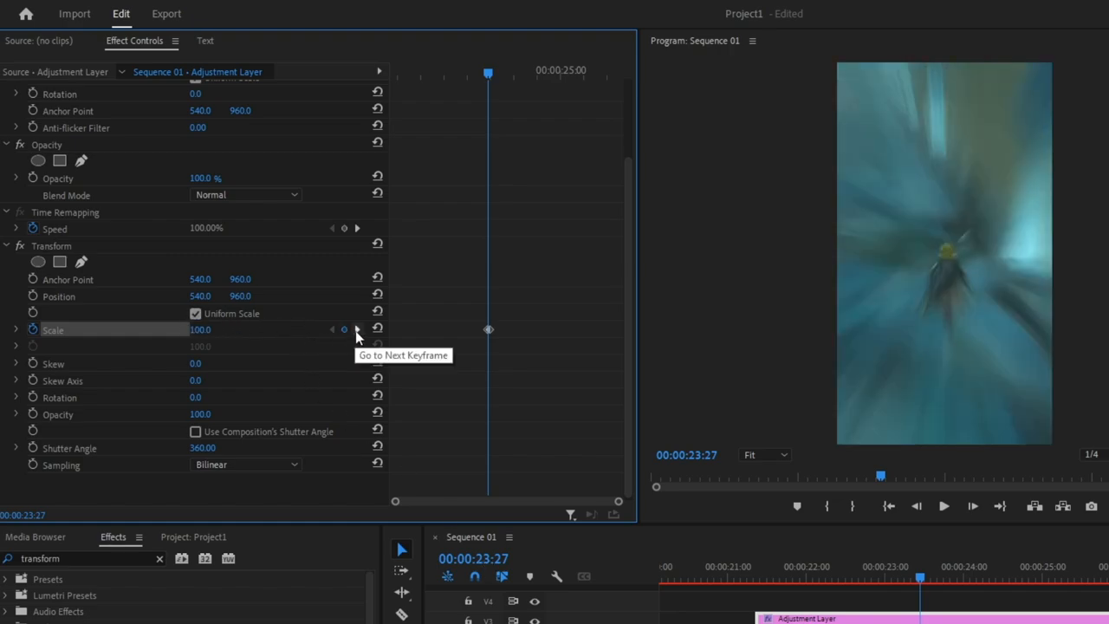
left_click(357, 329)
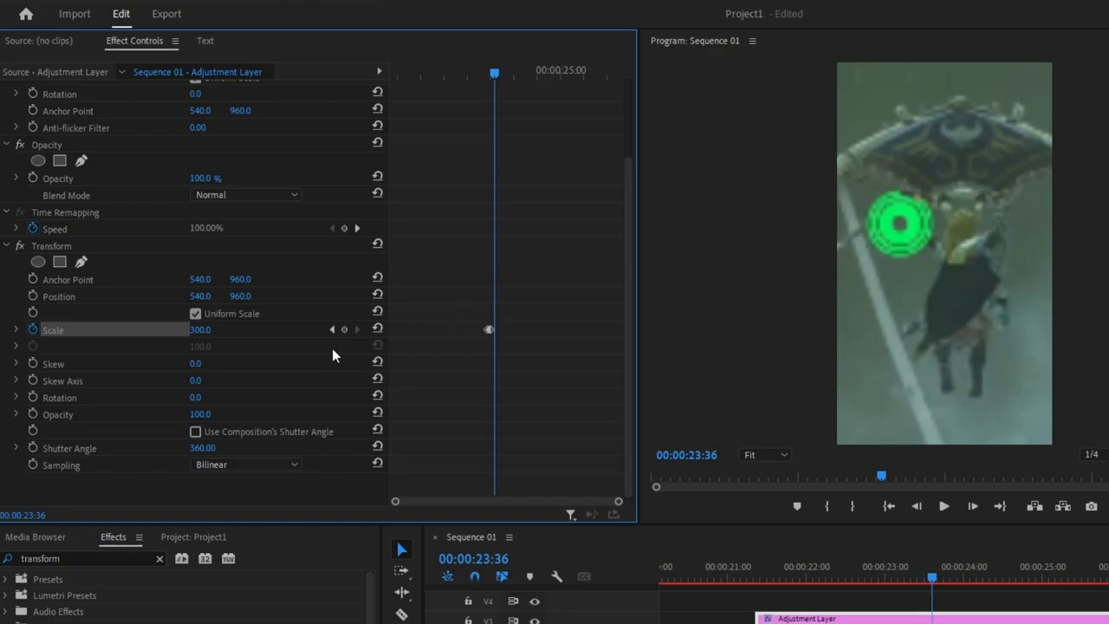
mouse_move(345, 329)
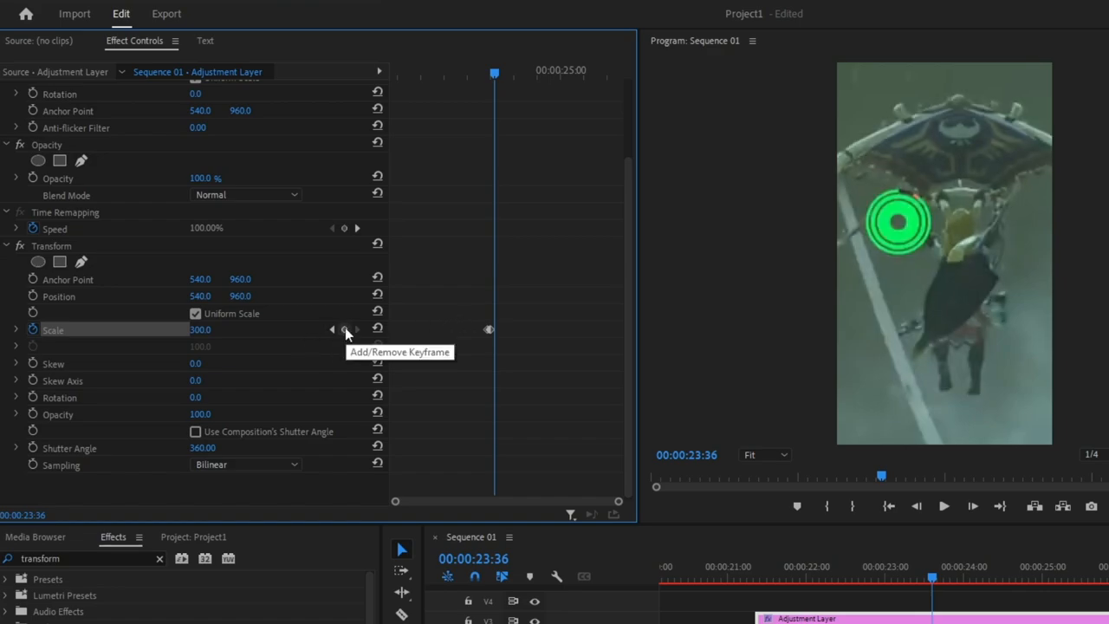
double_click(200, 330)
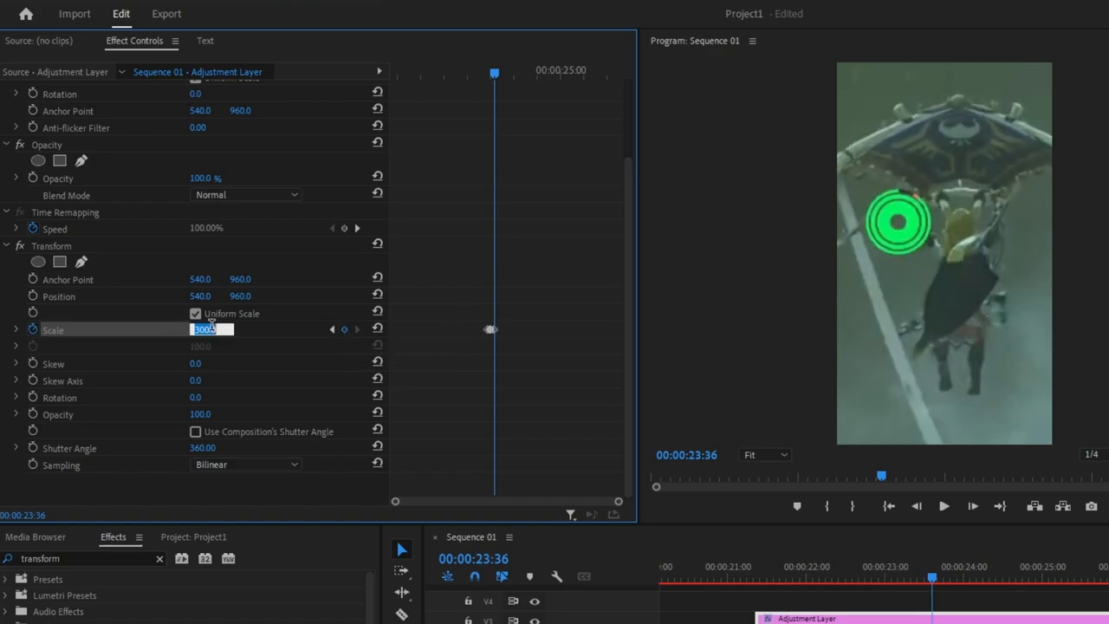
type("100")
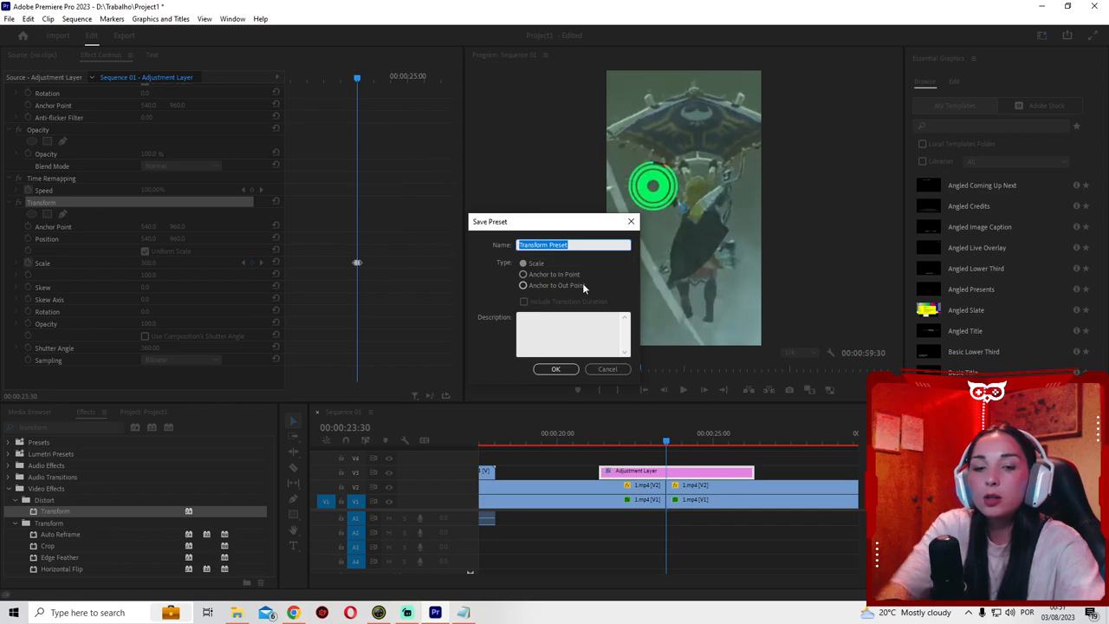
Step: Save the Transform as a Scale-type preset named 'Transition Zoom In'
type("Trans")
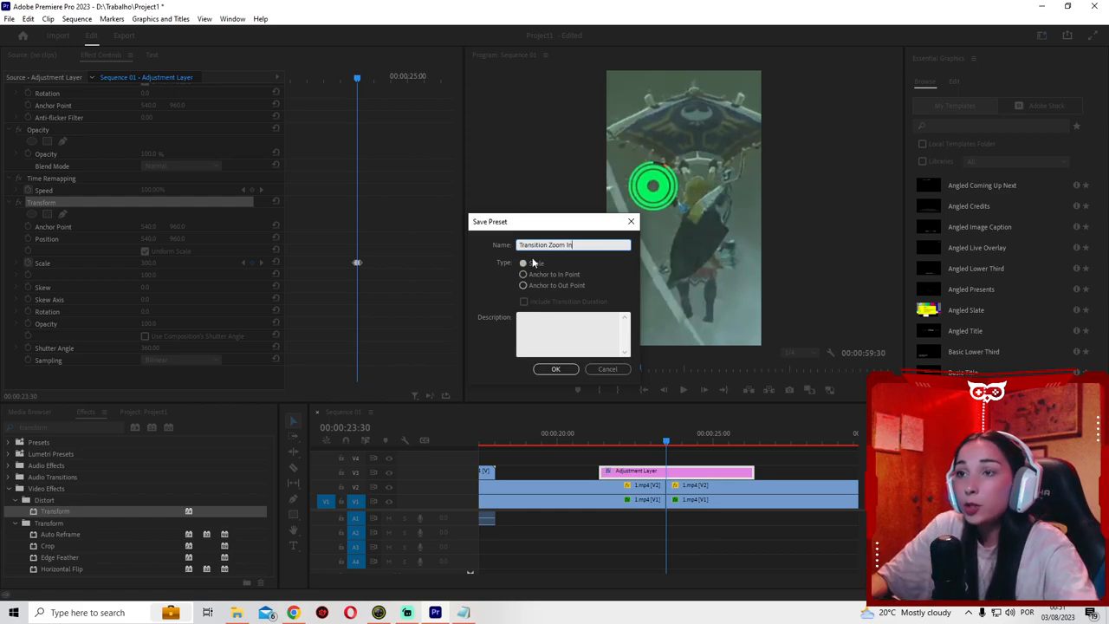
left_click(523, 263)
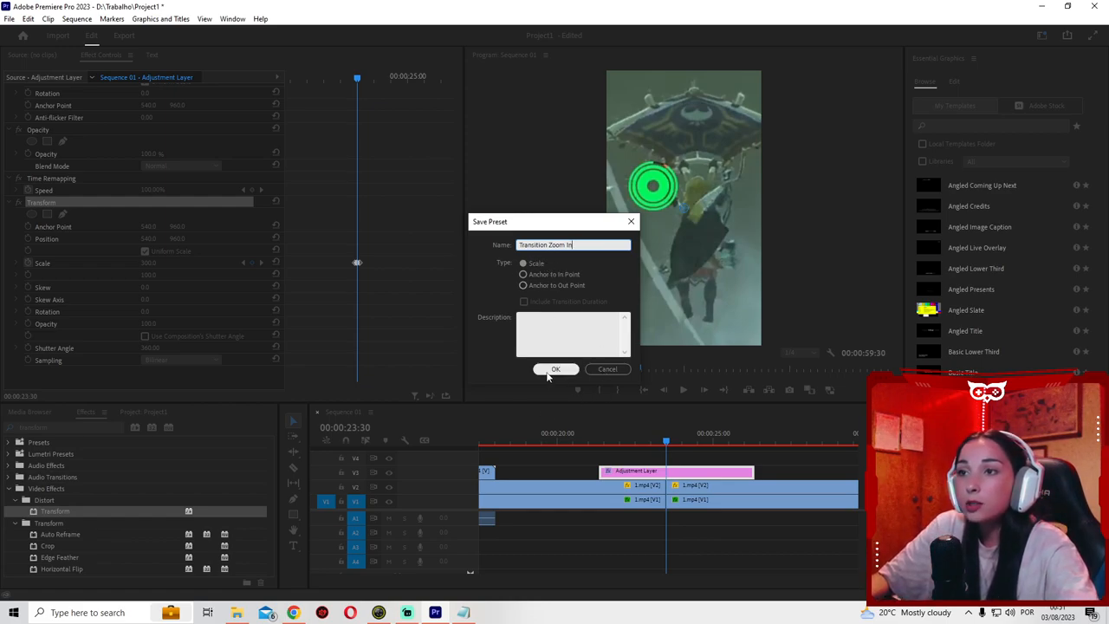
left_click(555, 369)
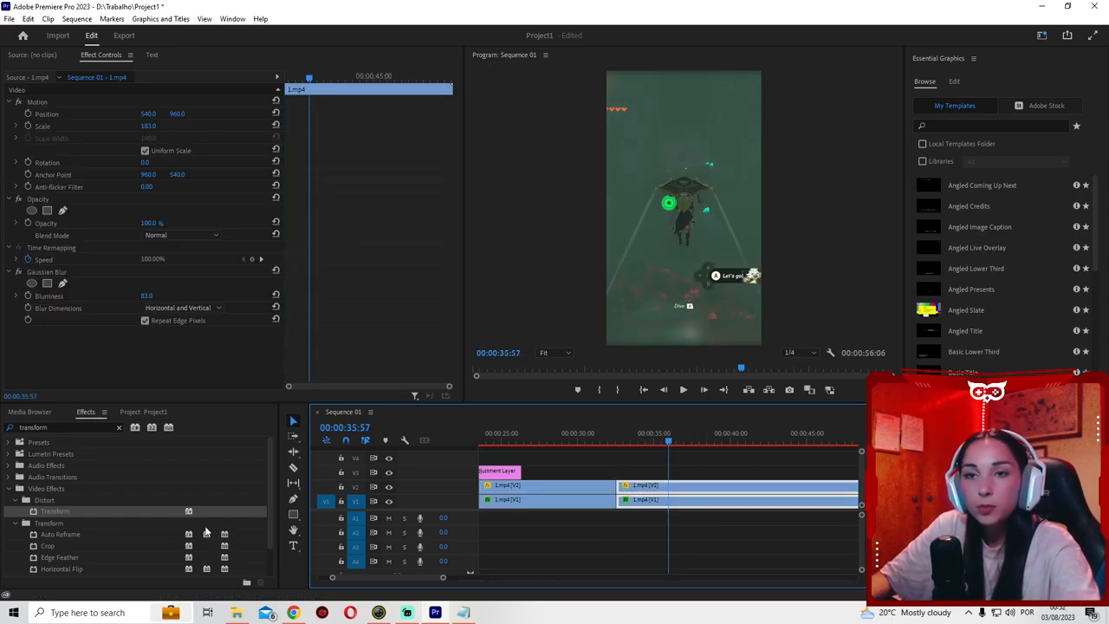
Step: Create a new 1080×1920 adjustment layer and drop the Transition Zoom In preset onto it
left_click(142, 412)
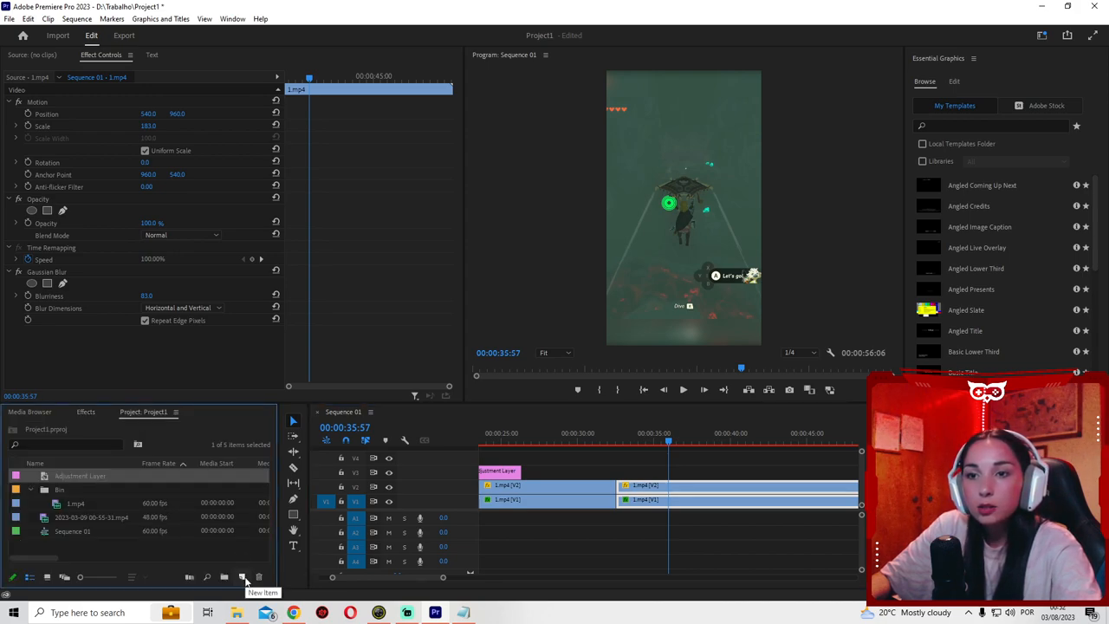
left_click(242, 576)
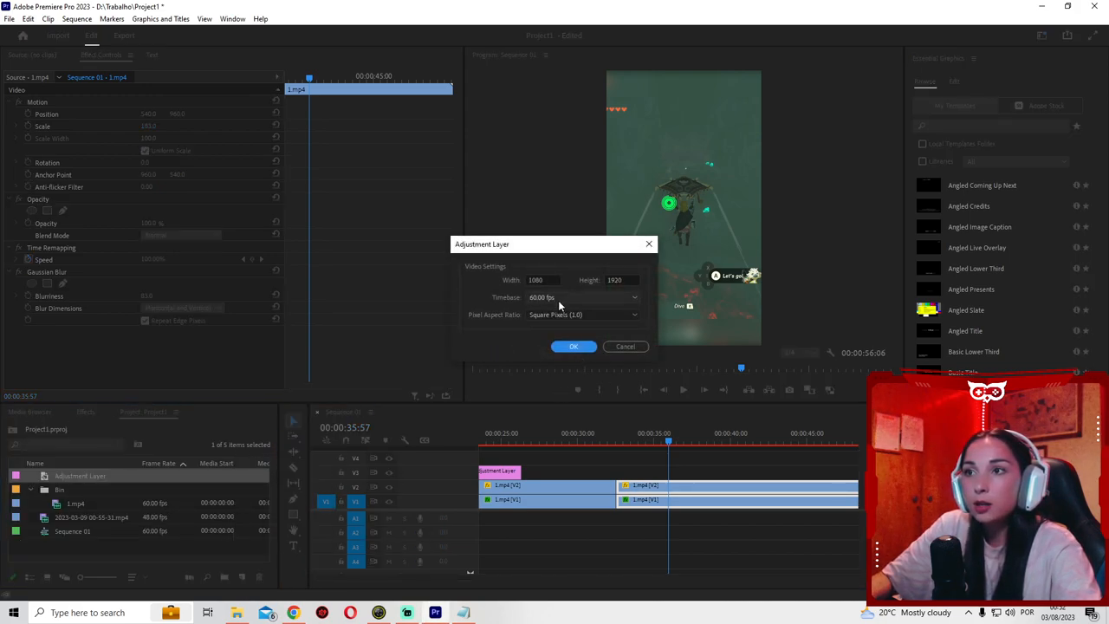
left_click(574, 346)
type("trans")
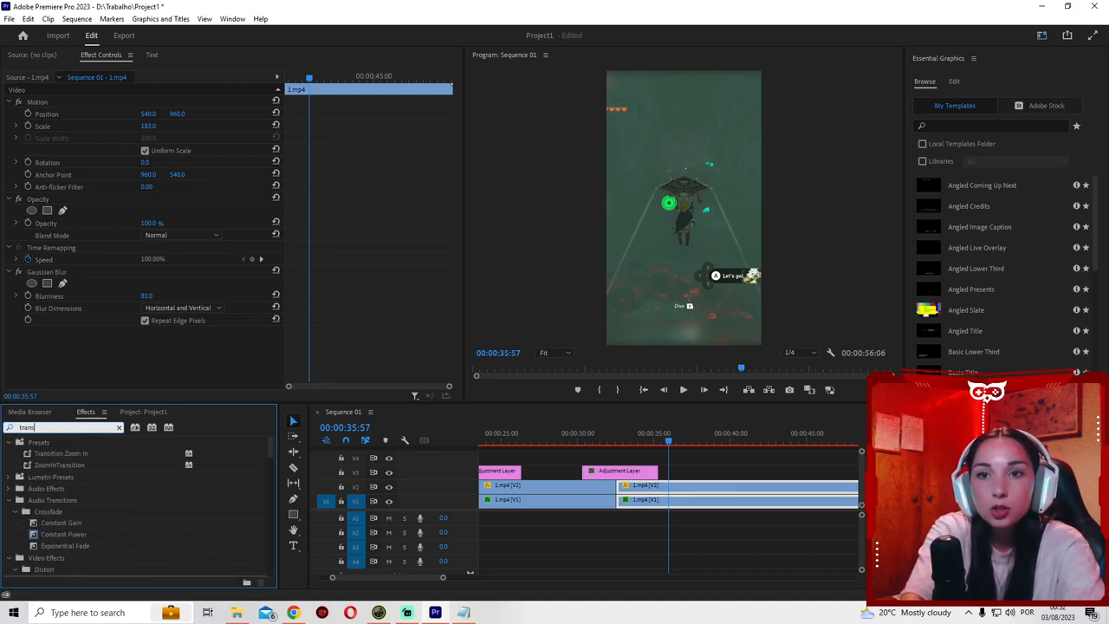
left_click(61, 453)
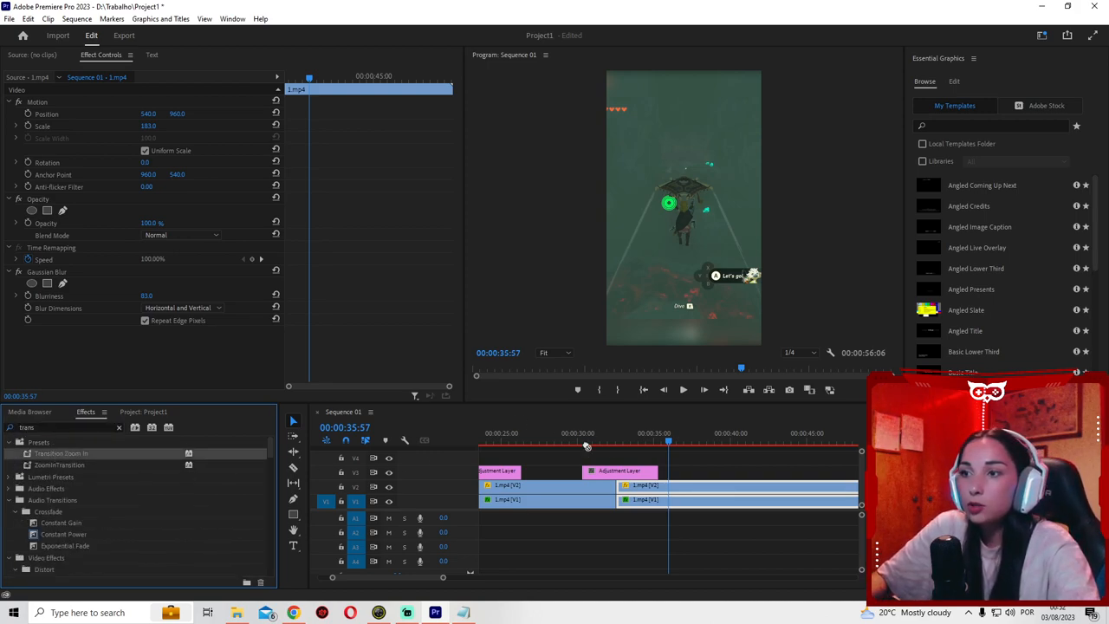
left_click(621, 471)
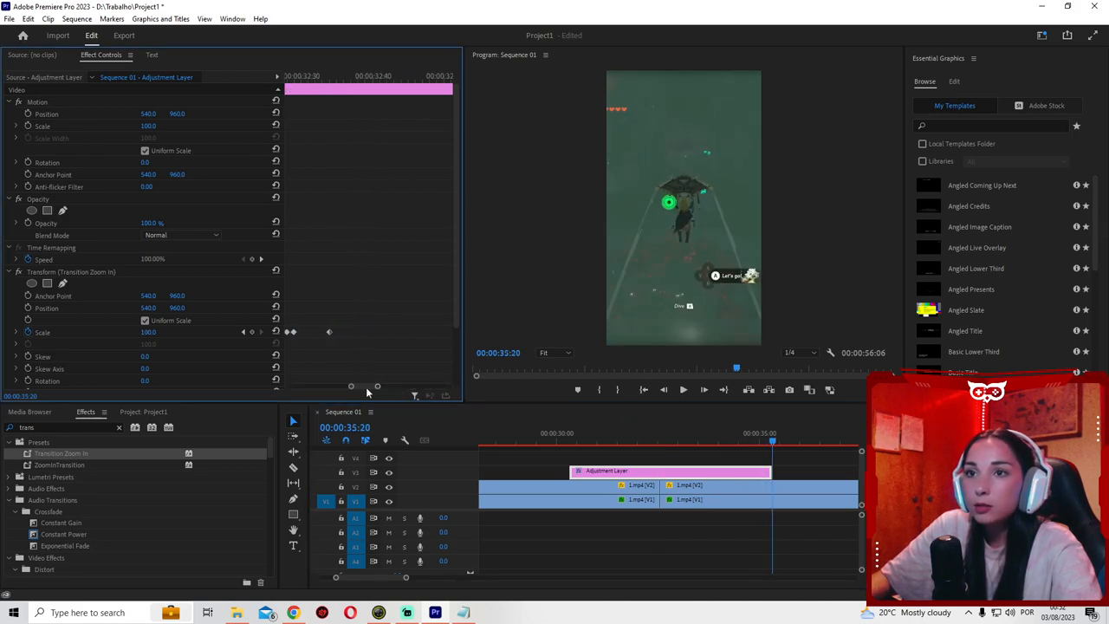
Step: Return the playhead to the sequence start and show the captions and transcript workspace
left_click(663, 441)
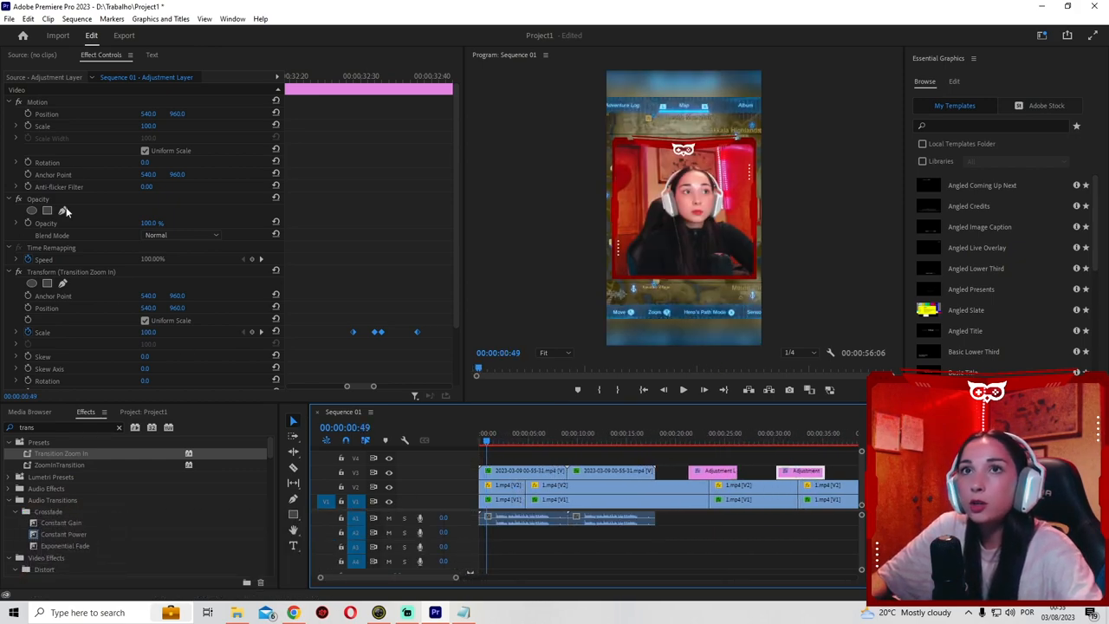
left_click(853, 562)
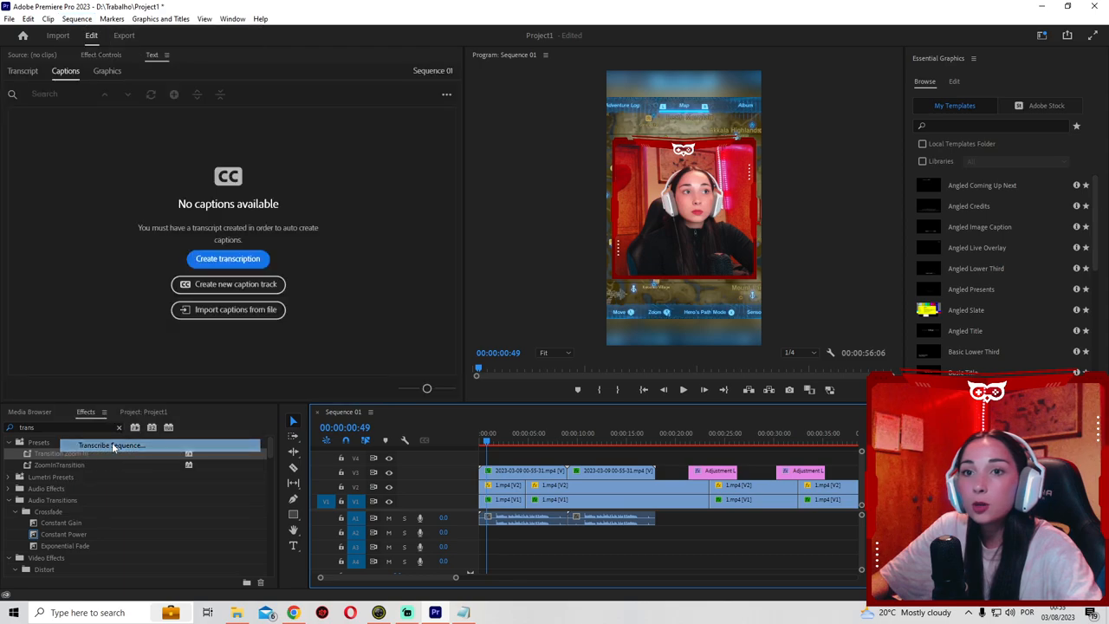
Step: Transcribe Sequence 01 in English from the Audio 1 track only
left_click(227, 258)
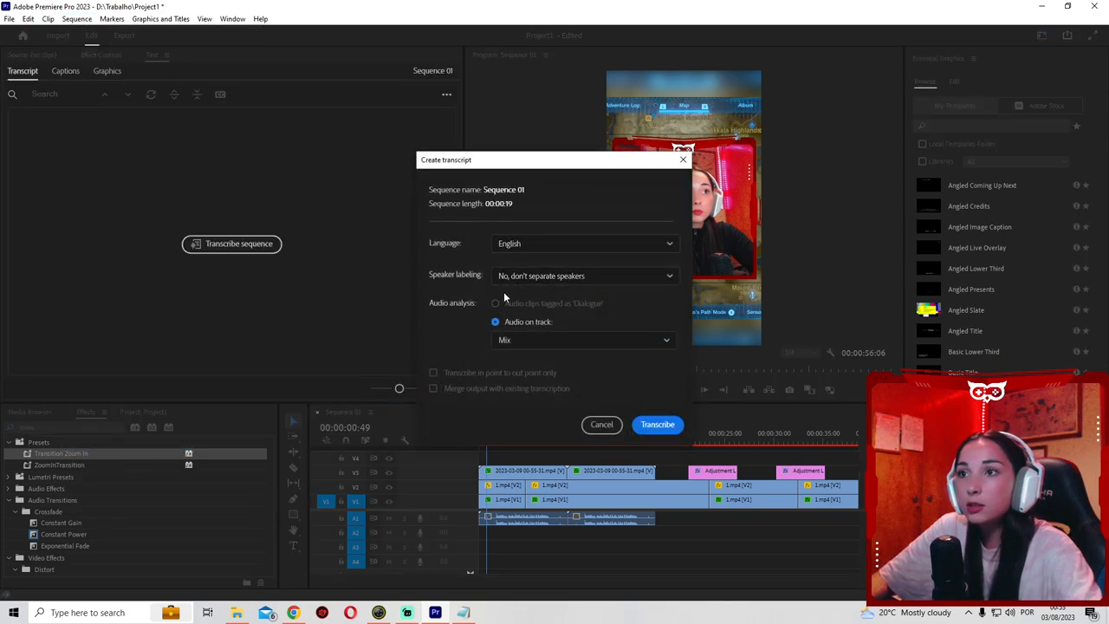
left_click(583, 338)
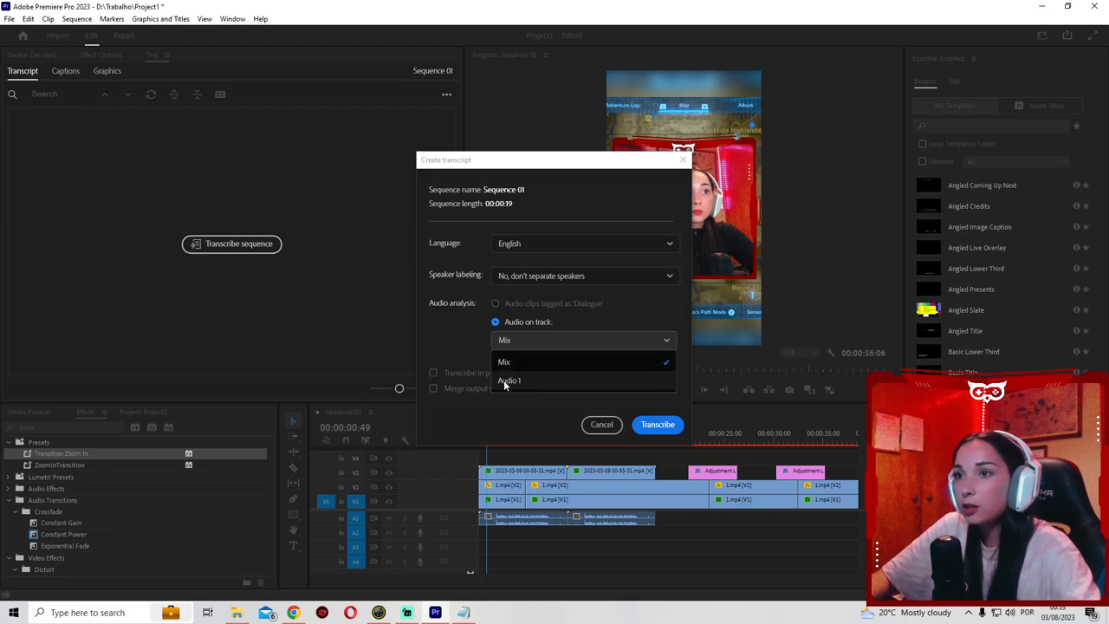
mouse_move(569, 386)
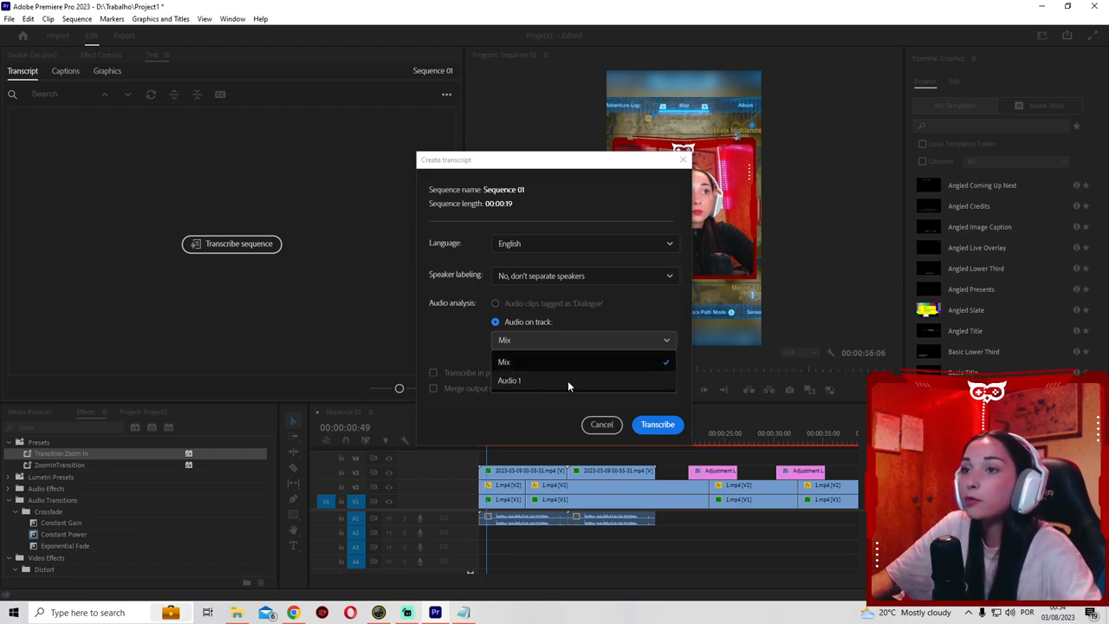
mouse_move(516, 361)
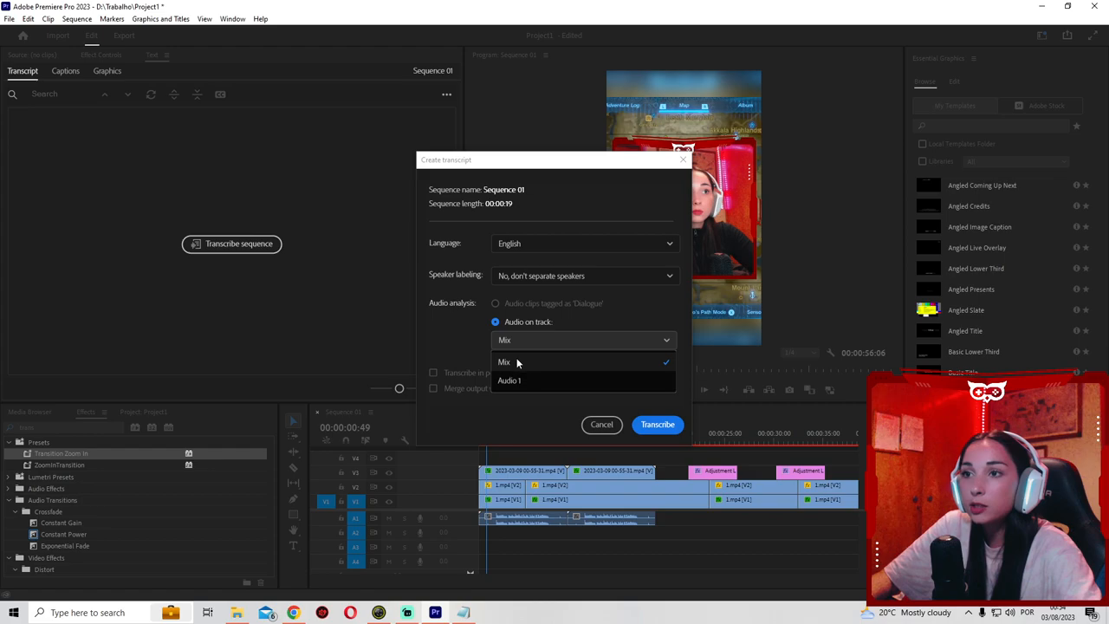
mouse_move(555, 400)
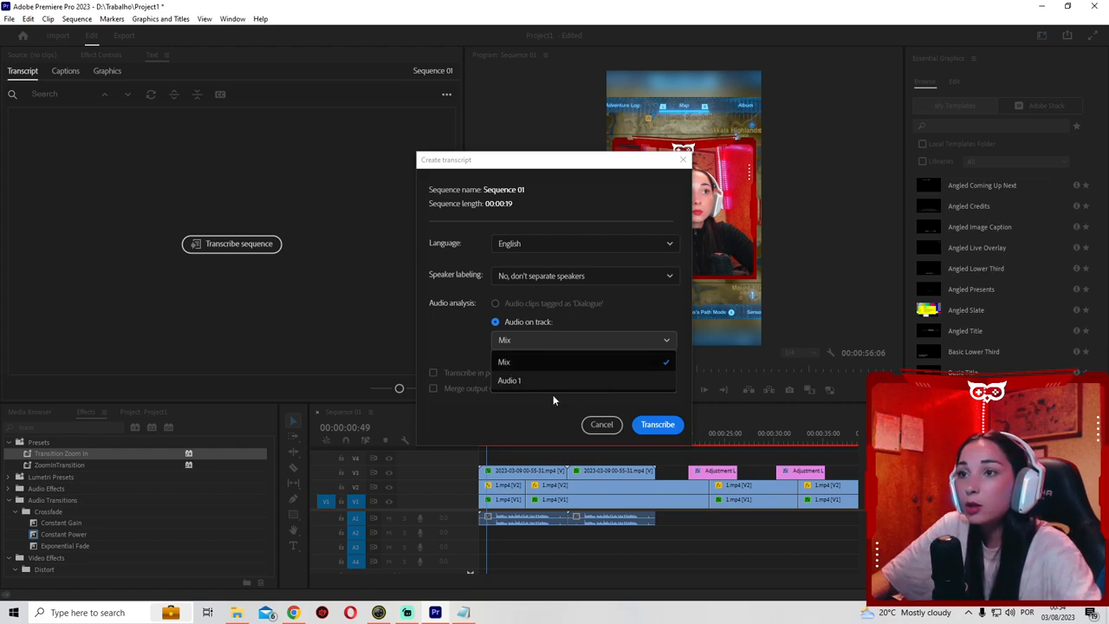
left_click(509, 380)
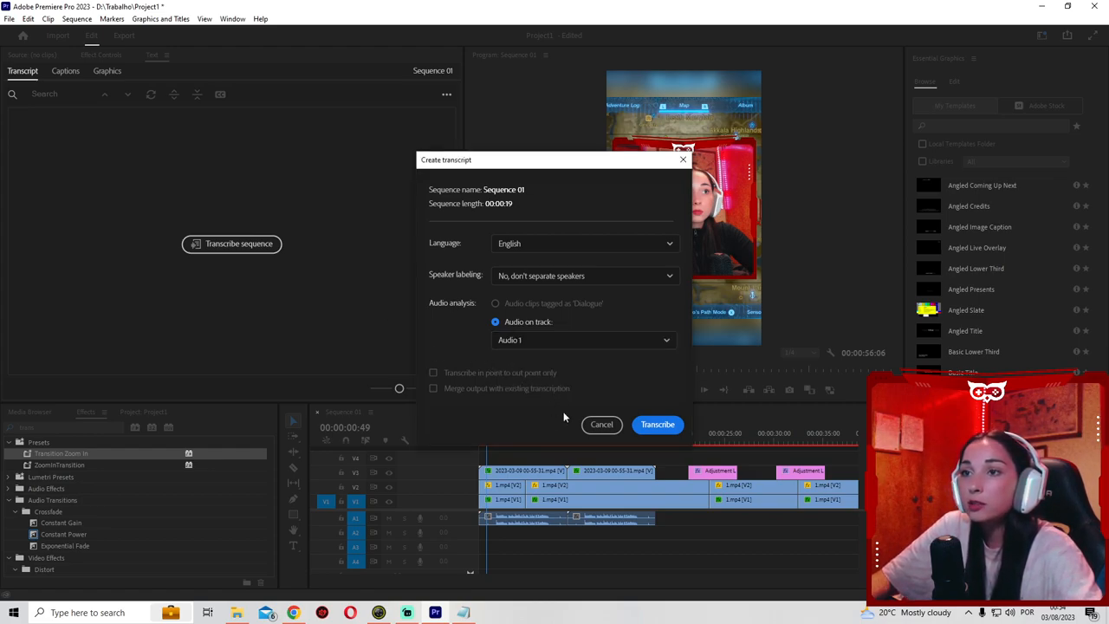
left_click(656, 424)
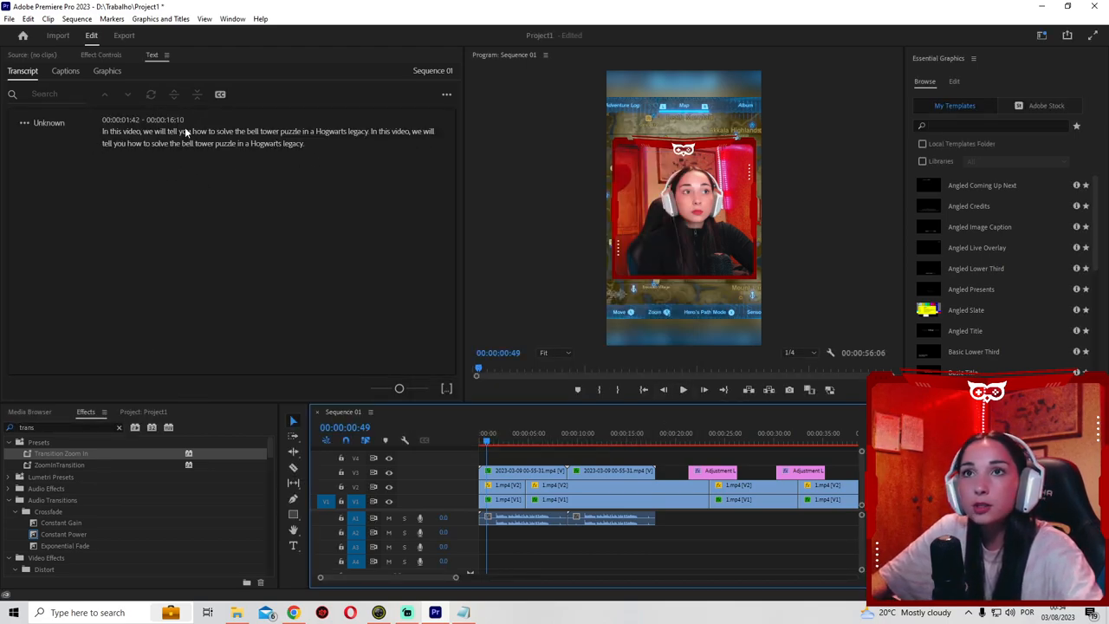
Step: Create single-line captions capped at 25 characters with about 2-second minimum duration
left_click(220, 95)
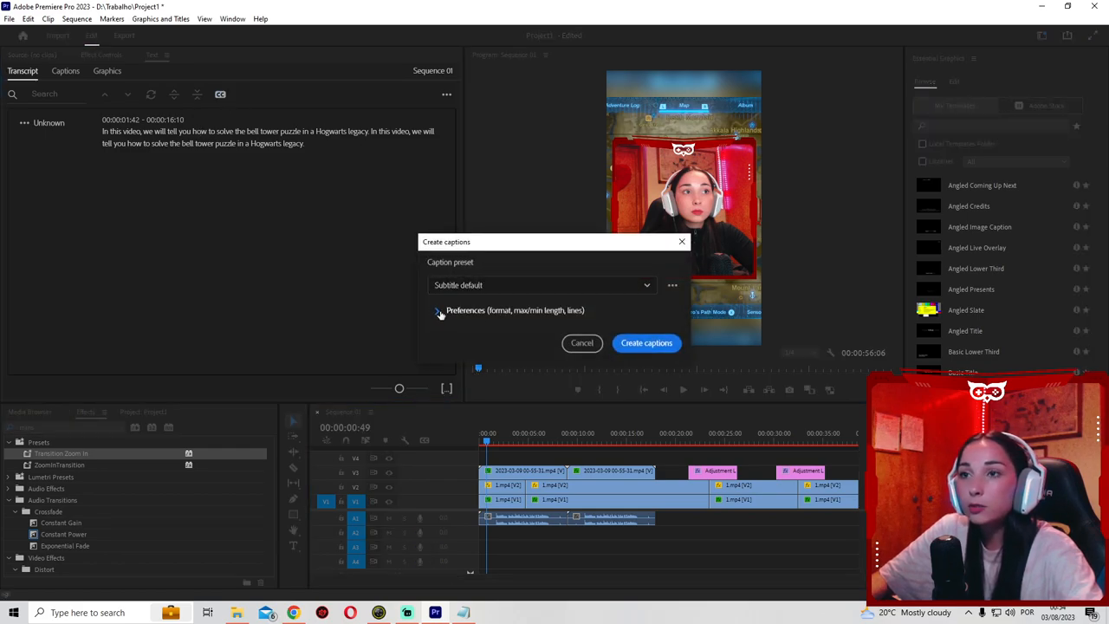
left_click(439, 310)
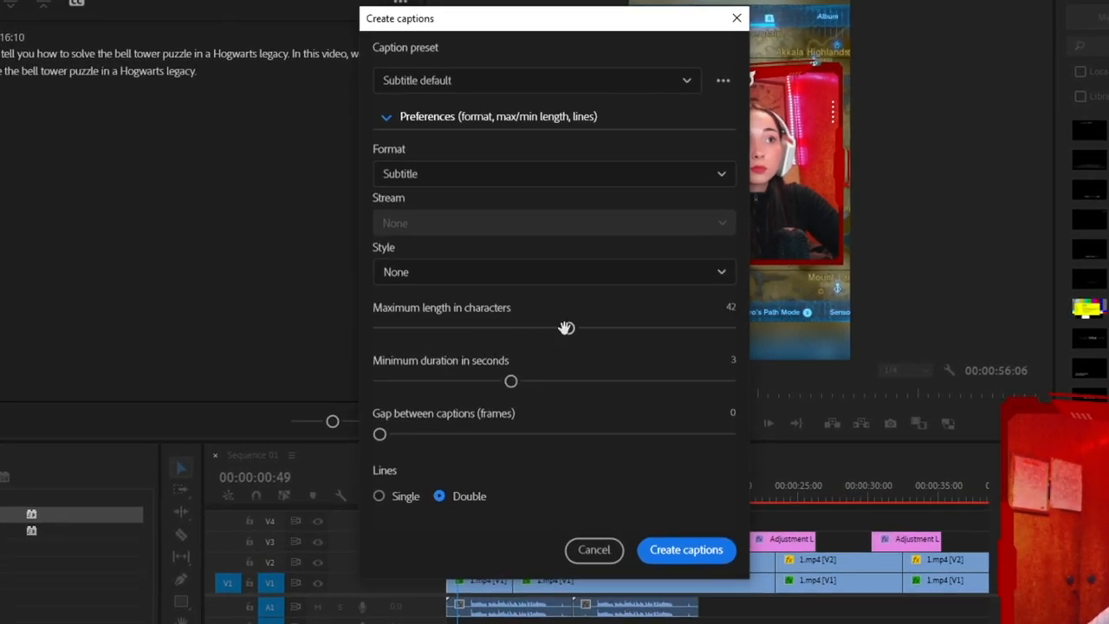
left_click_drag(566, 327, 476, 327)
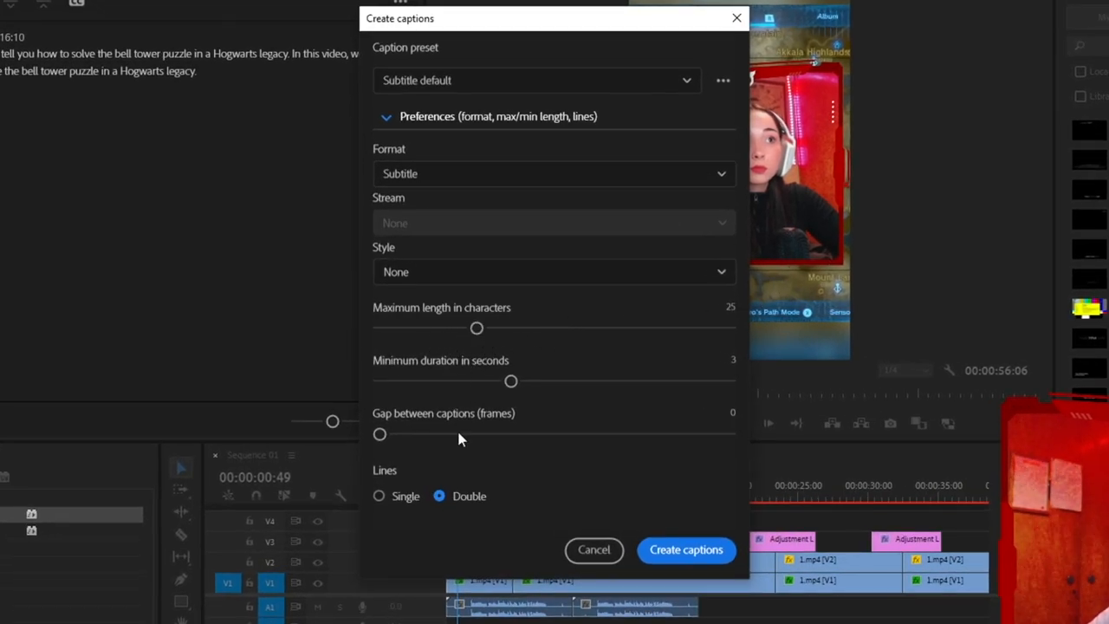
left_click_drag(511, 382, 444, 382)
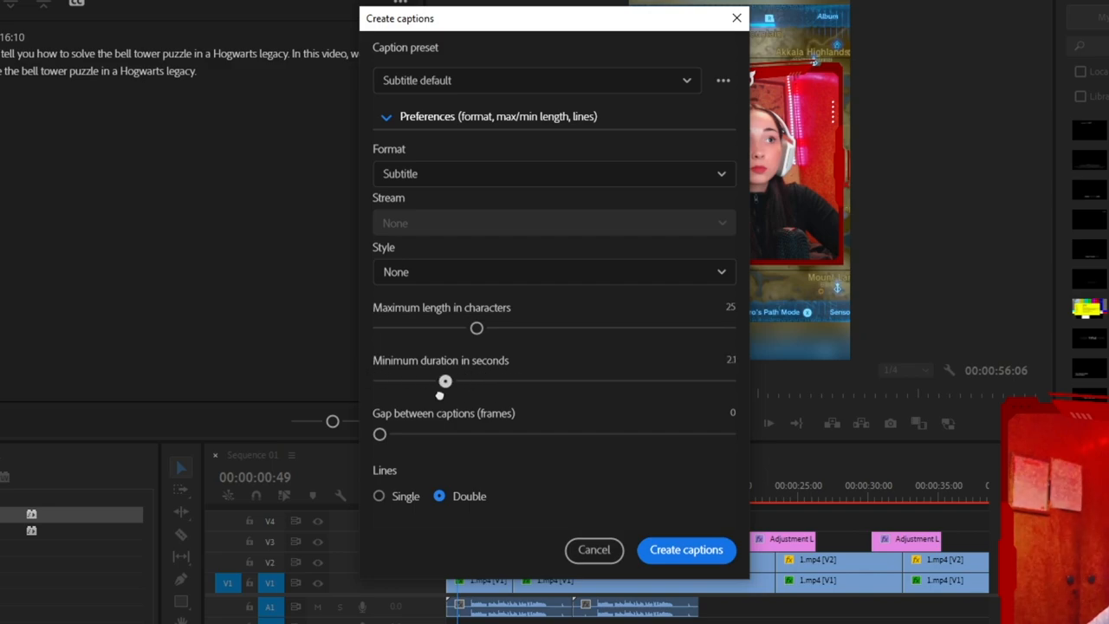
left_click(379, 496)
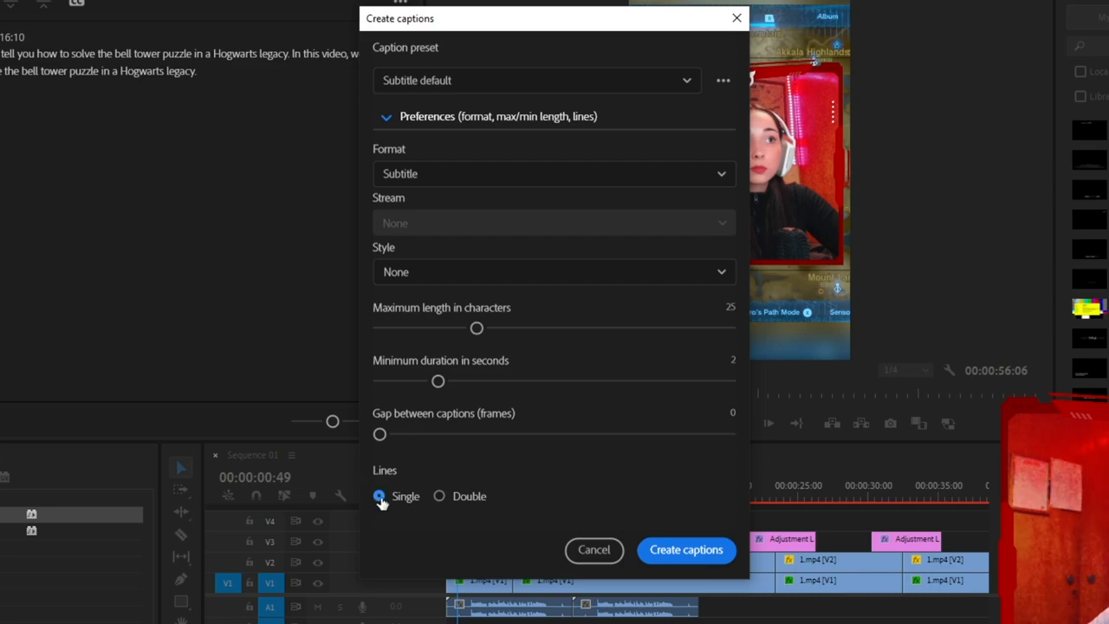
left_click(685, 549)
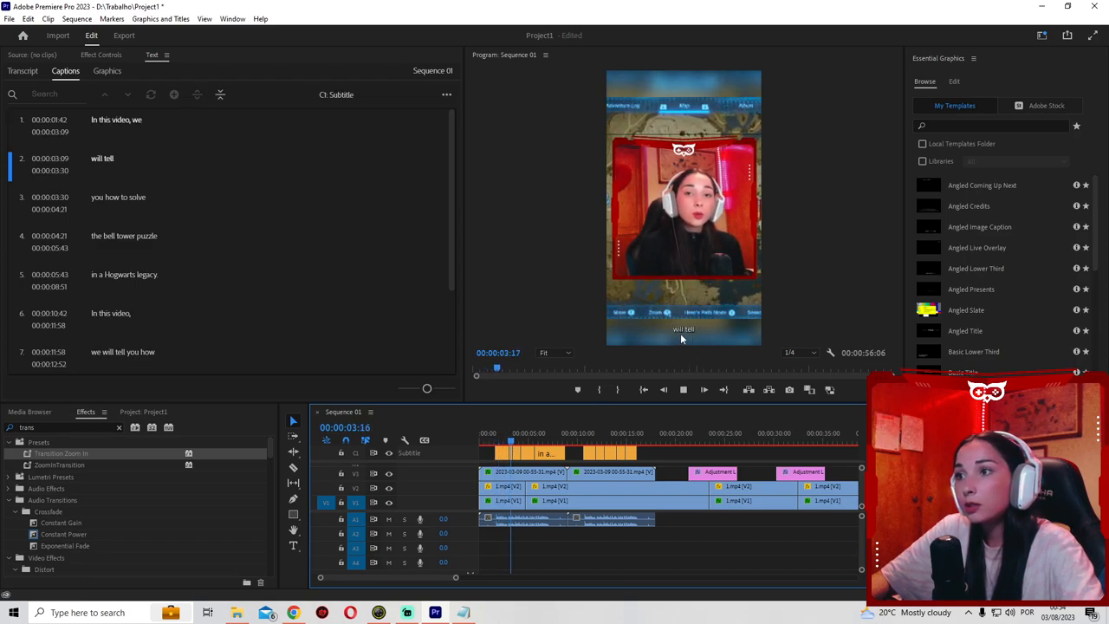
Step: Preview the captions, then open the shared Tahoma size-45 caption style in Essential Graphics
left_click(683, 389)
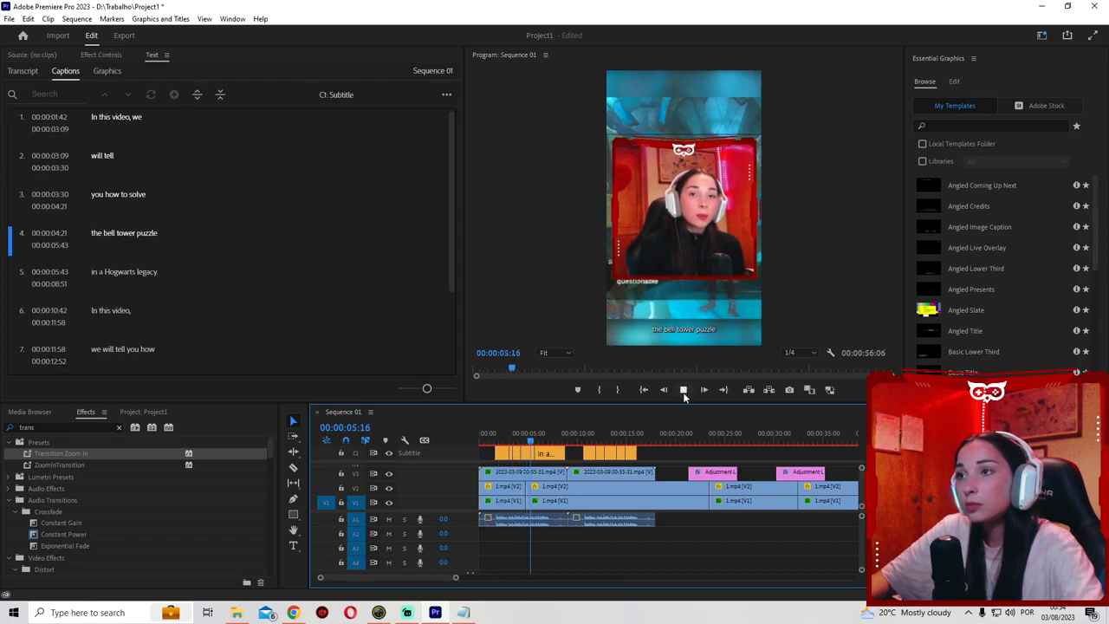
left_click(683, 389)
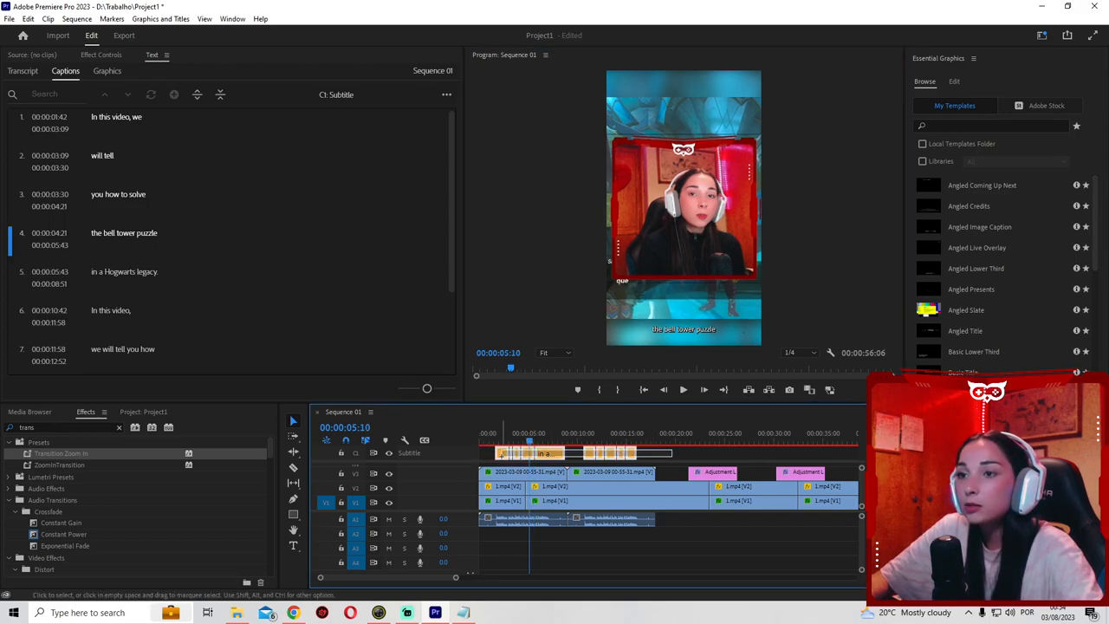
left_click(954, 80)
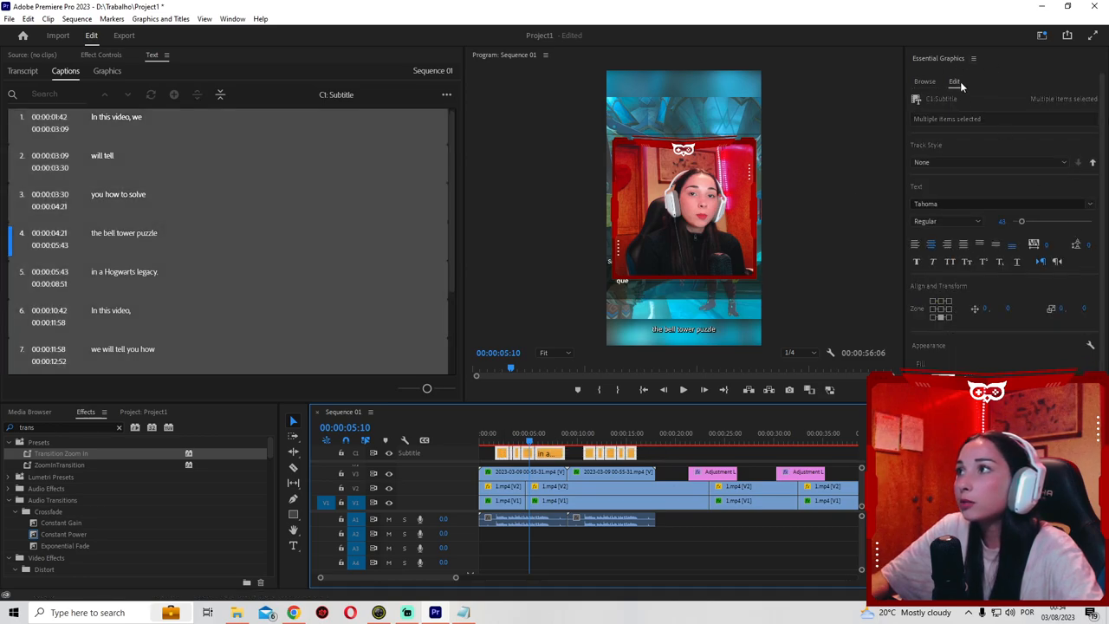
mouse_move(977, 59)
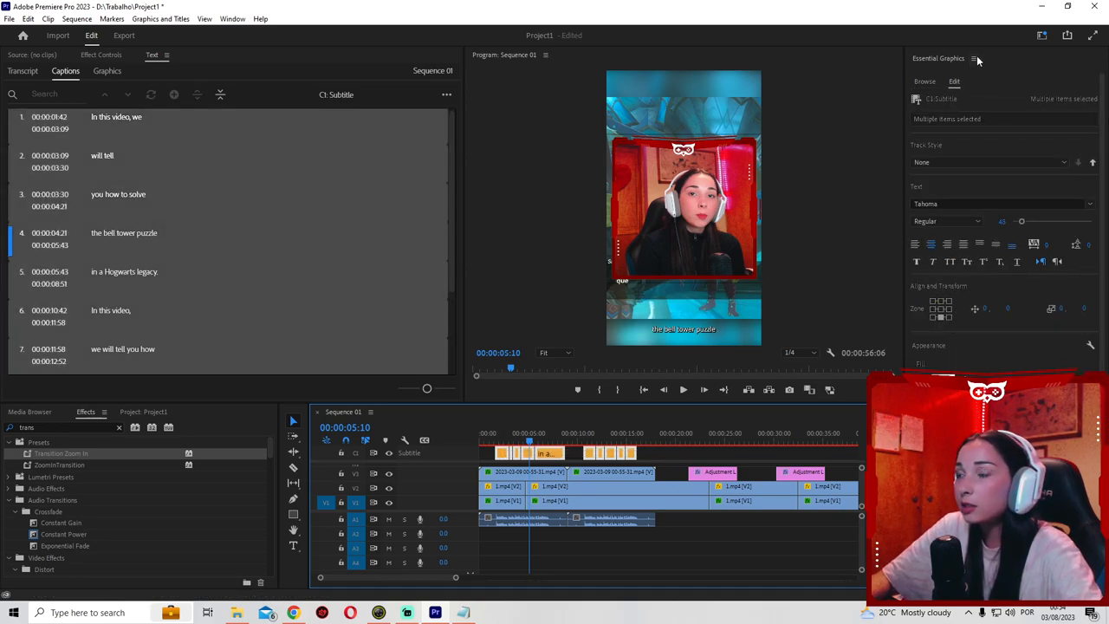
mouse_move(347, 184)
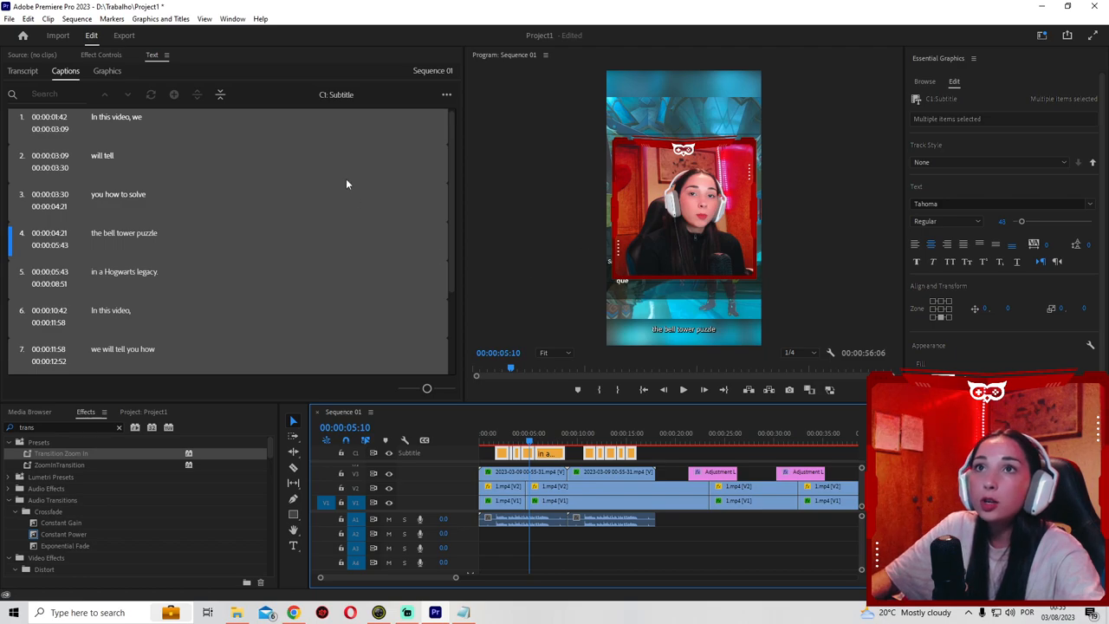
left_click(232, 18)
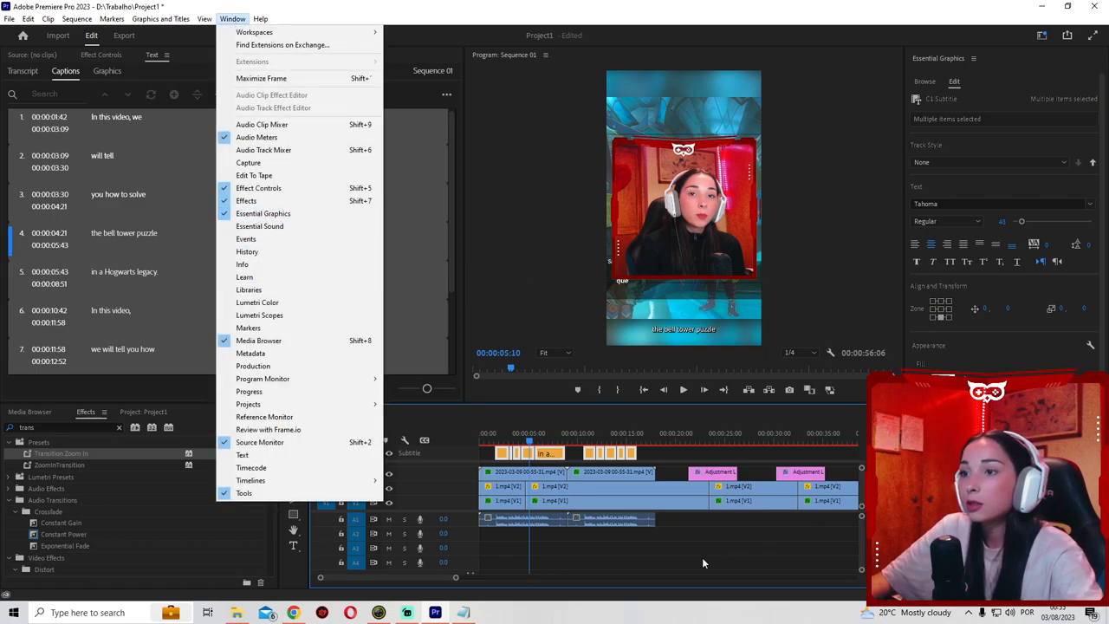
Step: Switch all captions to the ObelixPro Bold font
left_click(997, 203)
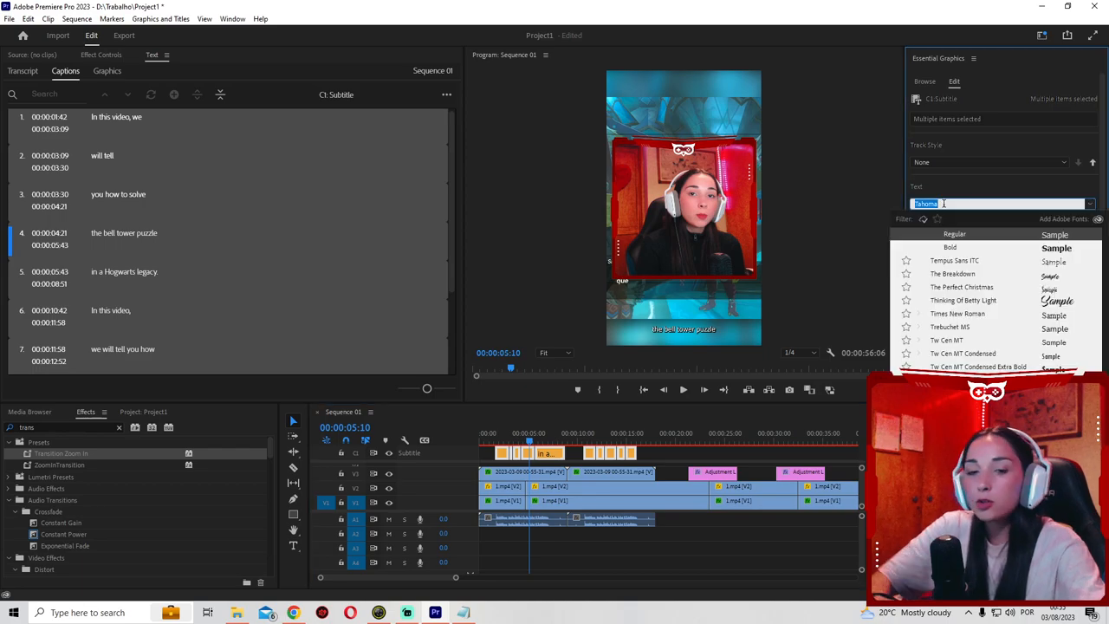
type("obe")
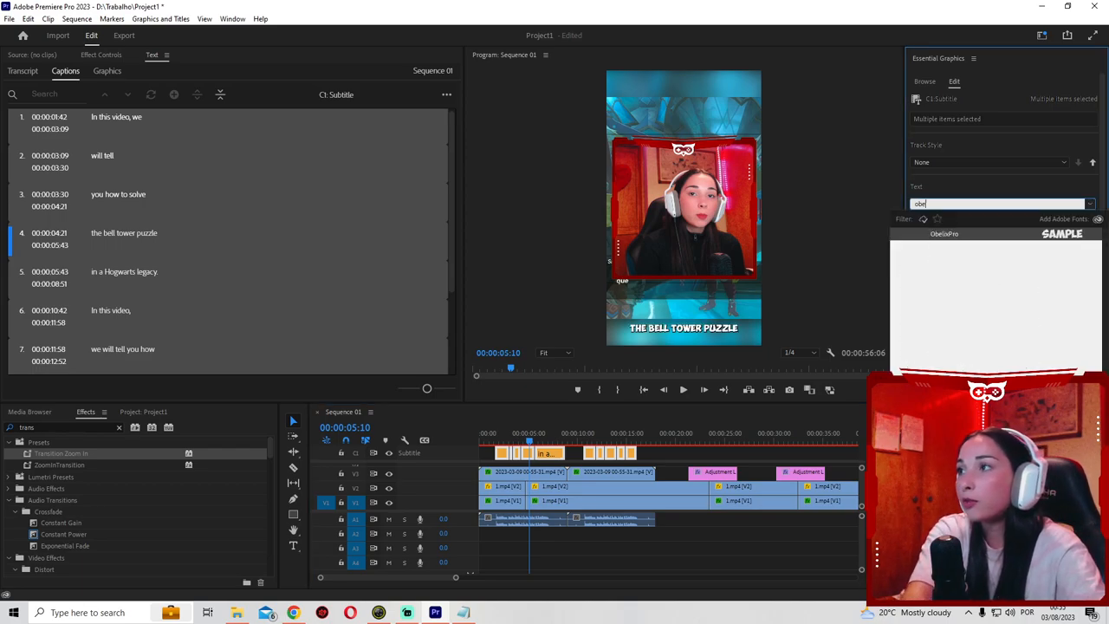
left_click(943, 233)
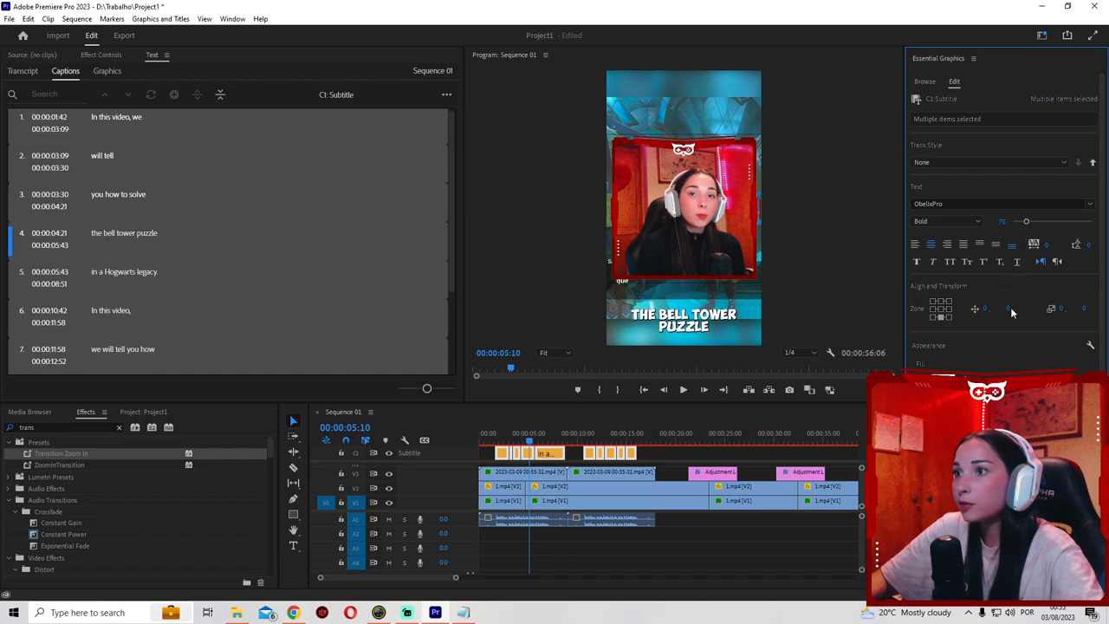
Step: Set the caption fill to white and slightly adjust the shadow distance
left_click(942, 356)
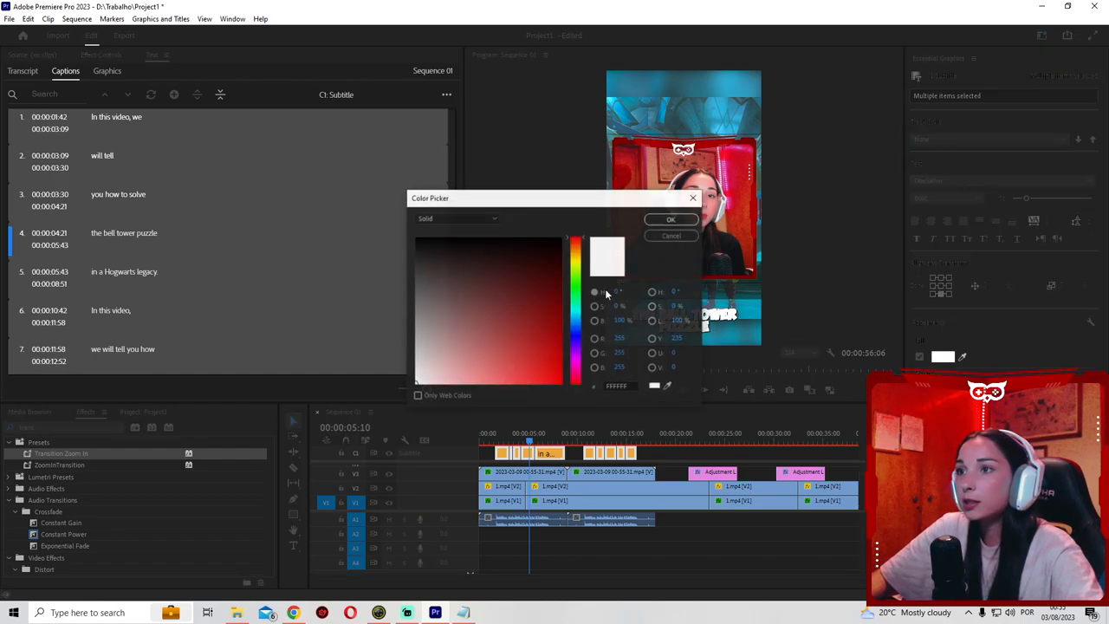
left_click(671, 218)
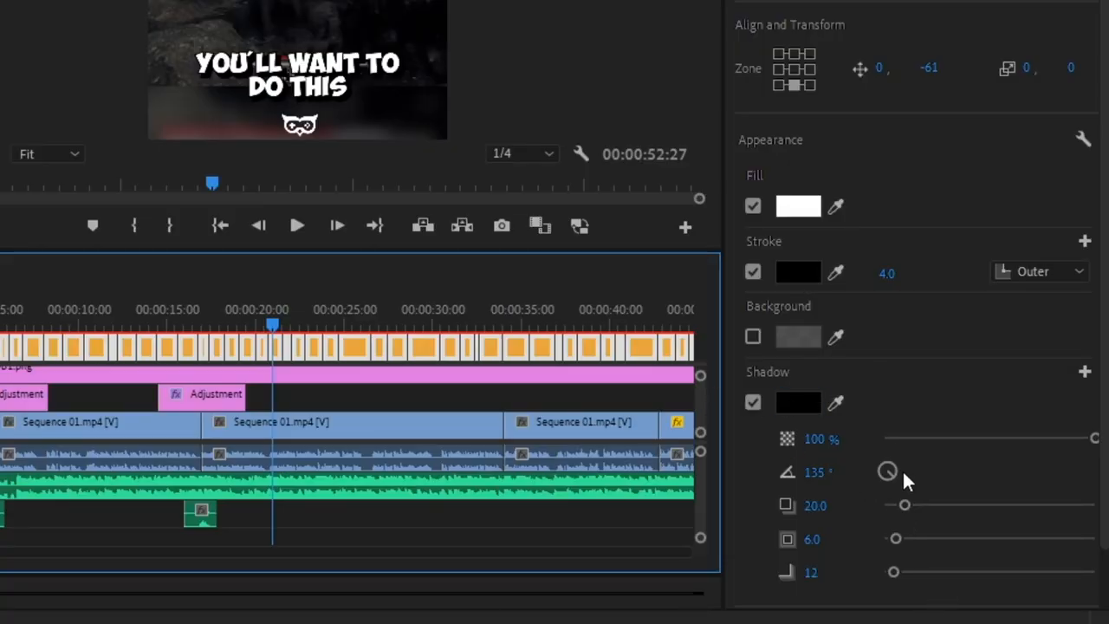
left_click_drag(905, 505, 901, 505)
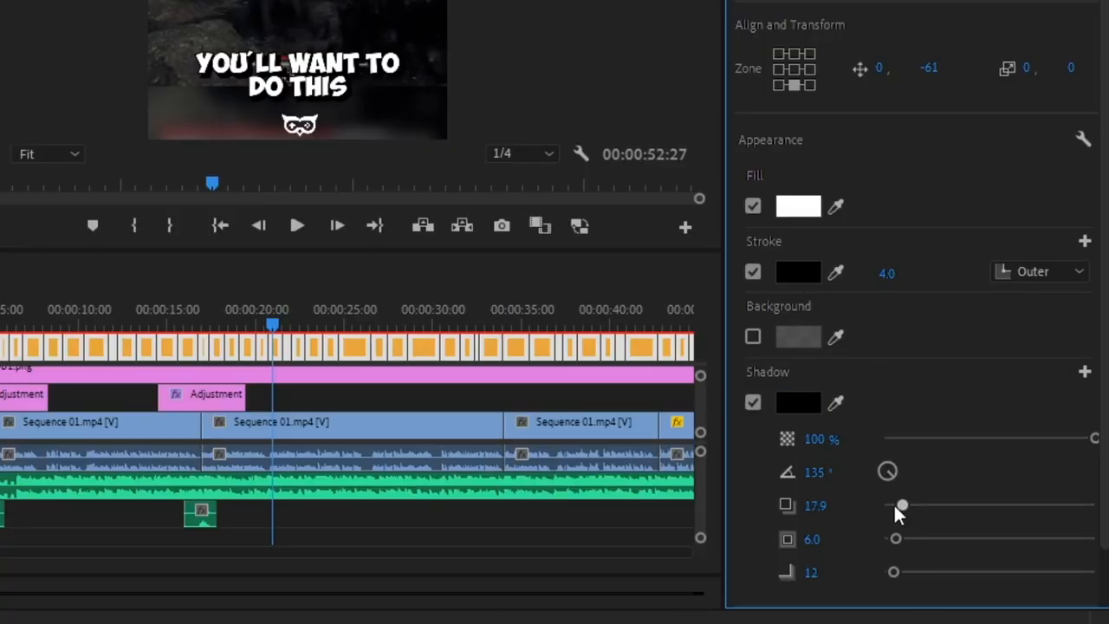
left_click_drag(902, 504, 911, 504)
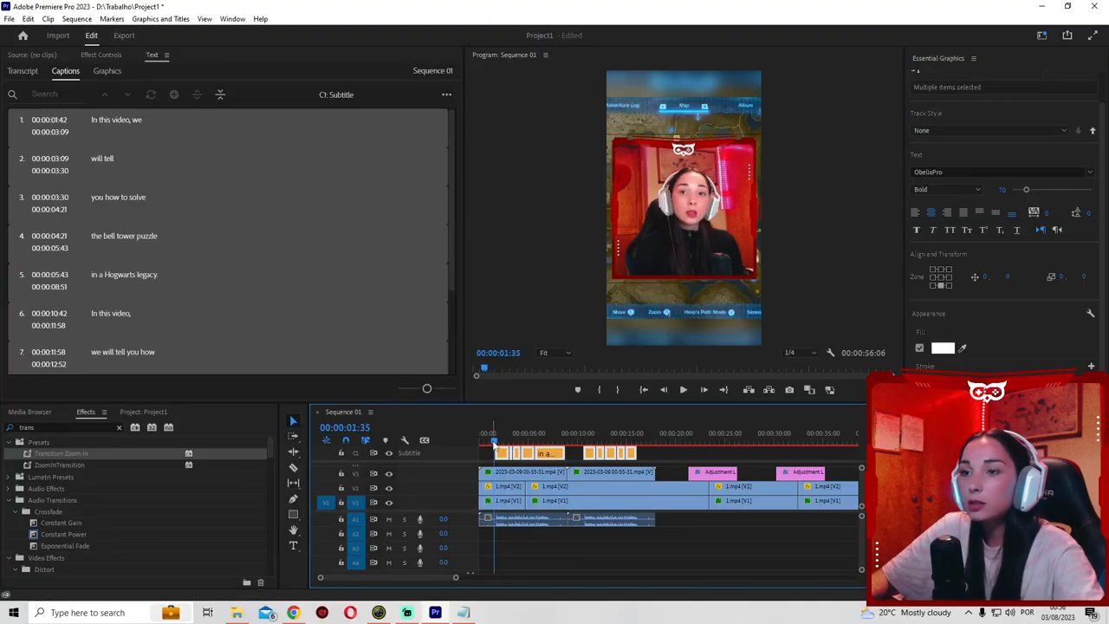
left_click(682, 389)
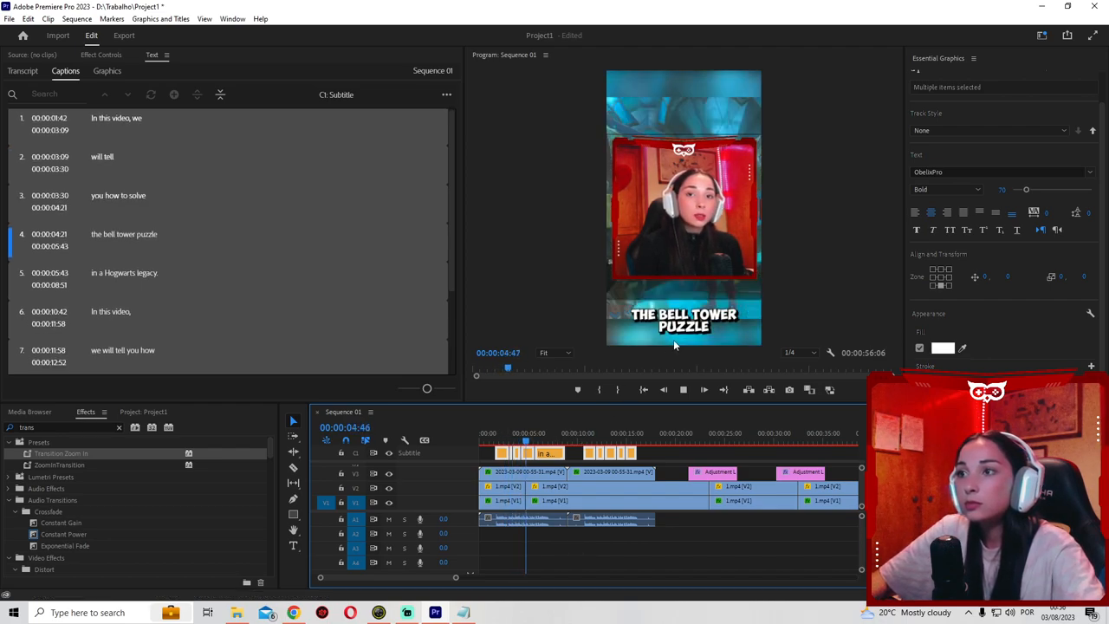
left_click(726, 433)
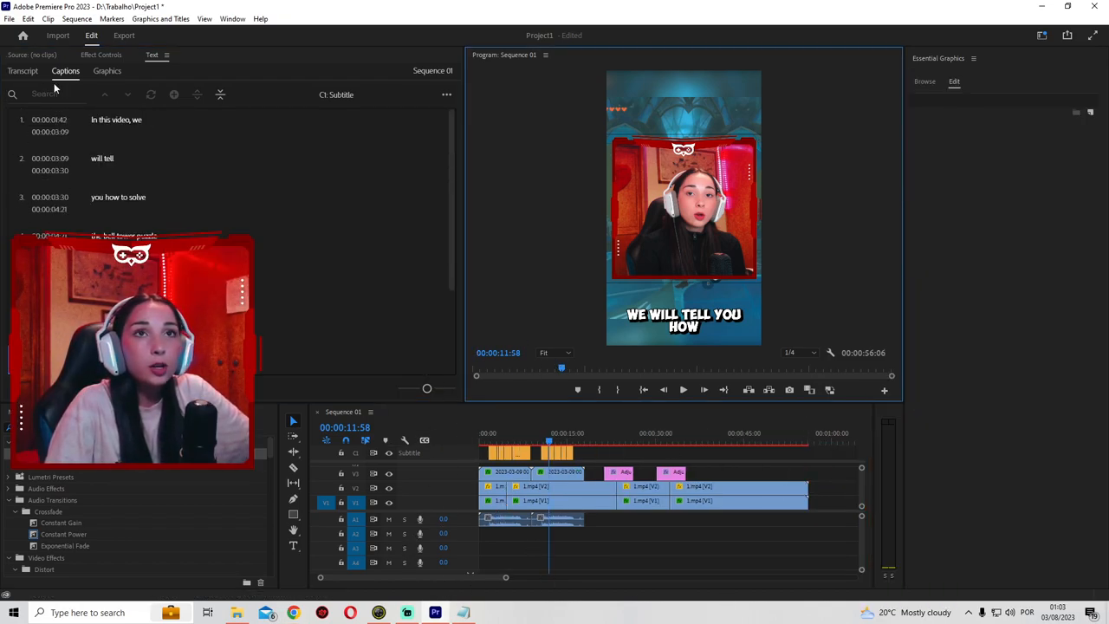
Step: Set the H.264 export to Project.mp4 in the chosen project folder
left_click(124, 35)
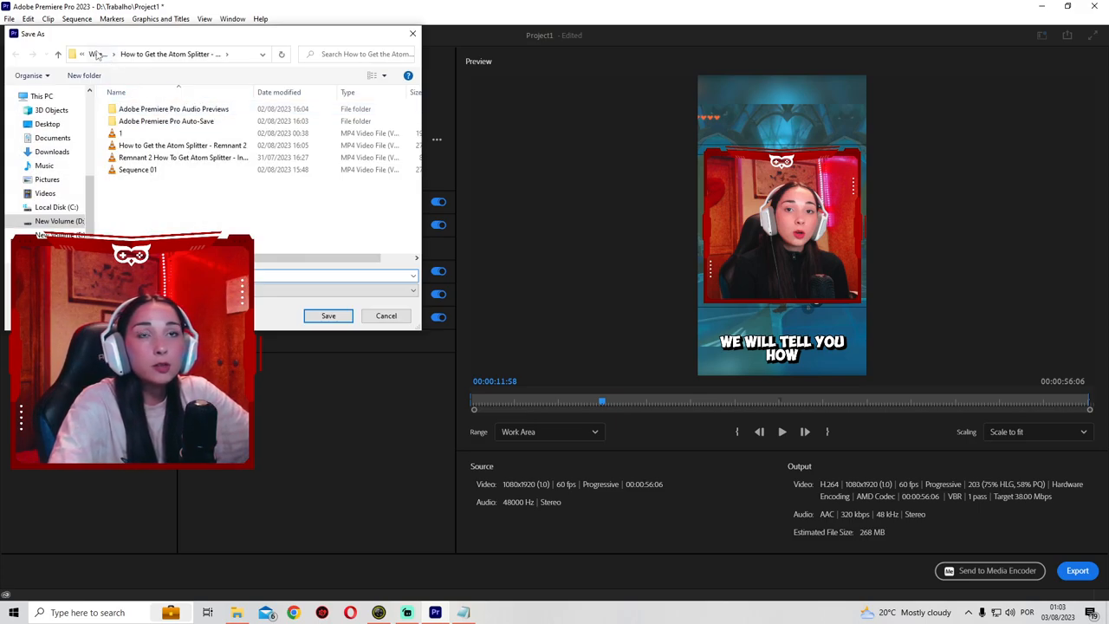
left_click(386, 315)
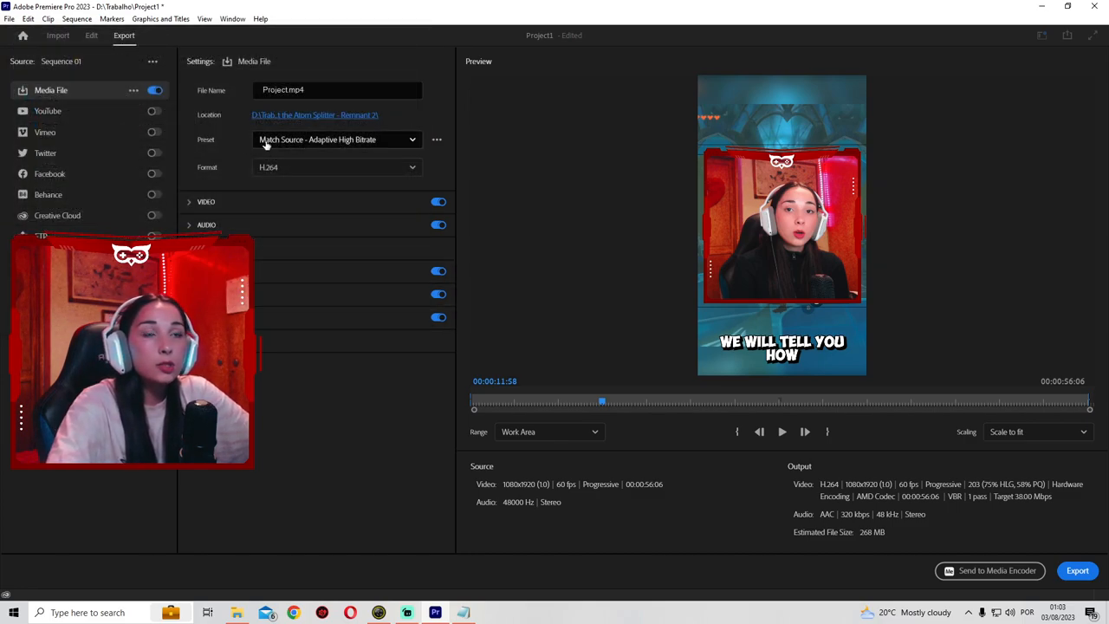
mouse_move(368, 143)
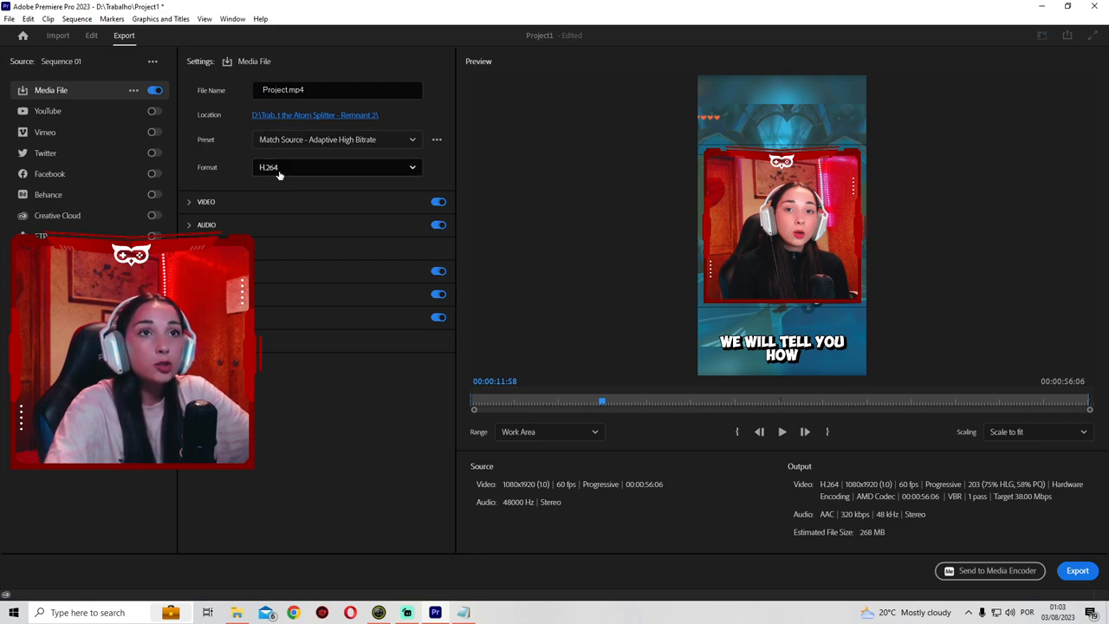
Step: Keep both video and audio enabled in the export and set the range to Work Area
left_click(189, 202)
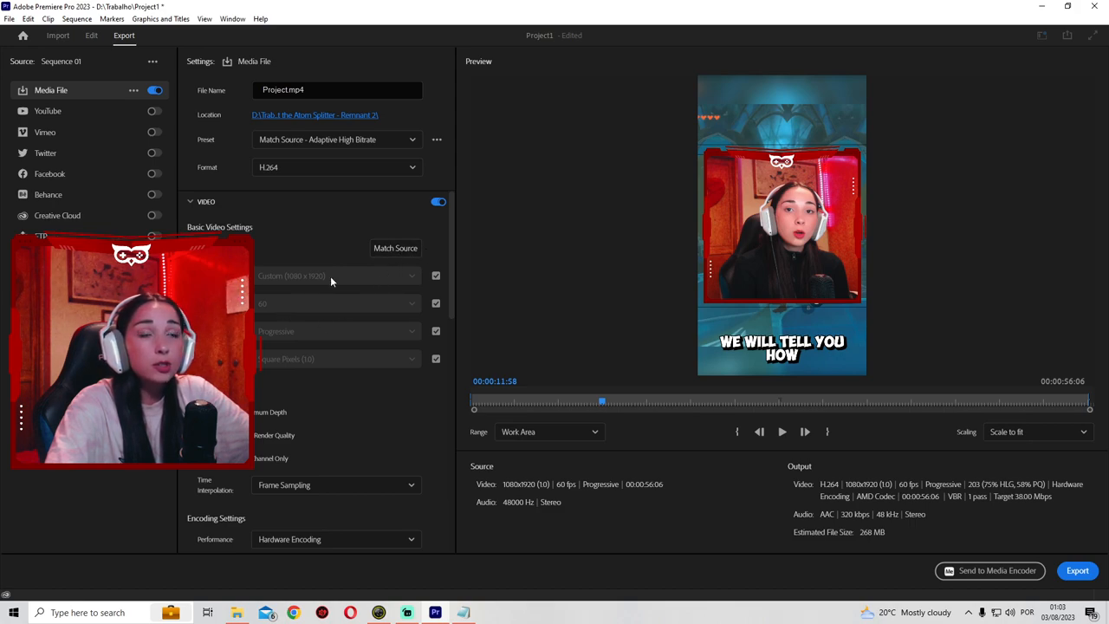
mouse_move(318, 286)
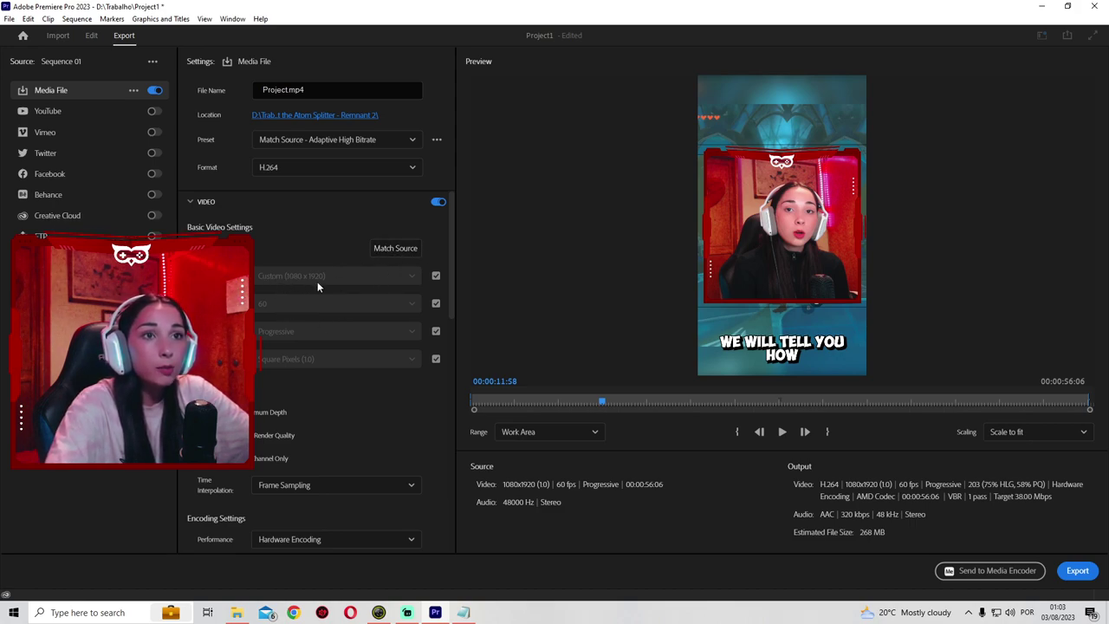
mouse_move(314, 366)
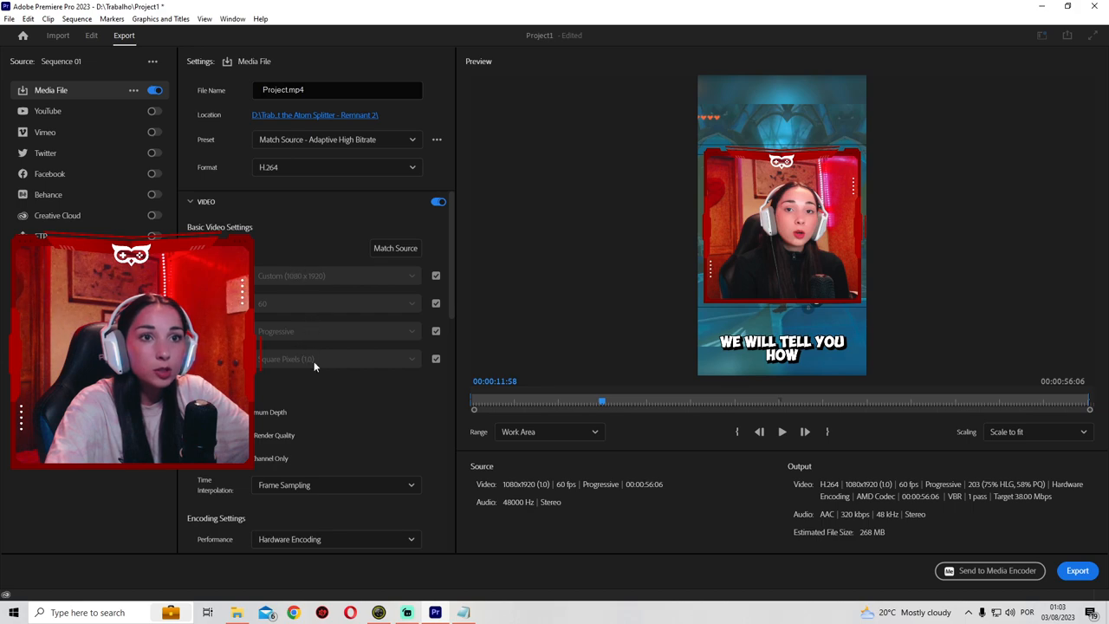
scroll("down", 3)
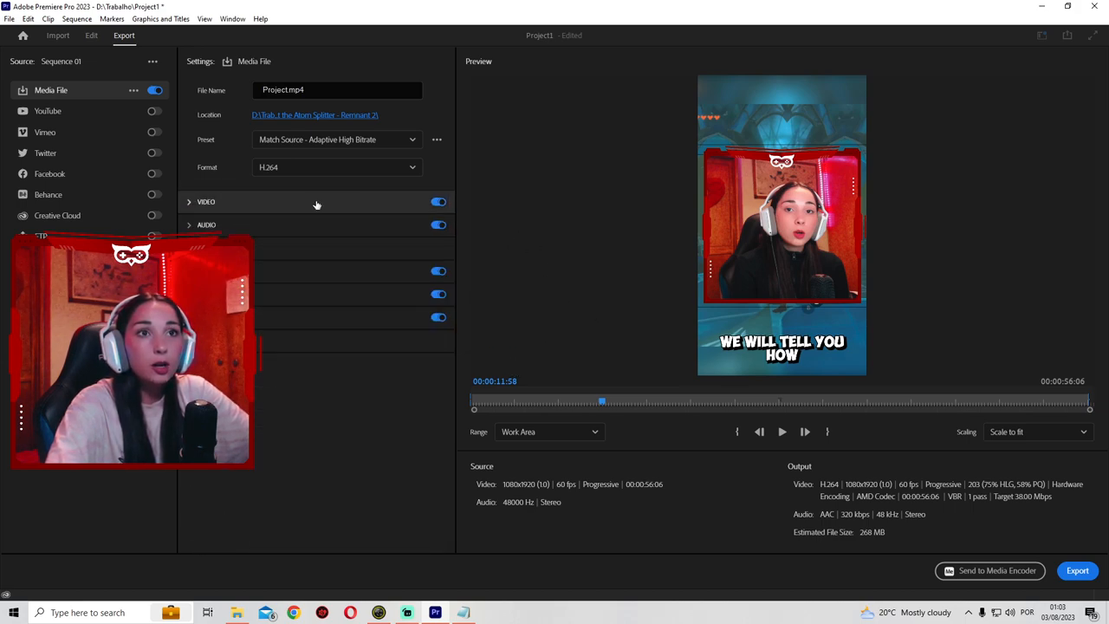
mouse_move(429, 254)
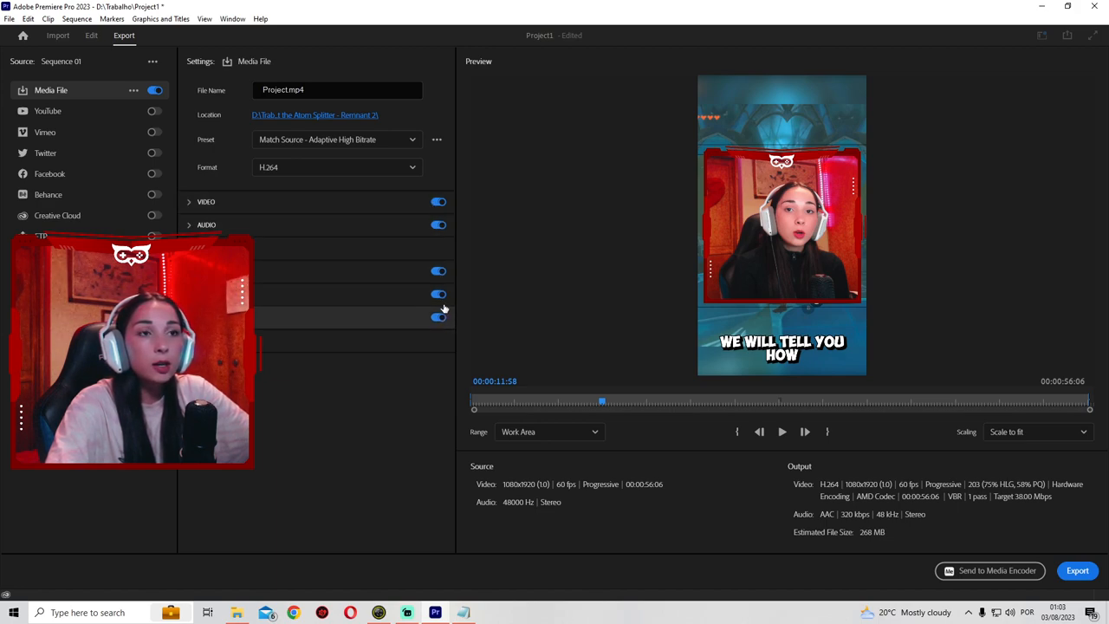
left_click(438, 202)
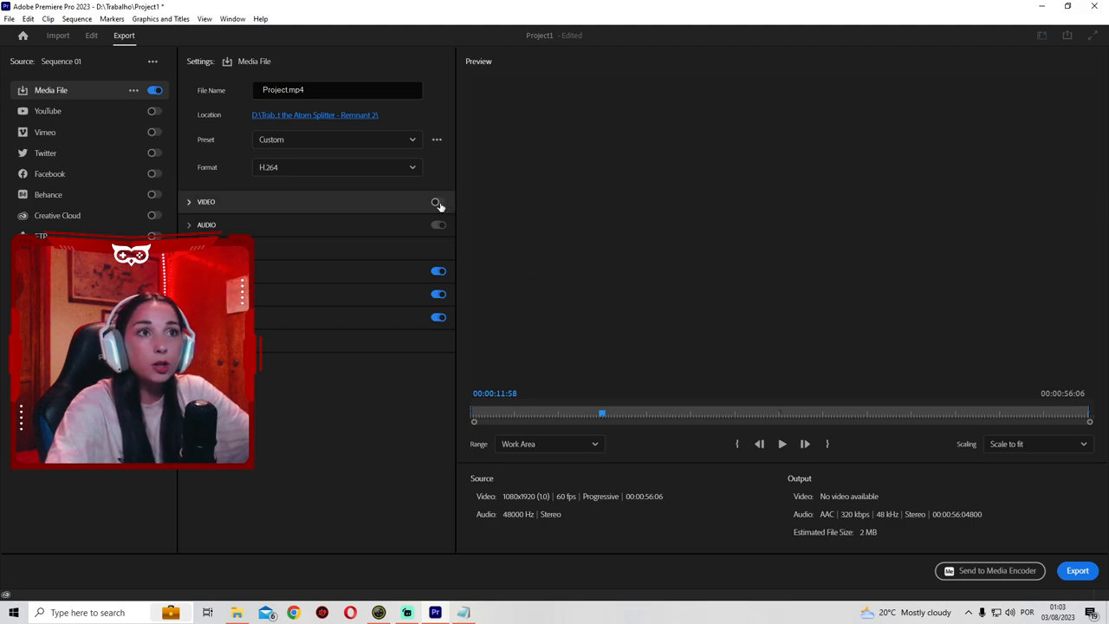
left_click(439, 201)
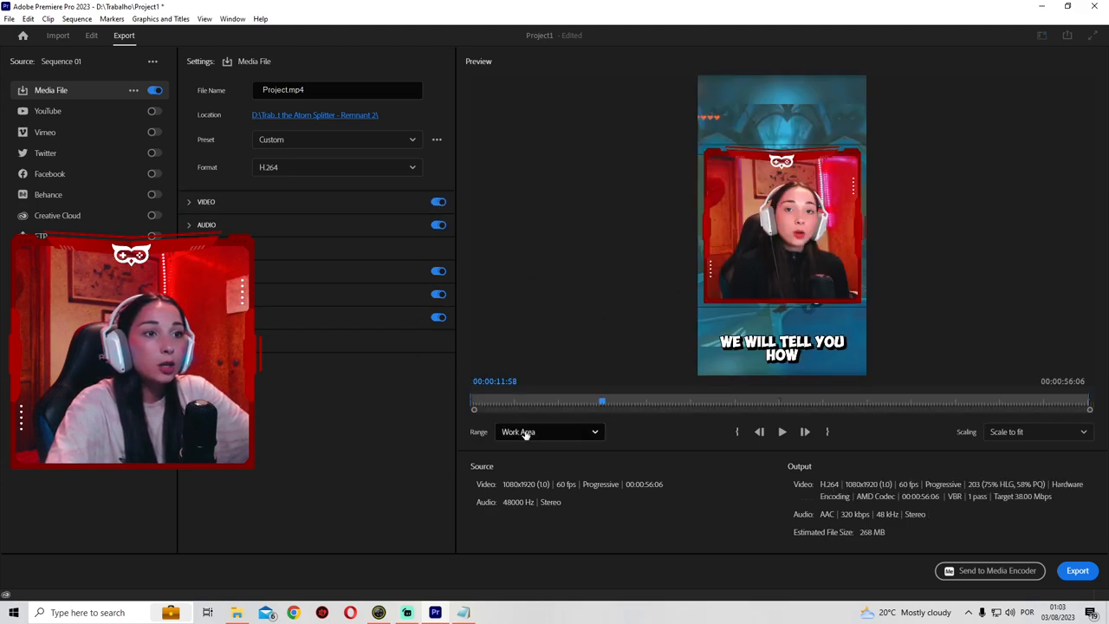
left_click(550, 431)
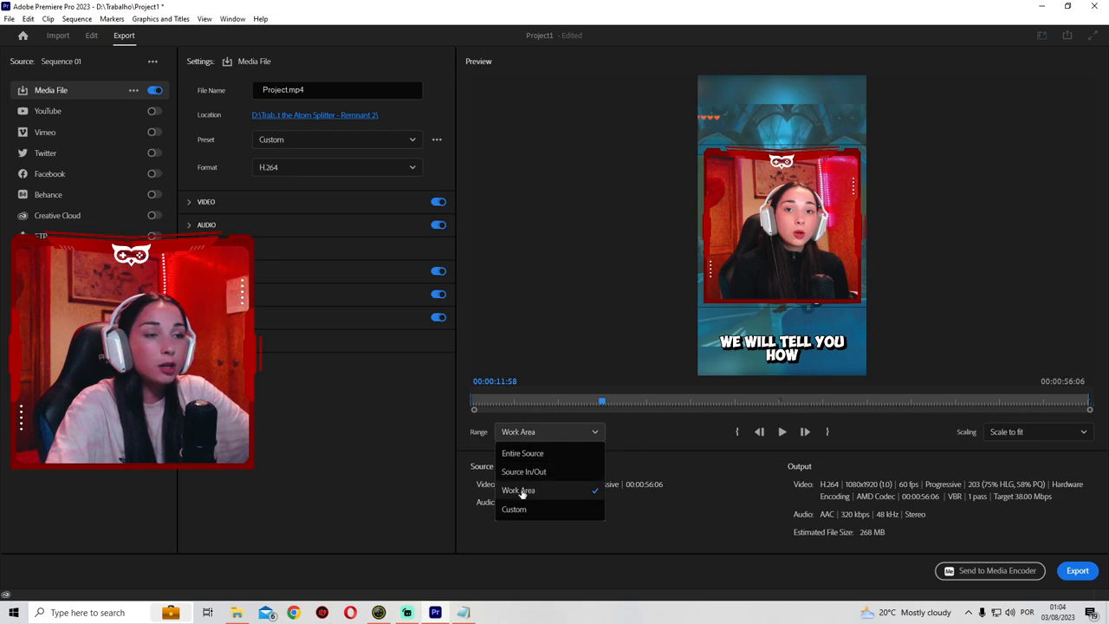
left_click(518, 489)
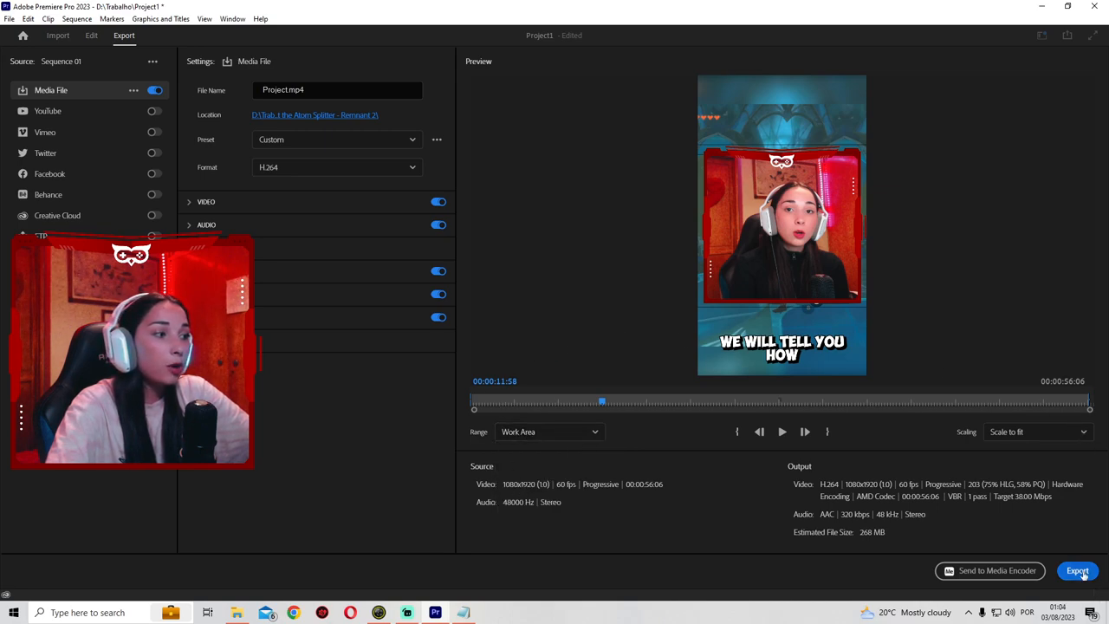